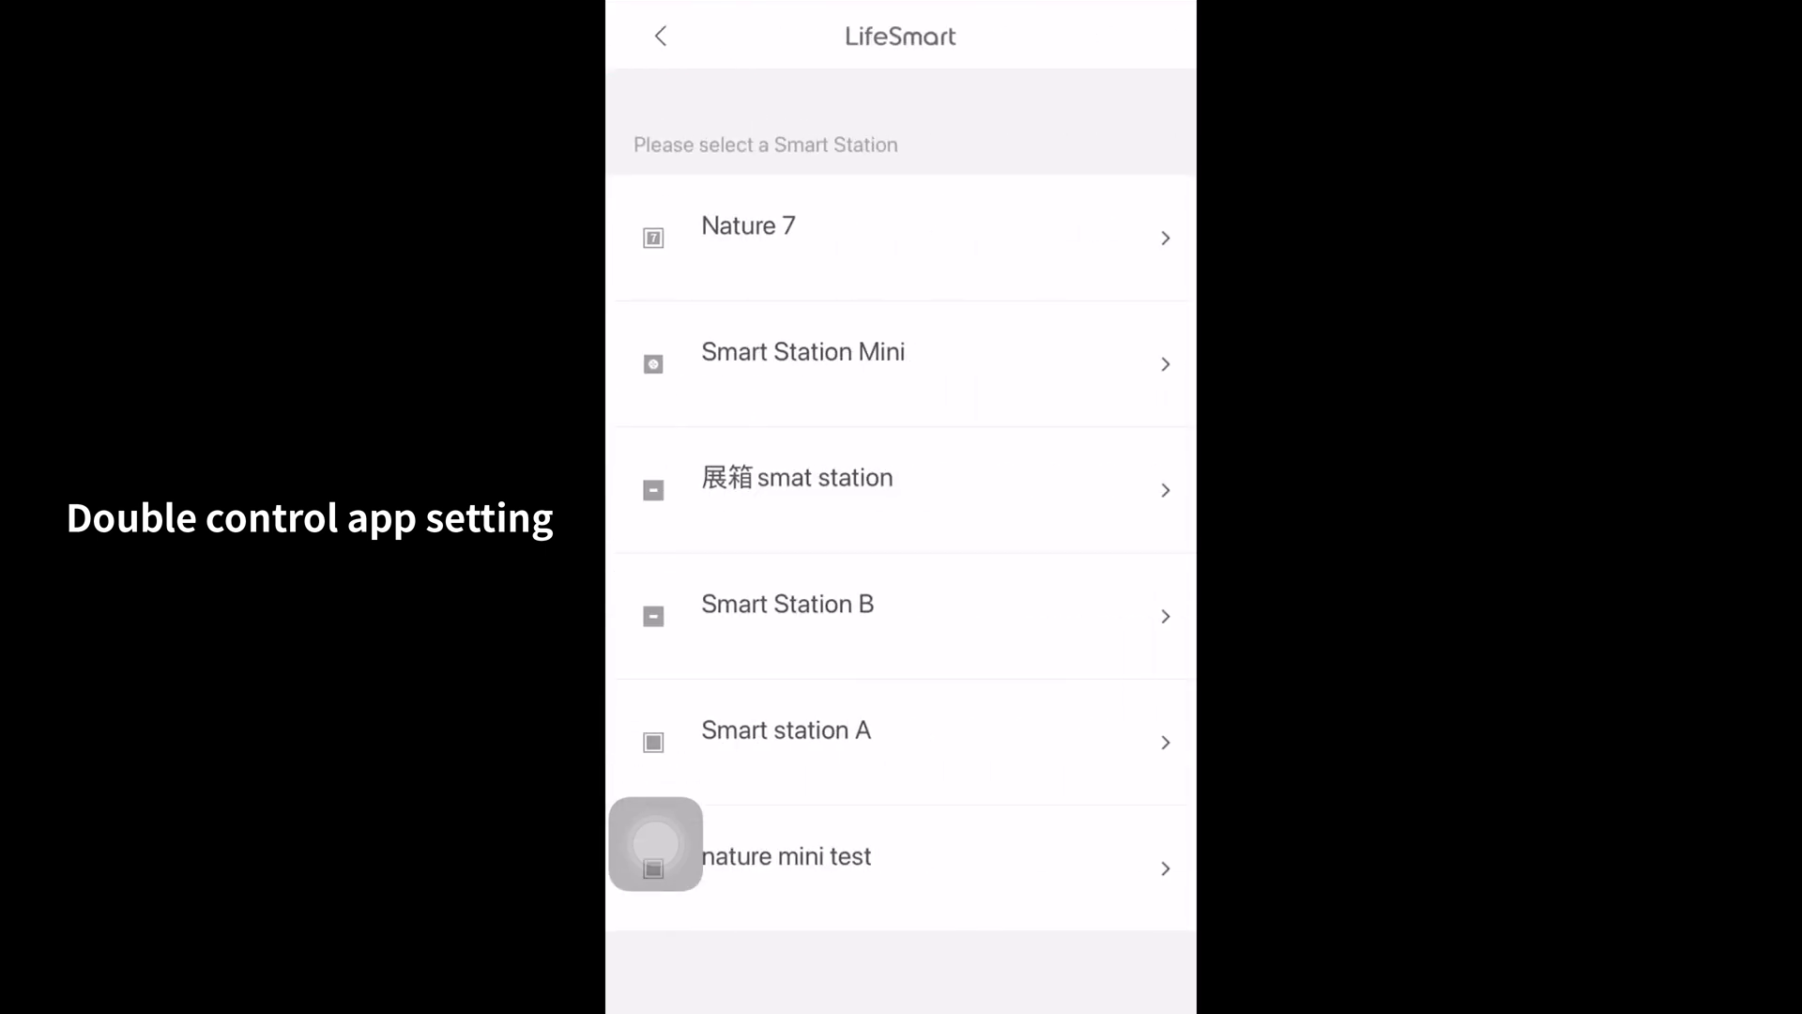
Step: Configure a Multiple Control AI pairing B Starry Switch1-door and Switch2-bed Light1 under Favorite
{"action": "left_click", "coordinate": [786, 856]}
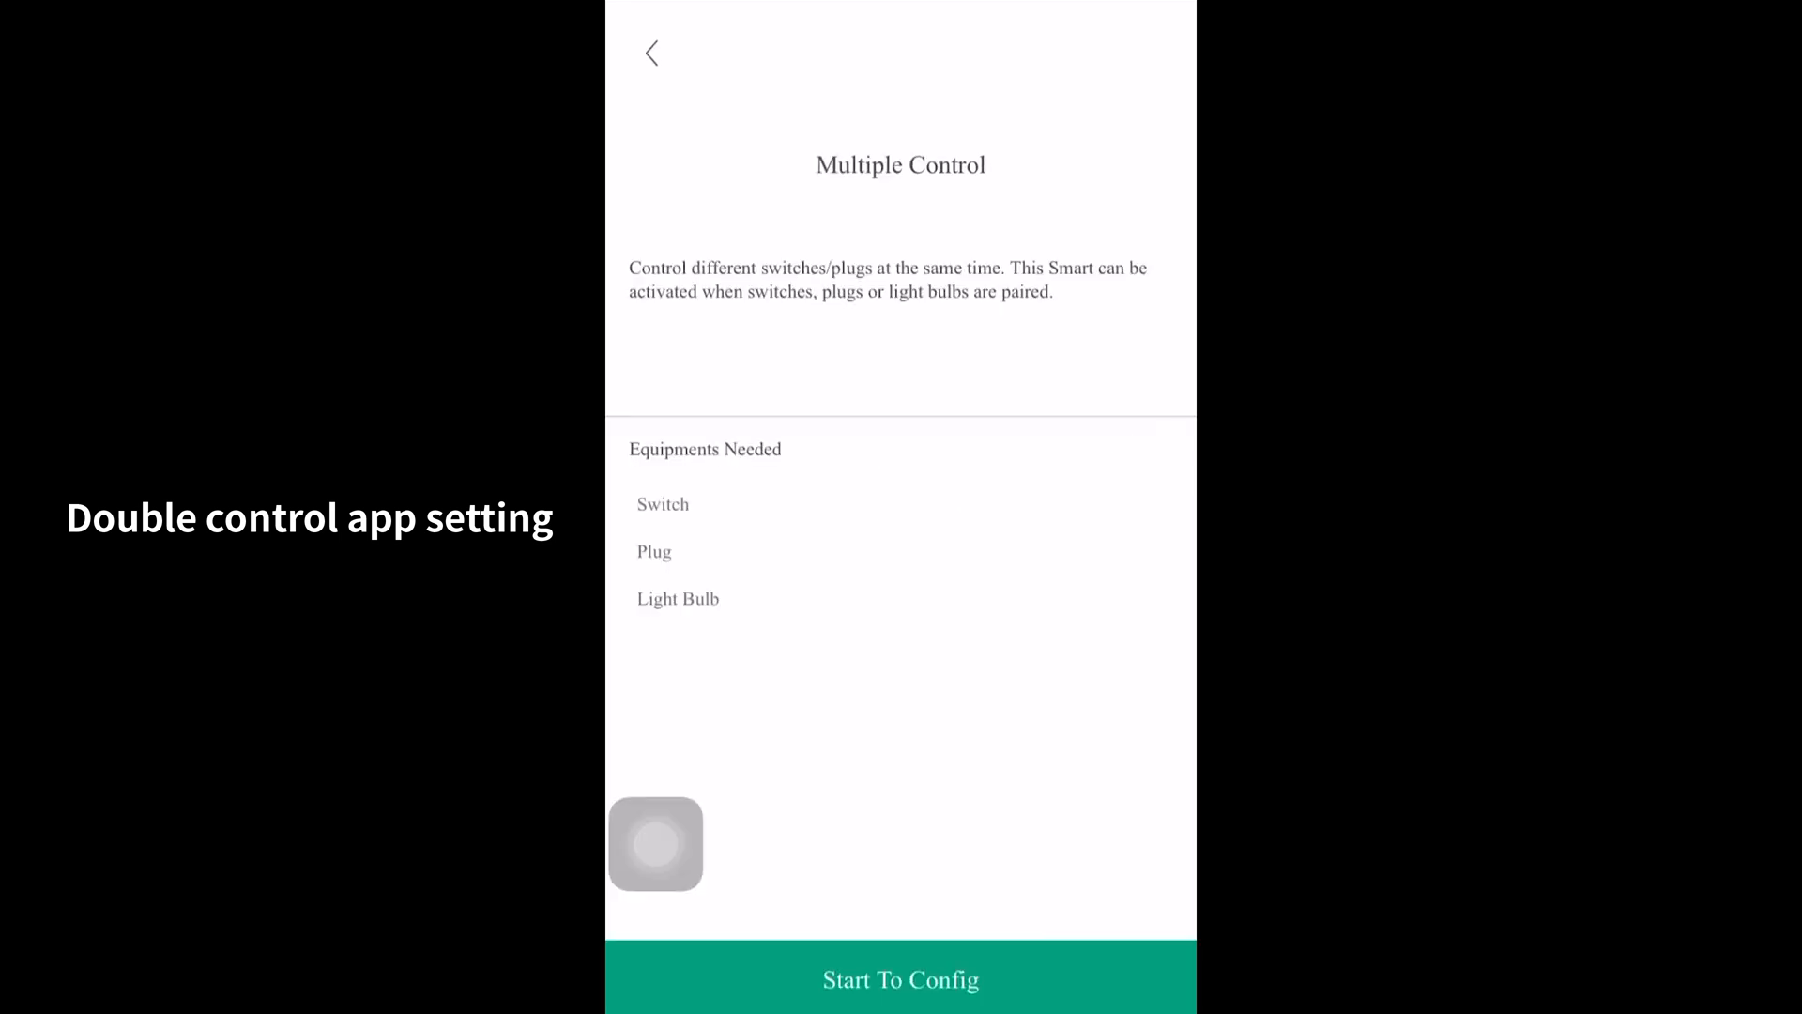
{"action": "left_click", "coordinate": [899, 1006]}
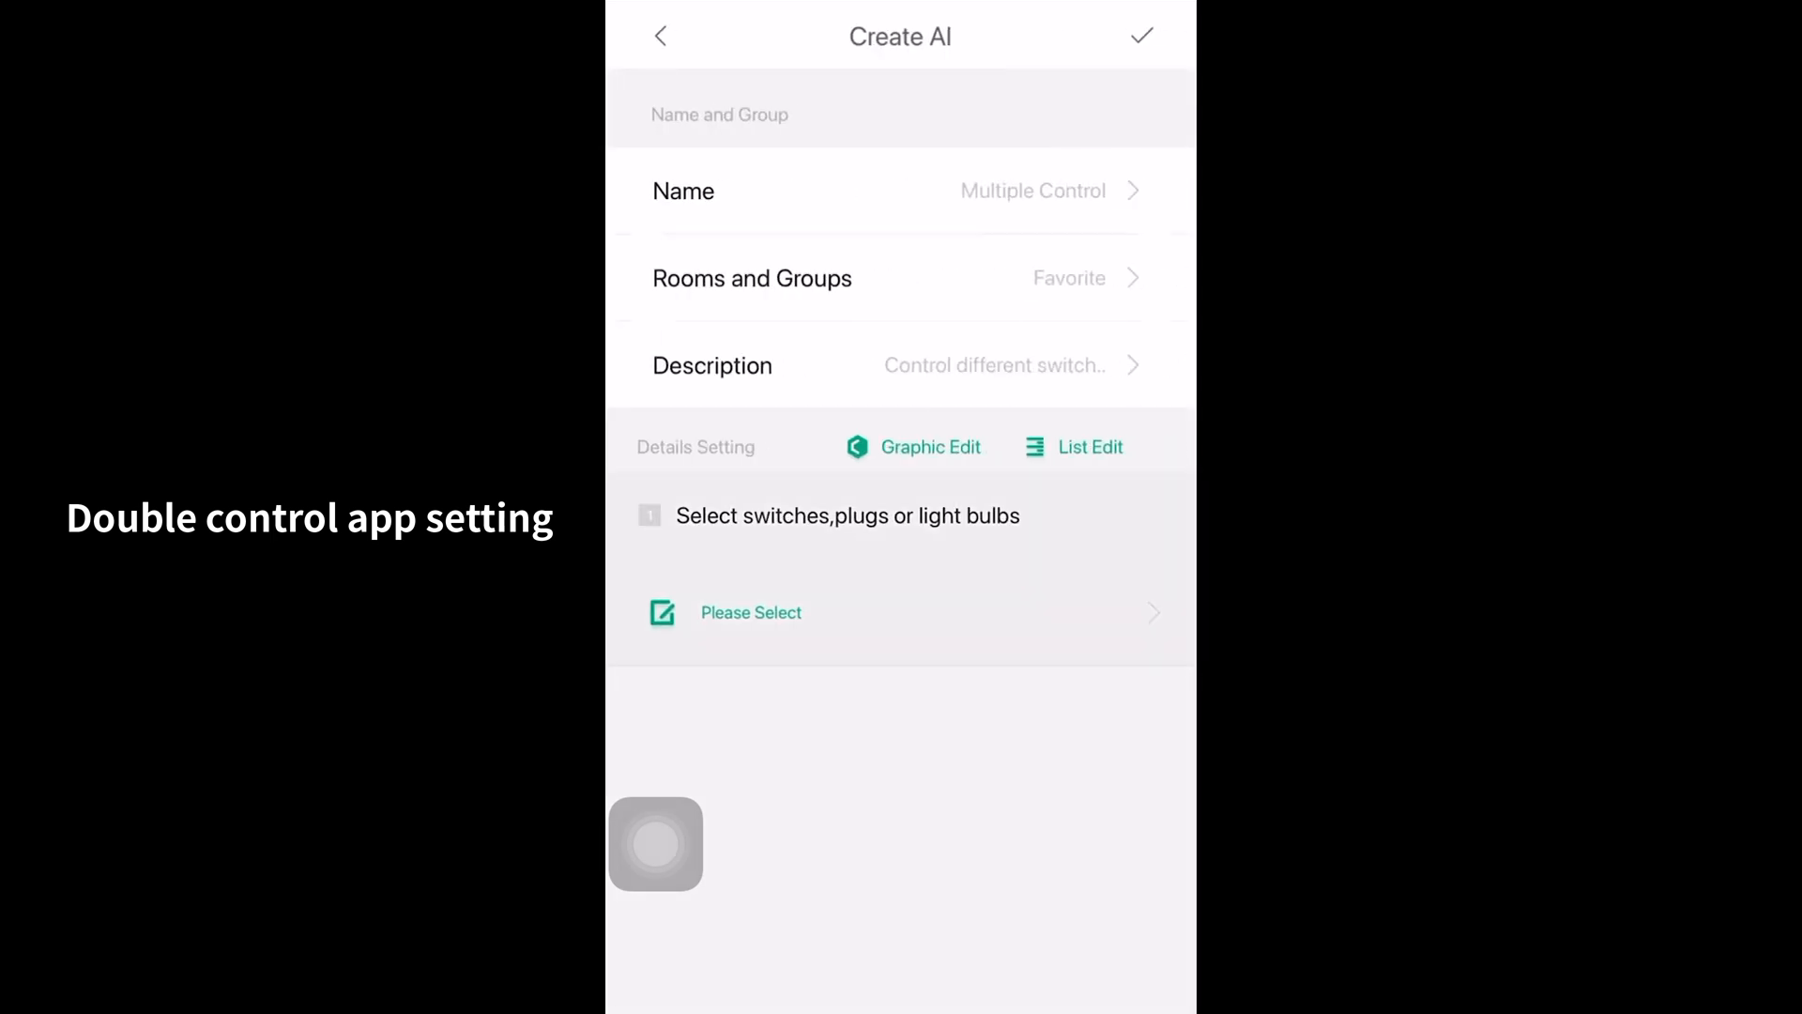
{"action": "left_click", "coordinate": [751, 612]}
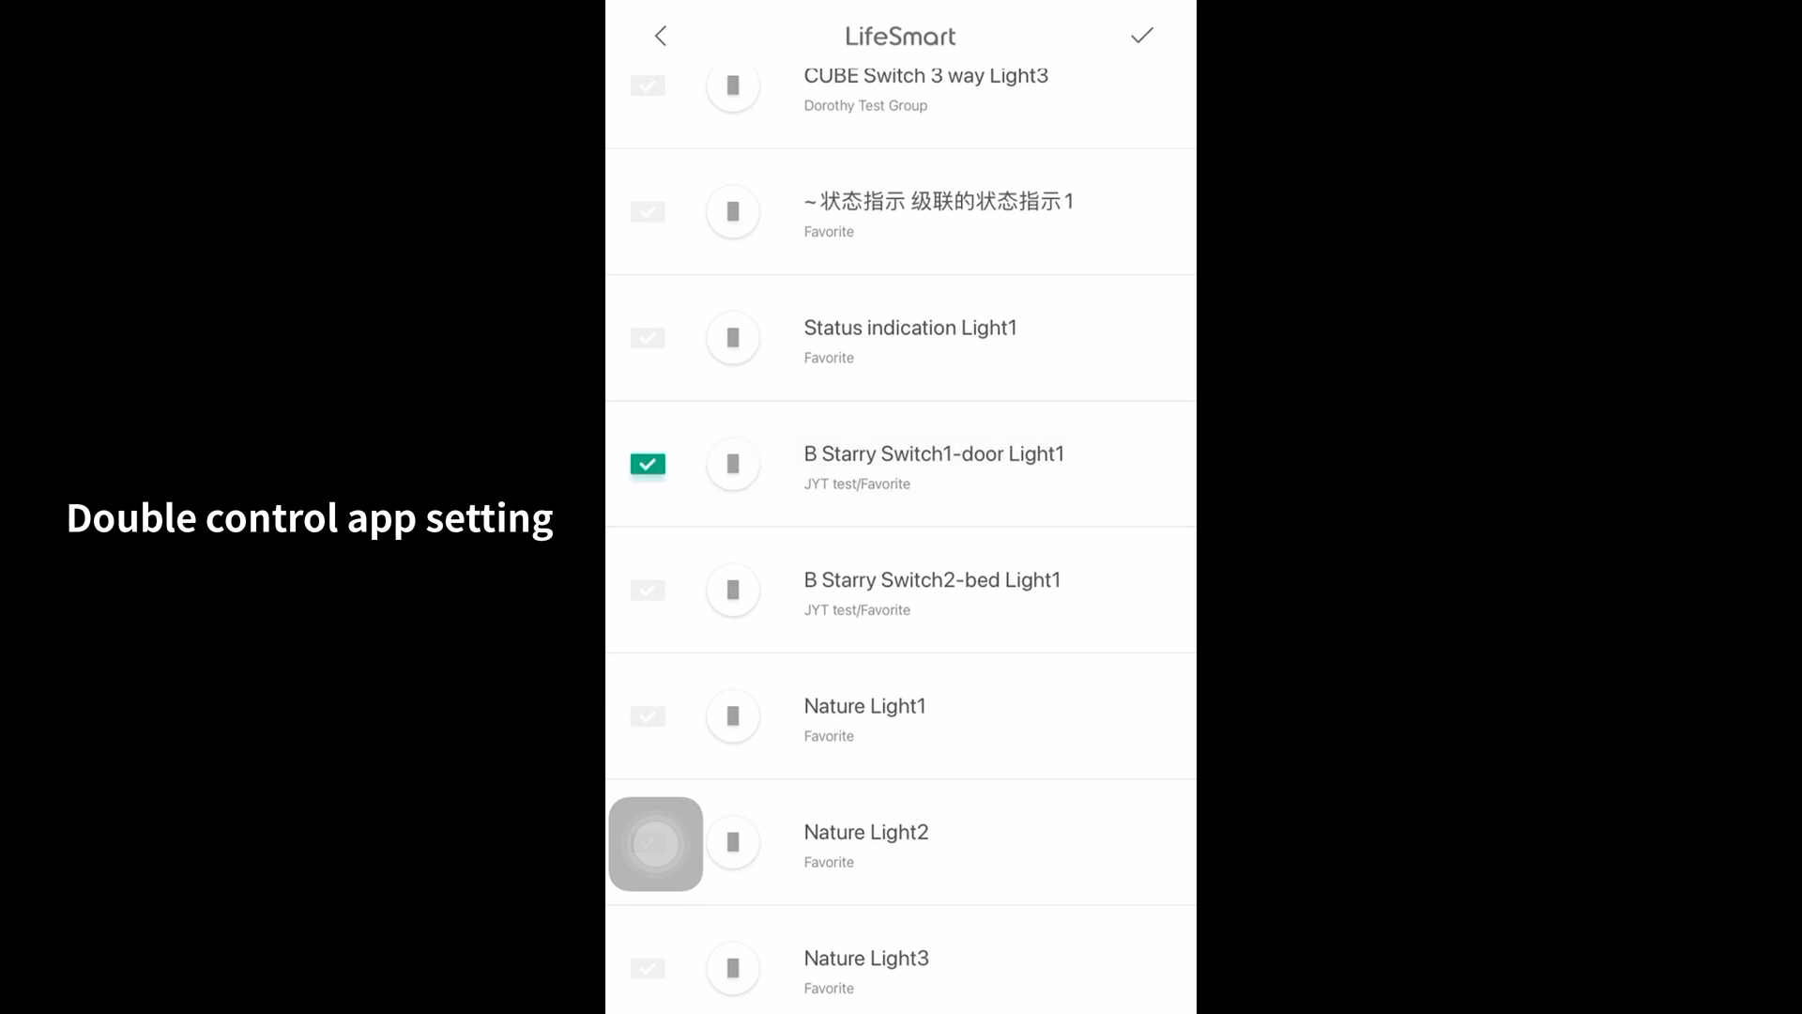
{"action": "left_click", "coordinate": [646, 590]}
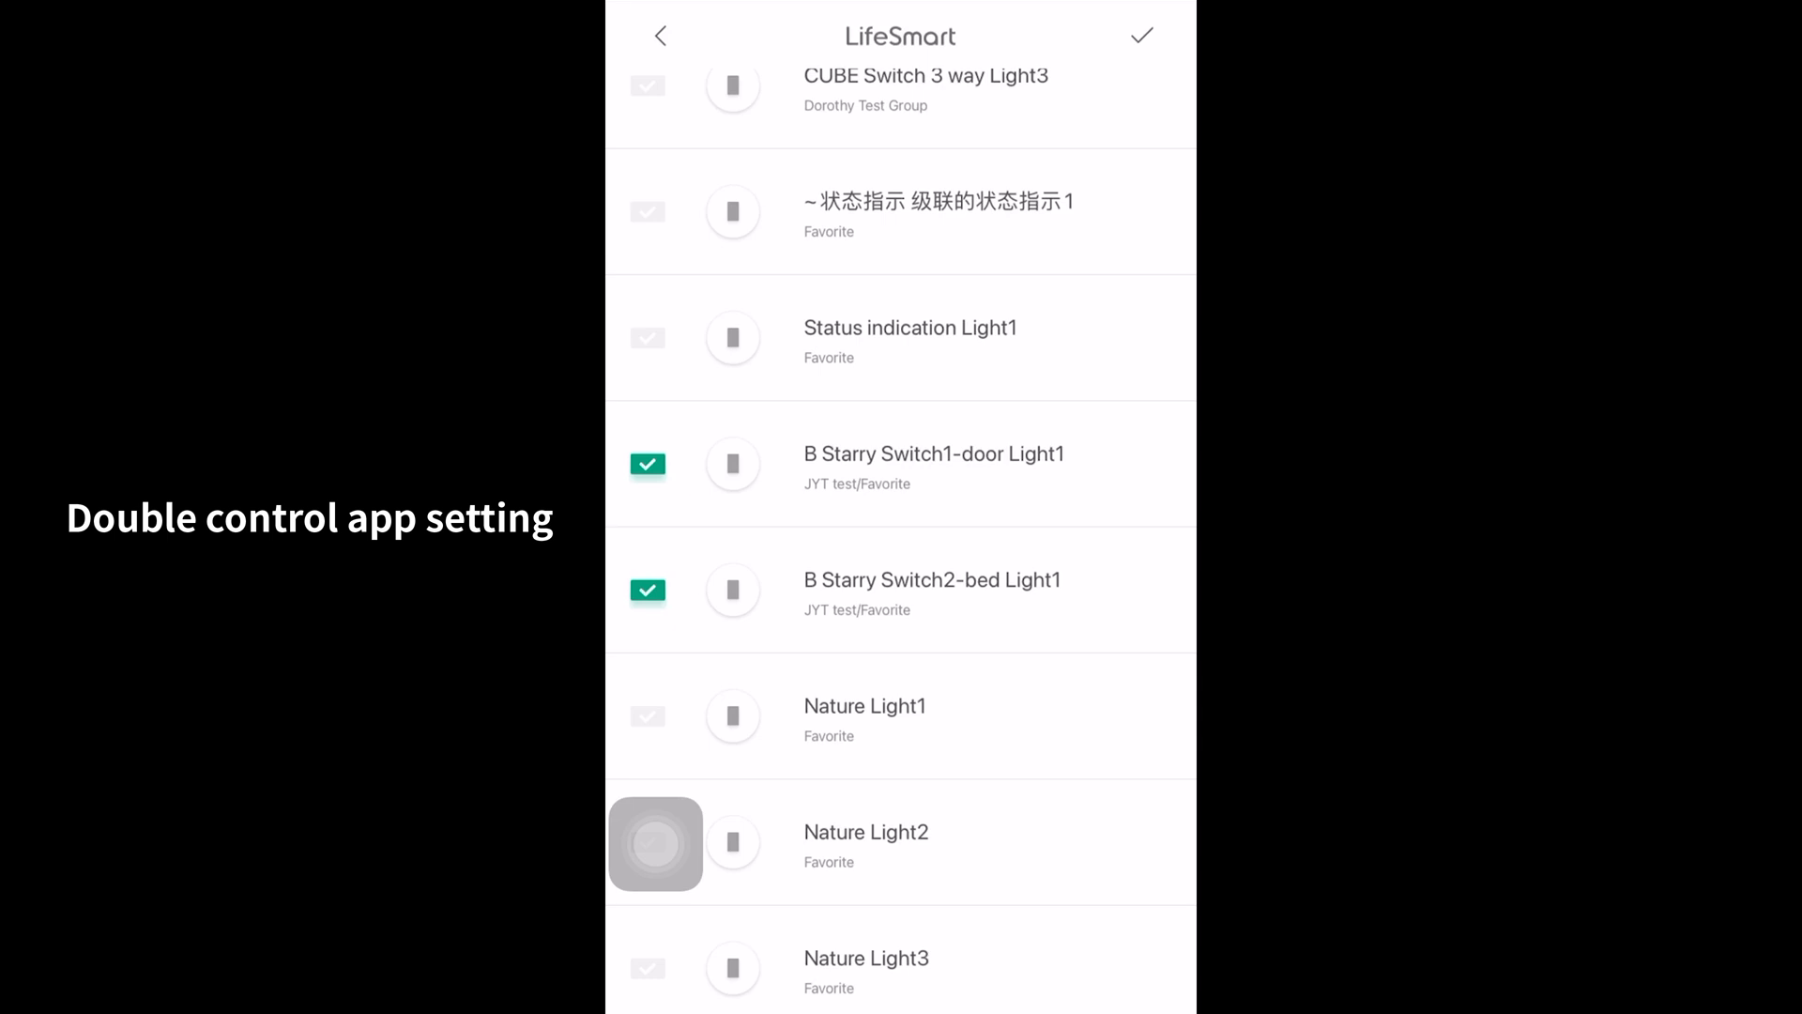
{"action": "left_click", "coordinate": [1143, 36]}
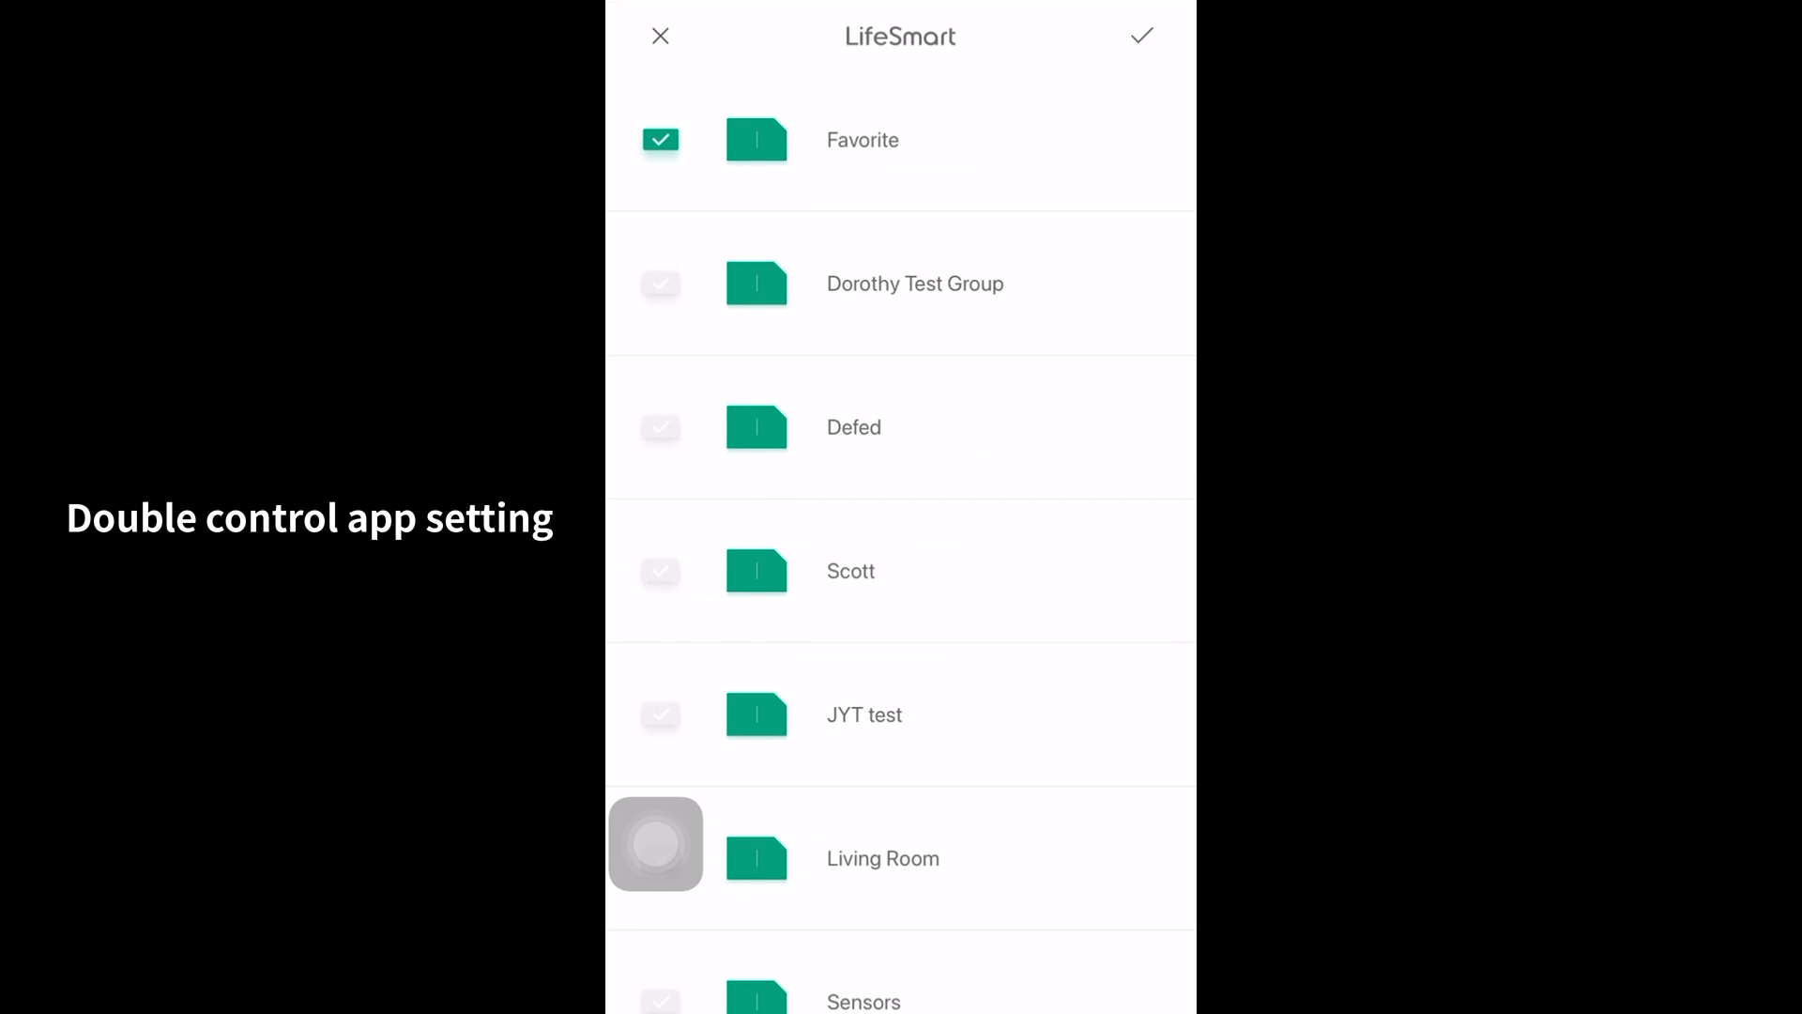
{"action": "left_click", "coordinate": [1146, 36]}
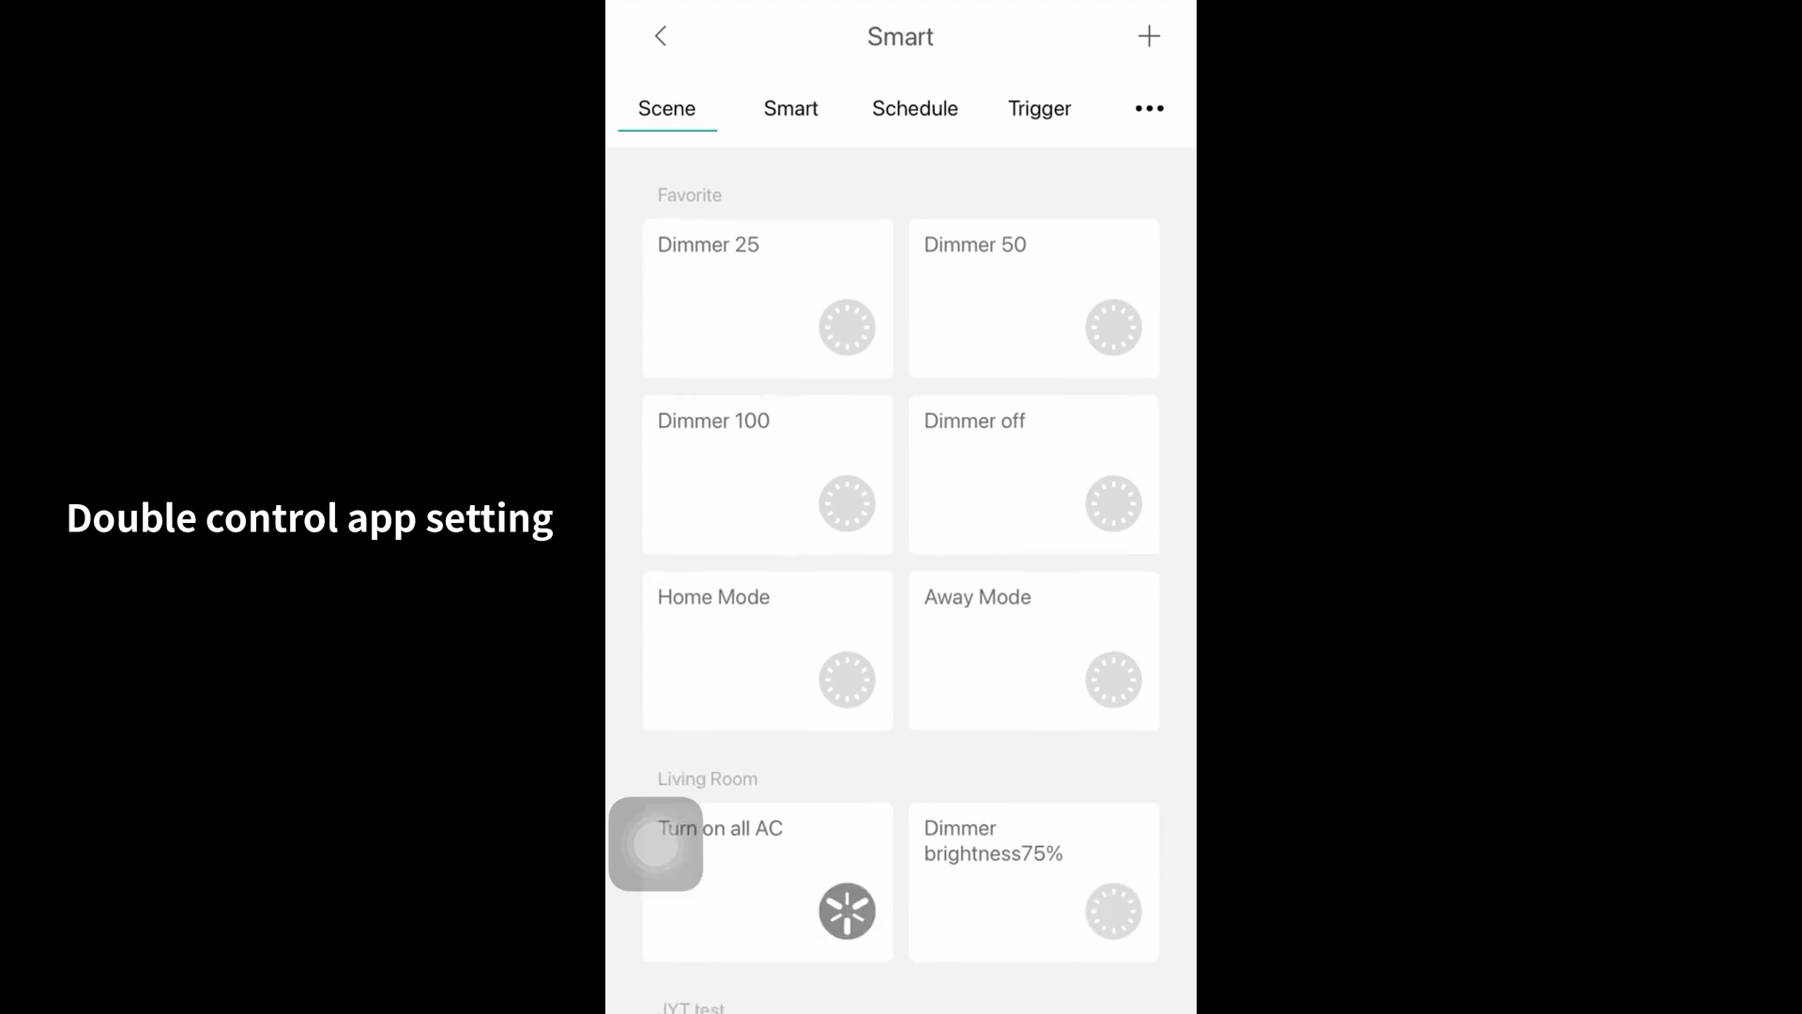
Step: Leave the Smart screen and reach the Advanced Settings page
{"action": "left_click", "coordinate": [790, 109]}
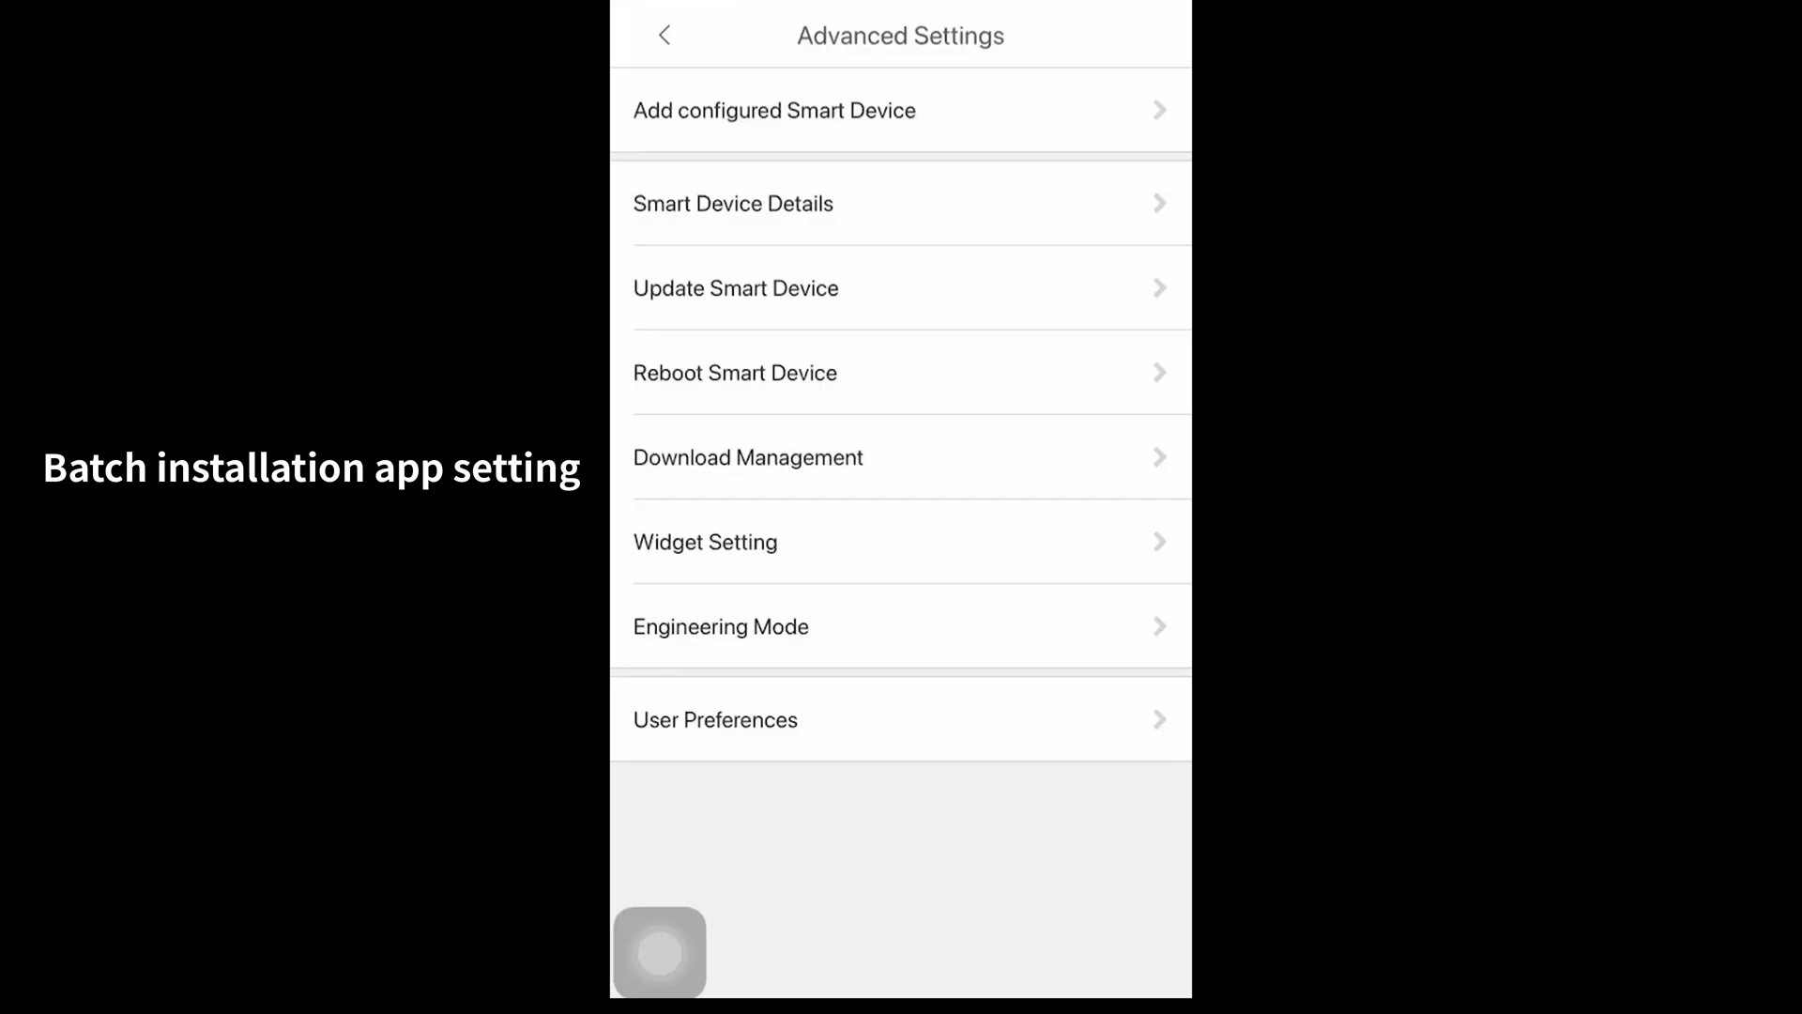
Step: Back up Smart Station B via Engineering Mode as 'apartment B sample'
{"action": "left_click", "coordinate": [956, 621]}
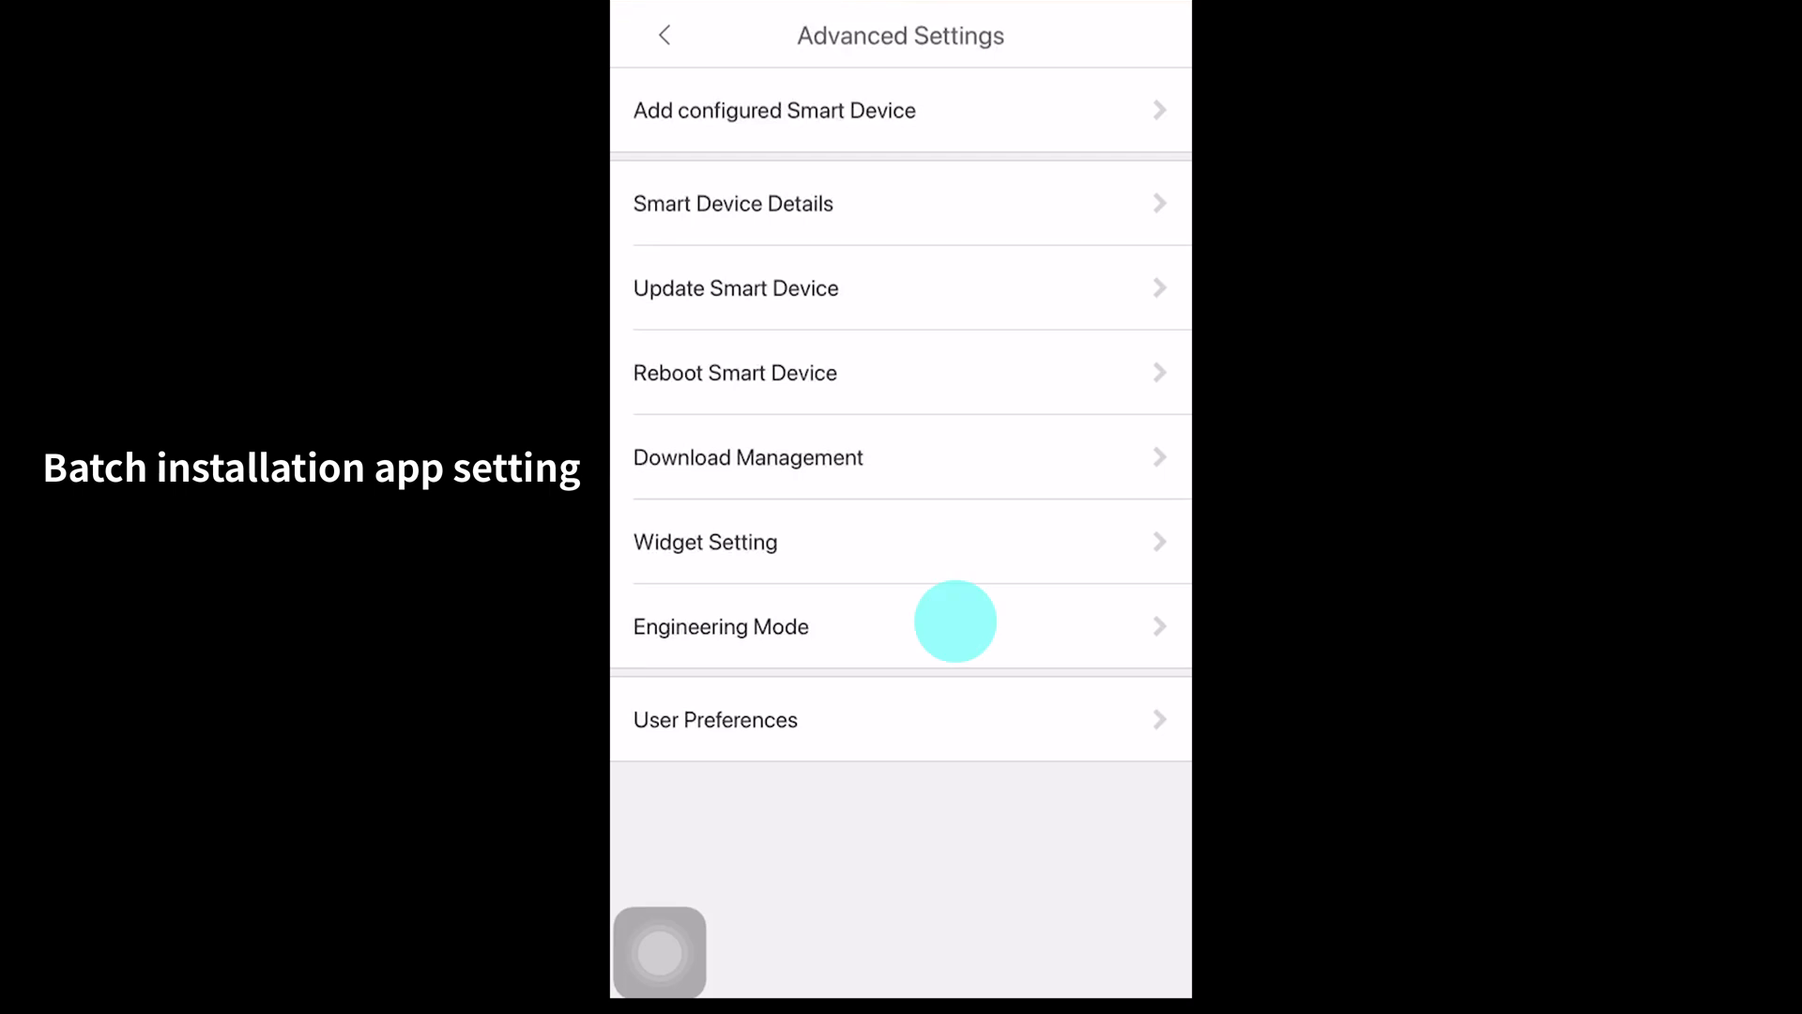
{"action": "left_click", "coordinate": [721, 627]}
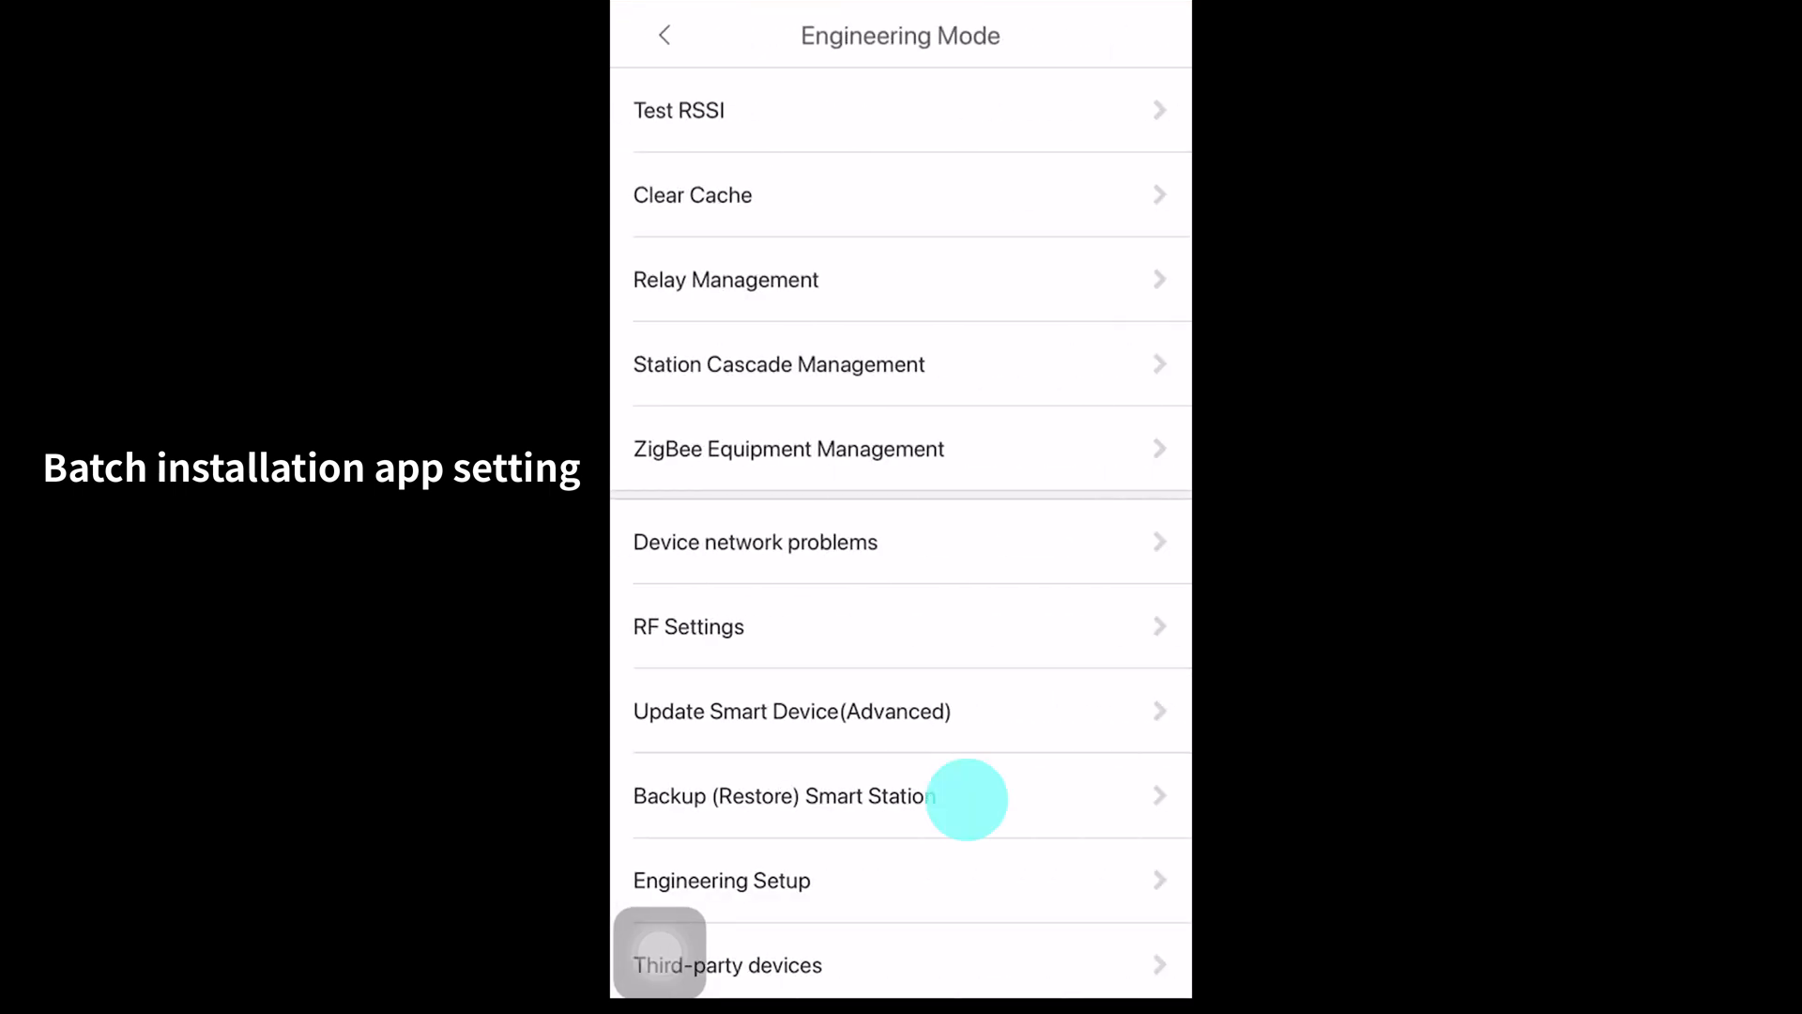
{"action": "left_click", "coordinate": [818, 796]}
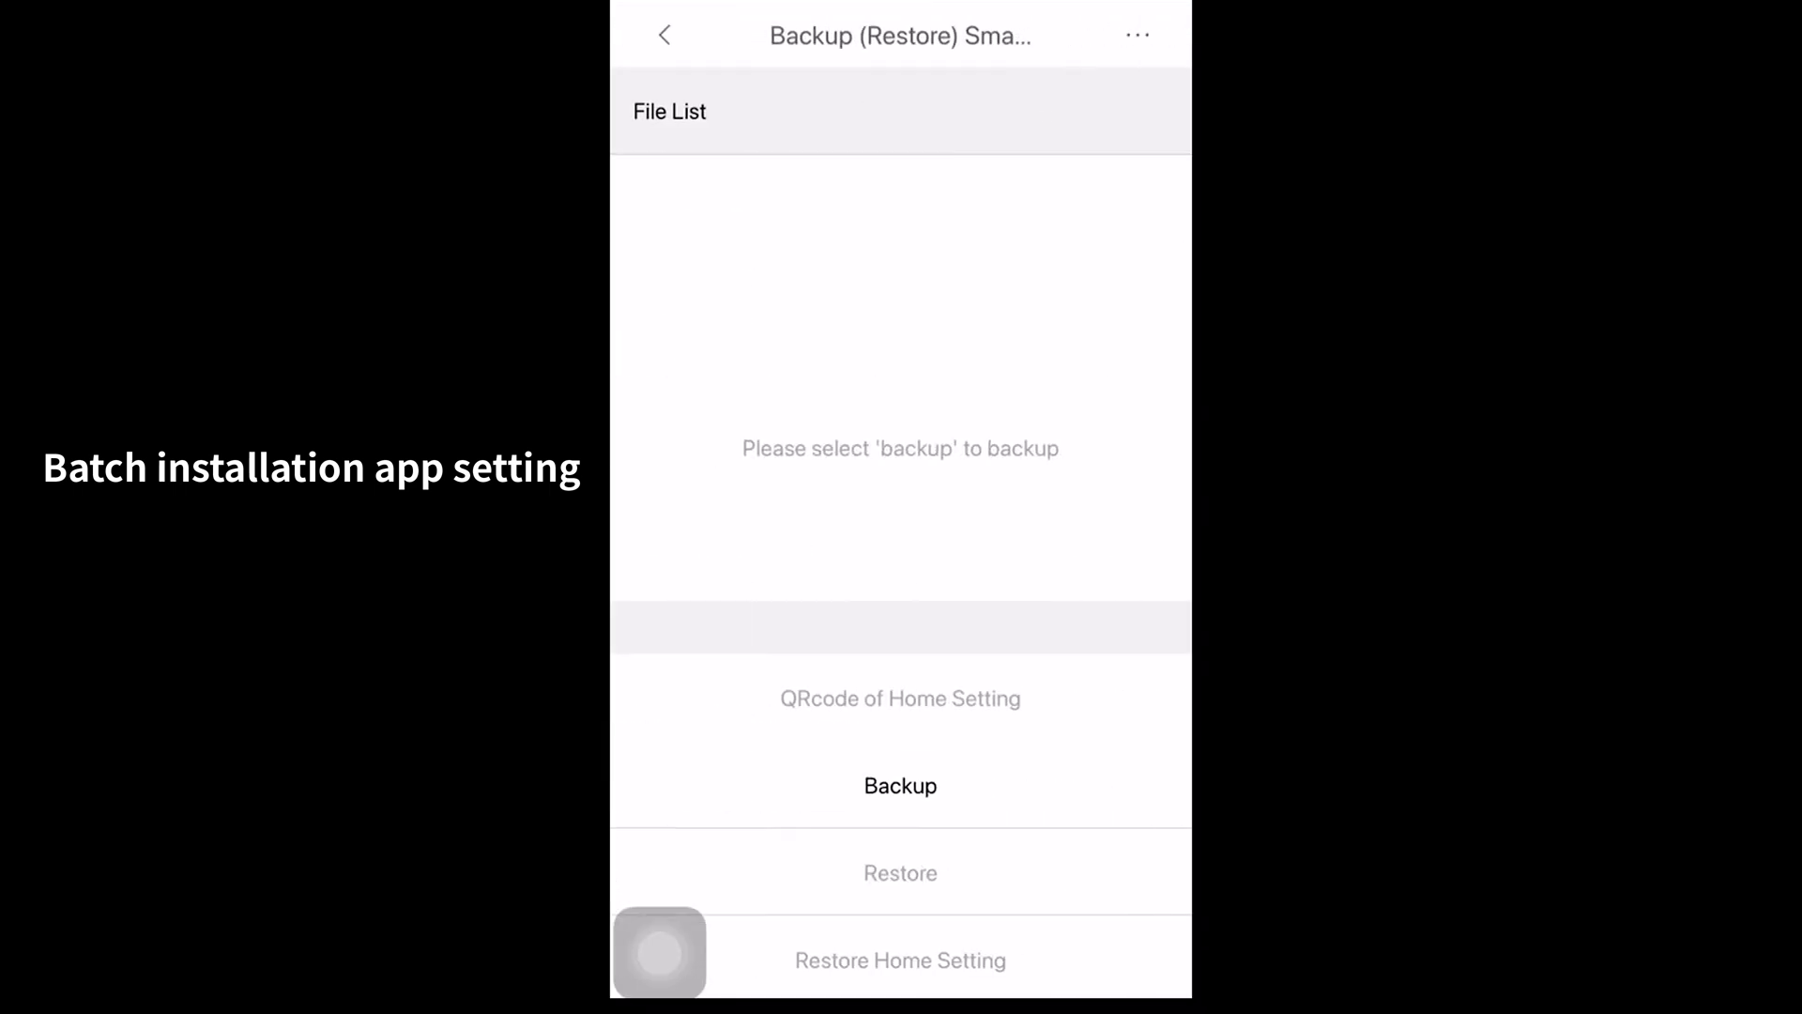
{"action": "left_click", "coordinate": [902, 785]}
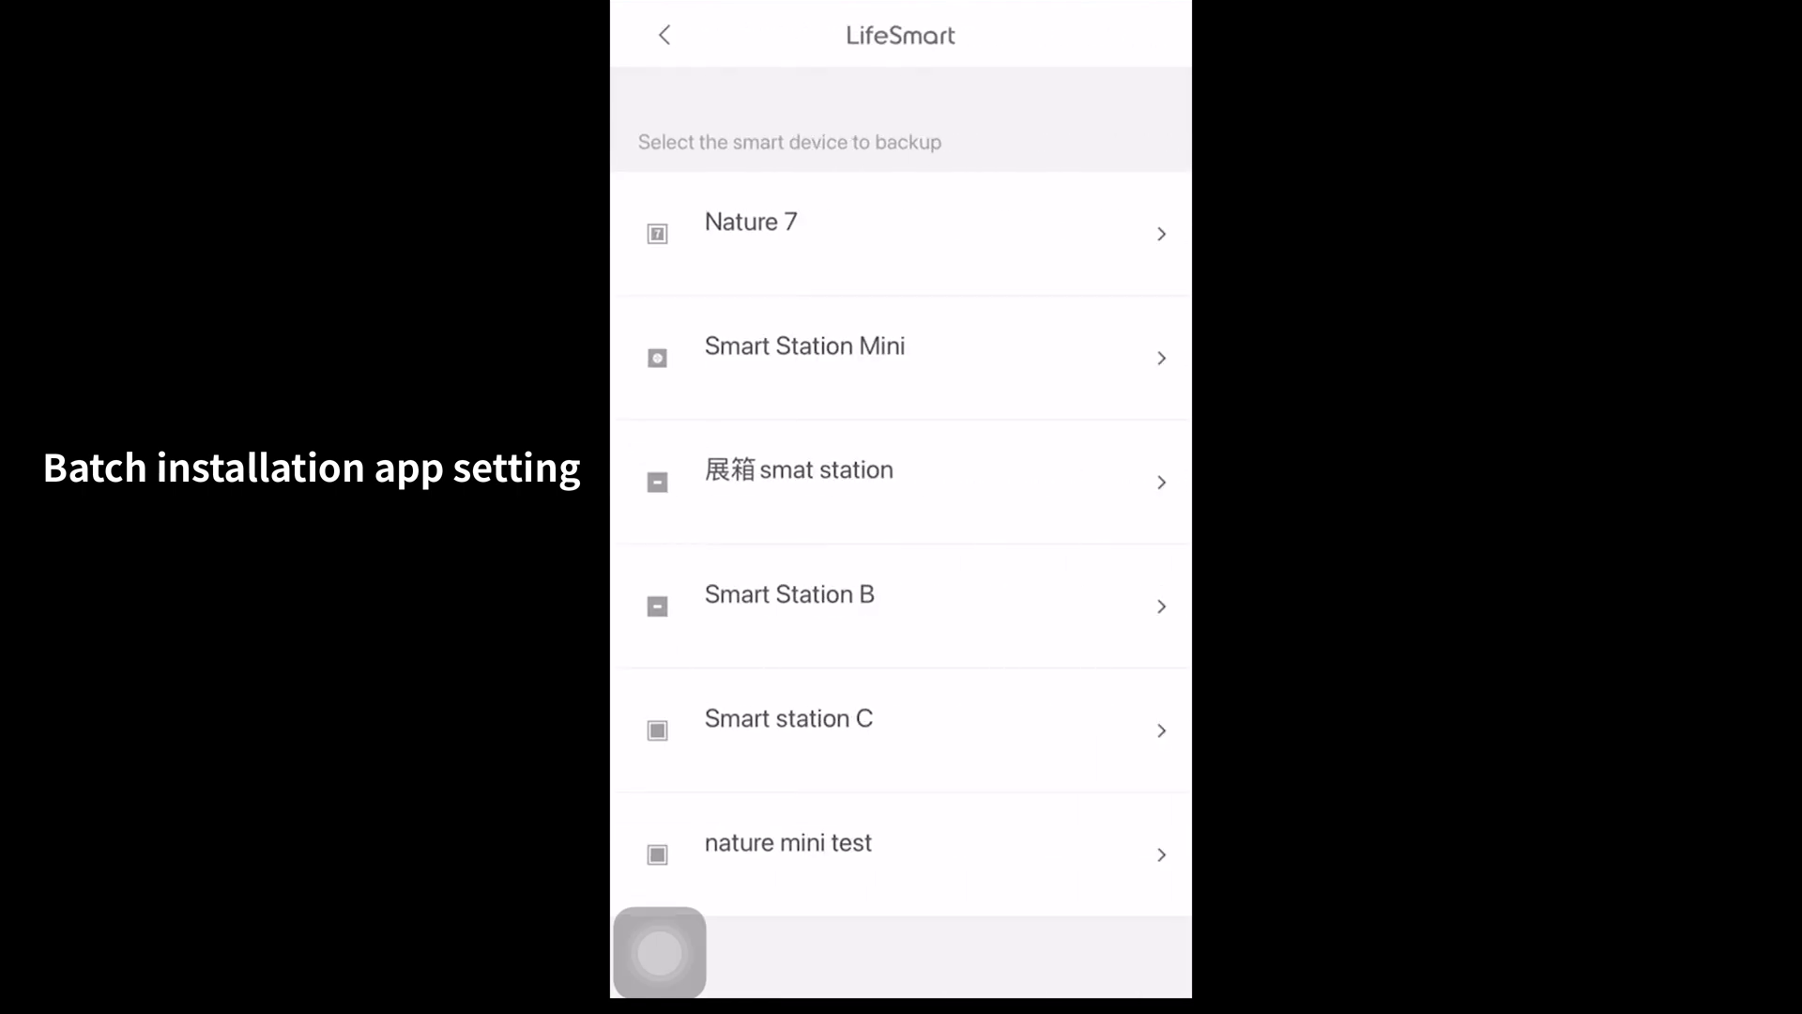
{"action": "left_click", "coordinate": [789, 594]}
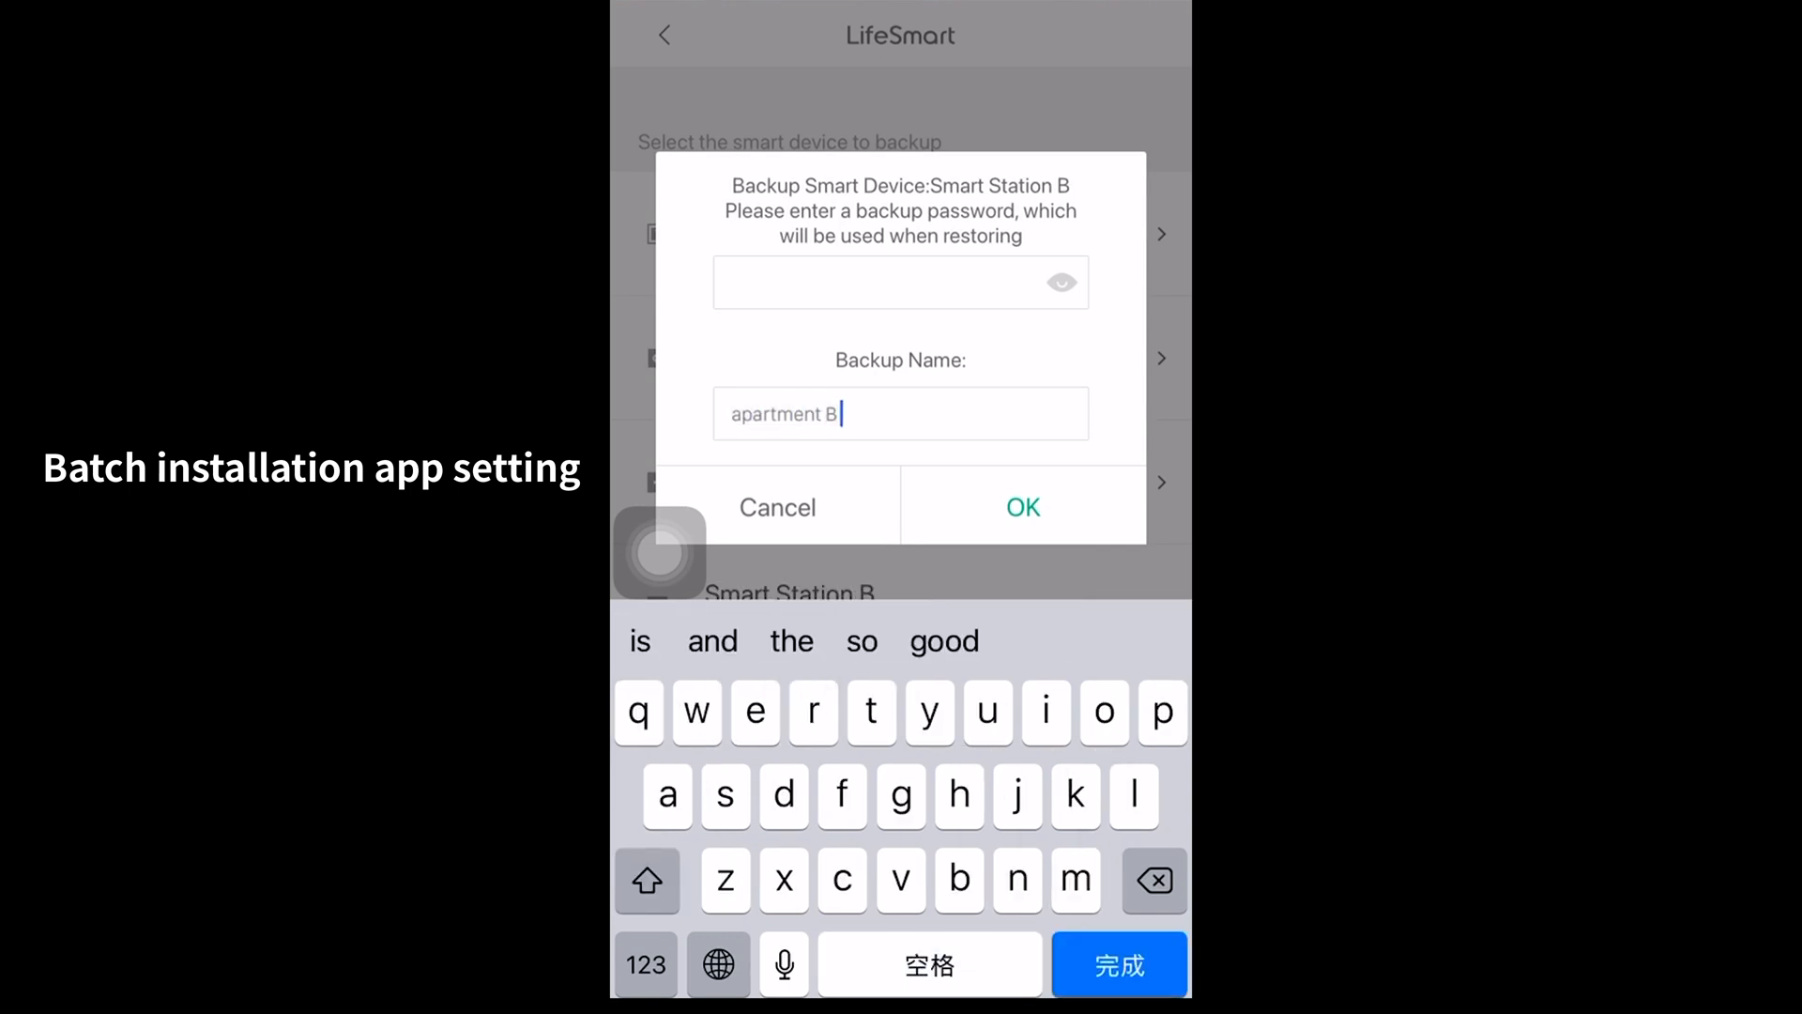
{"action": "type", "text": "sample"}
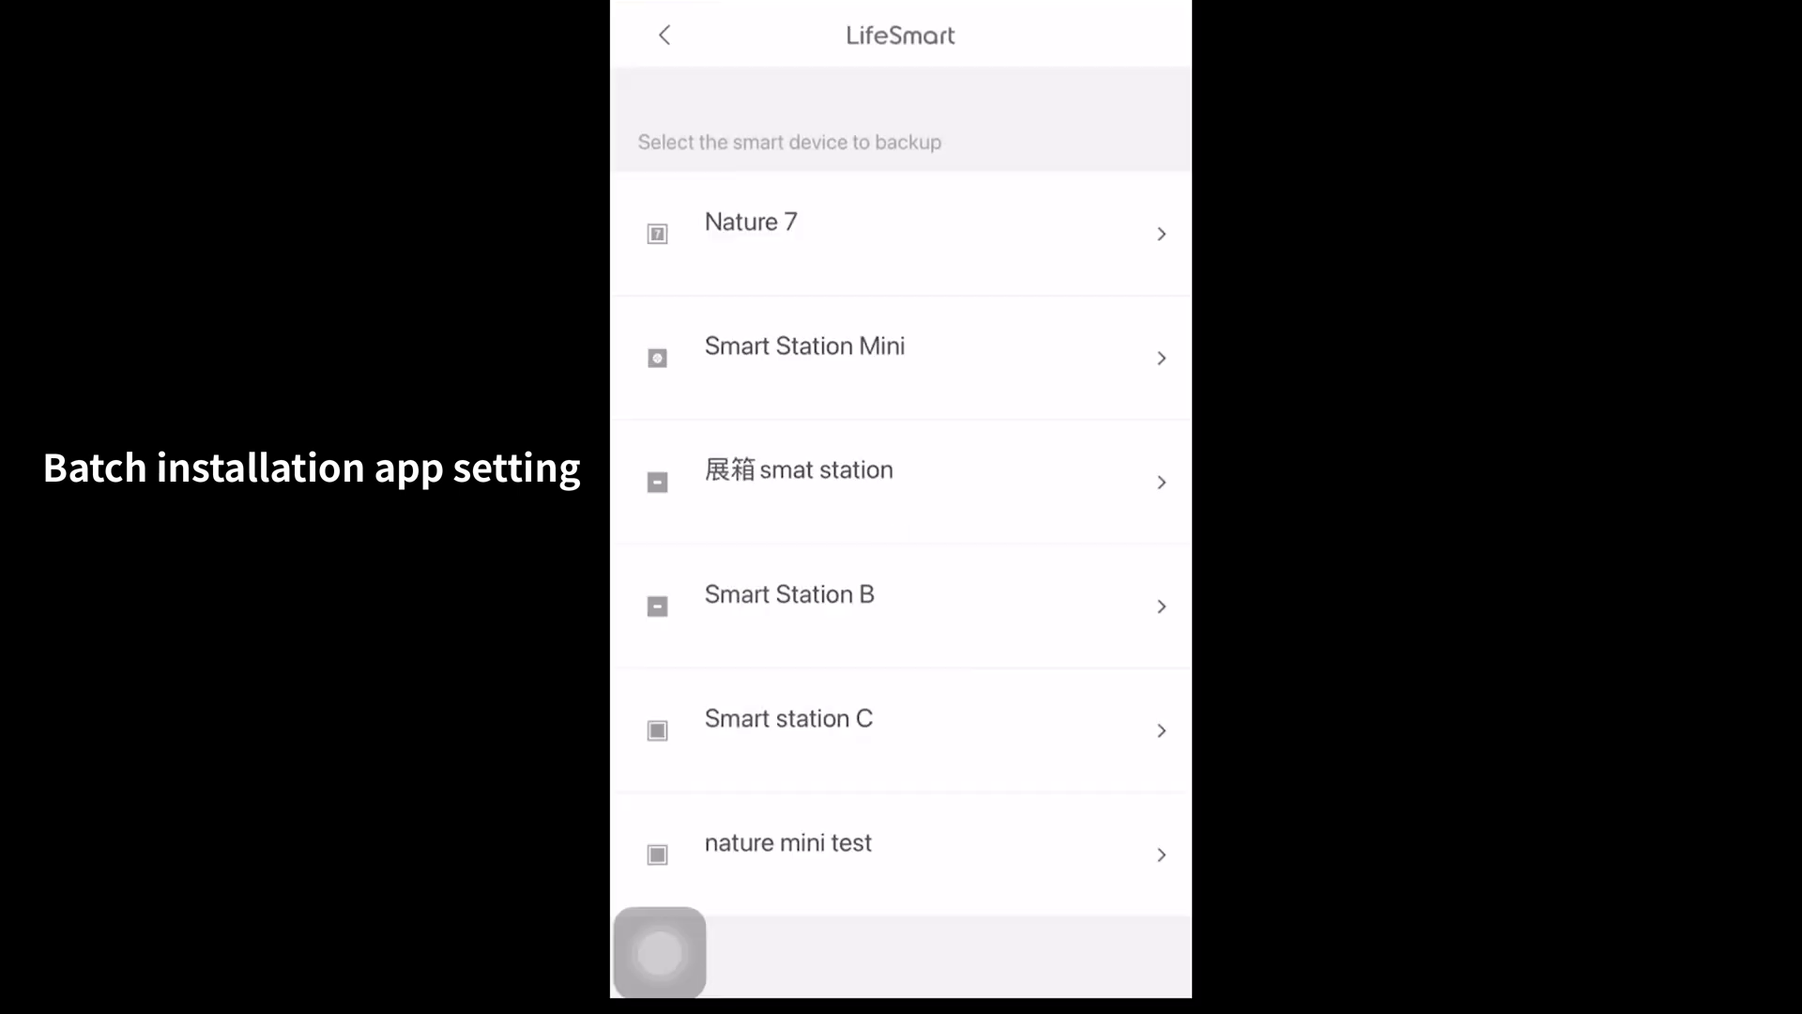
{"action": "left_click", "coordinate": [789, 594]}
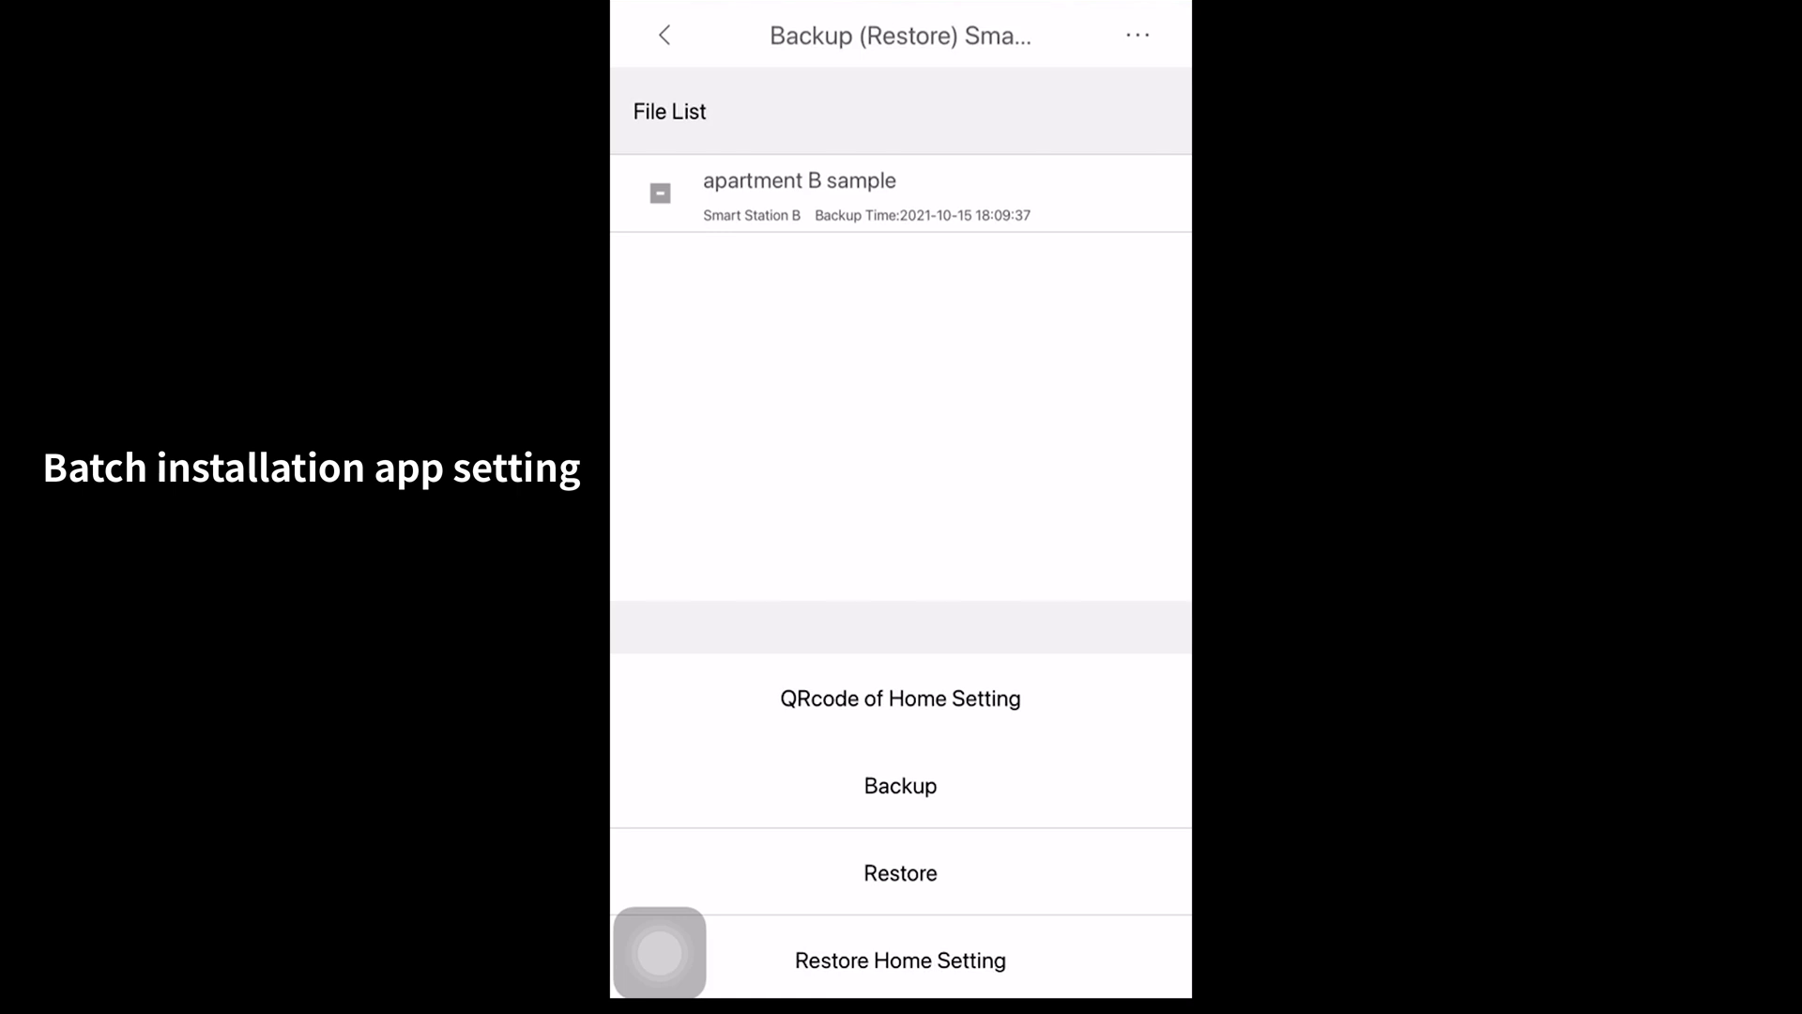
Step: Import station settings from the 'apartment B sample' backup and confirm exporting its data
{"action": "left_click", "coordinate": [665, 36]}
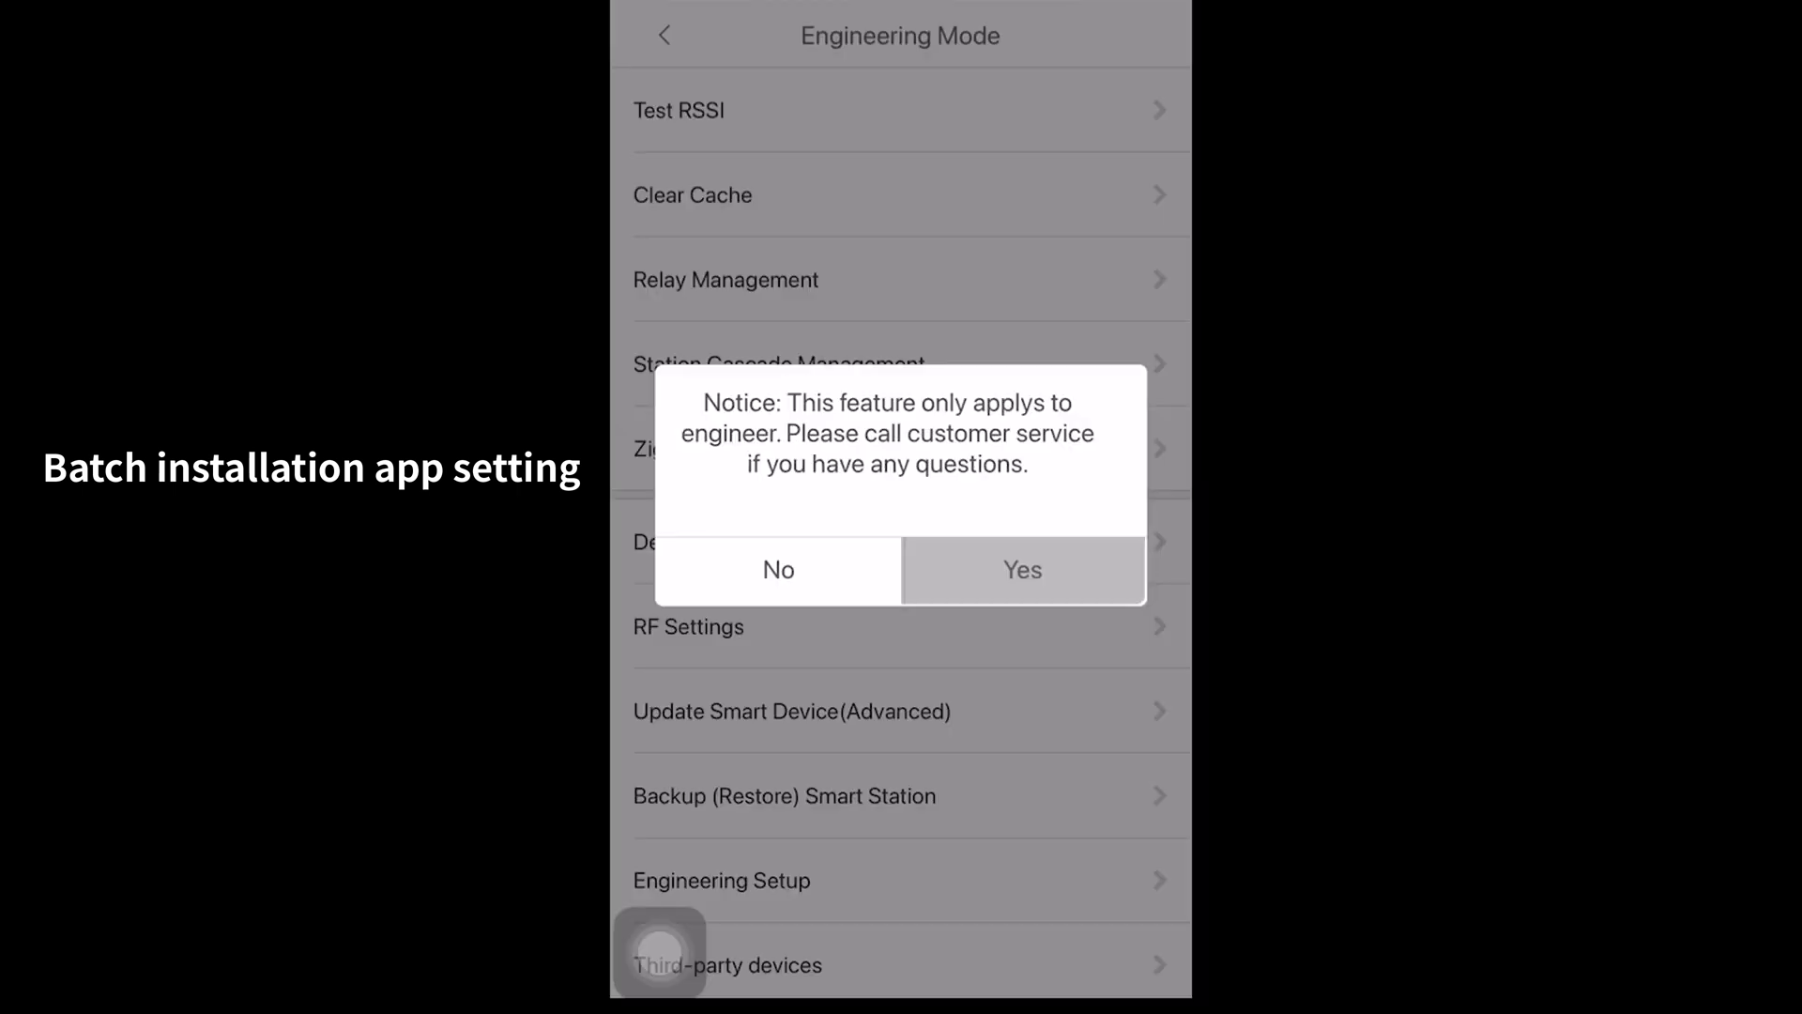
{"action": "left_click", "coordinate": [1023, 571]}
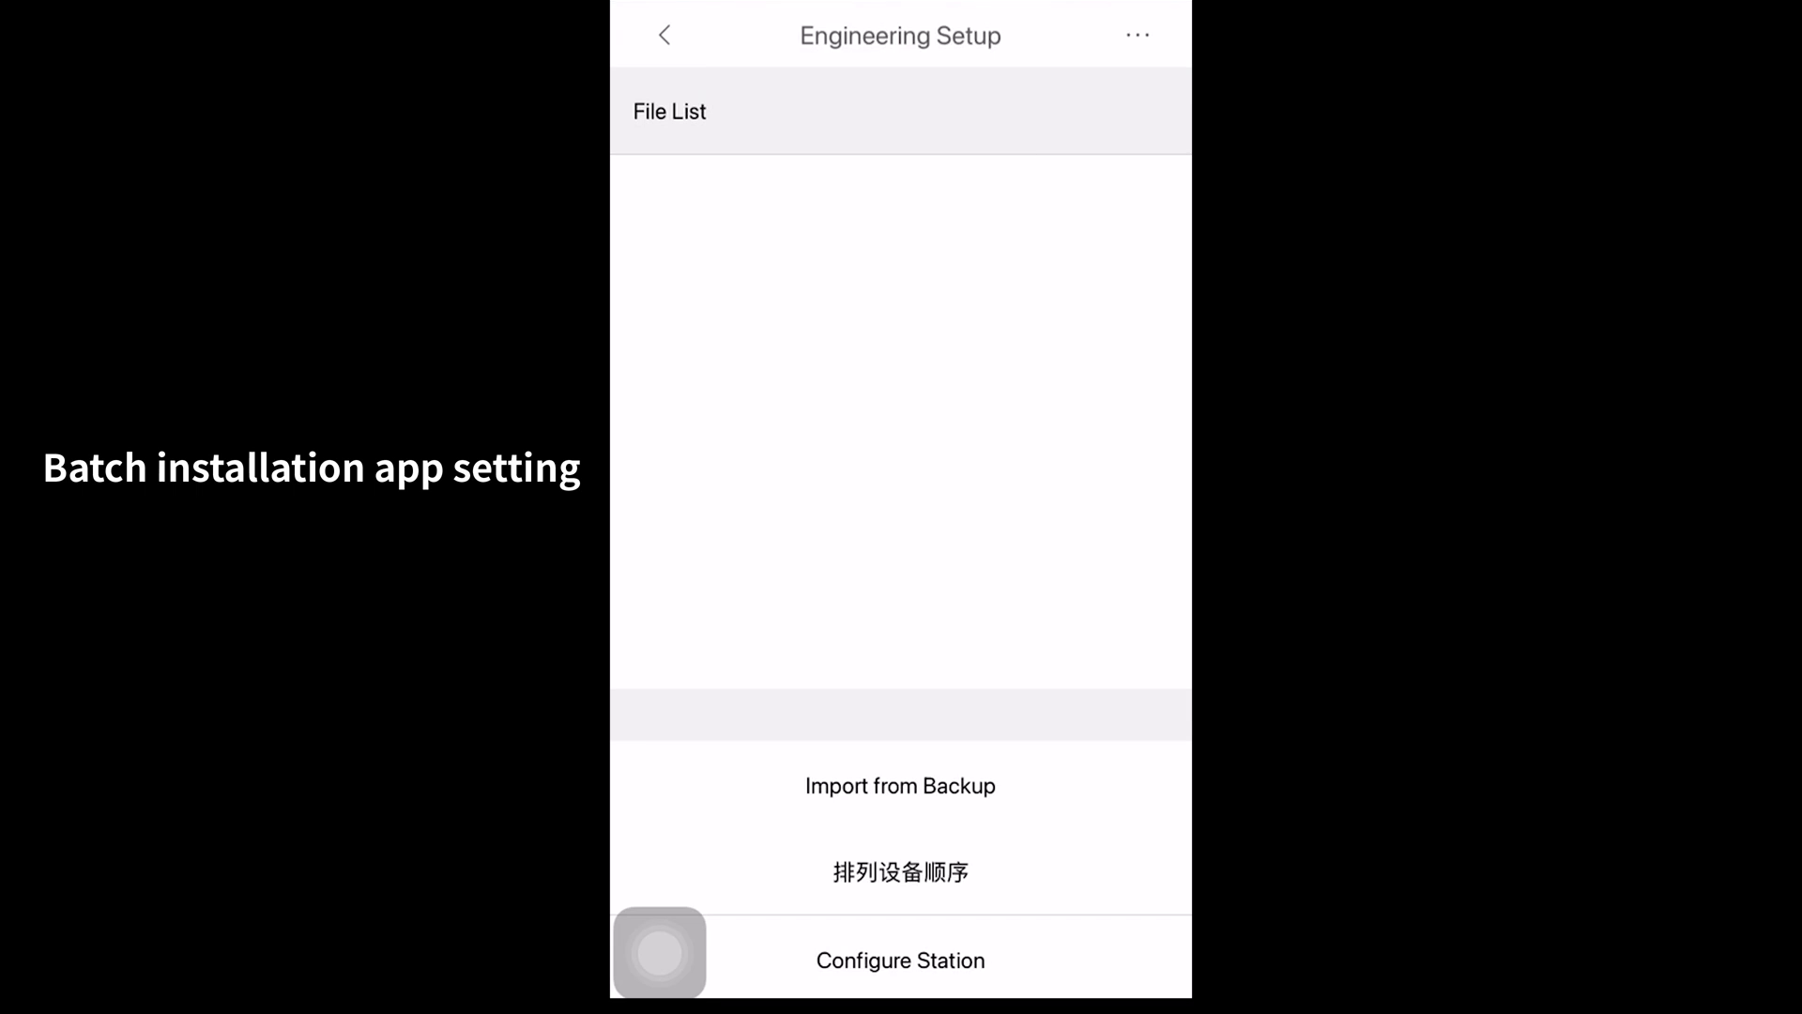
{"action": "left_click", "coordinate": [901, 785]}
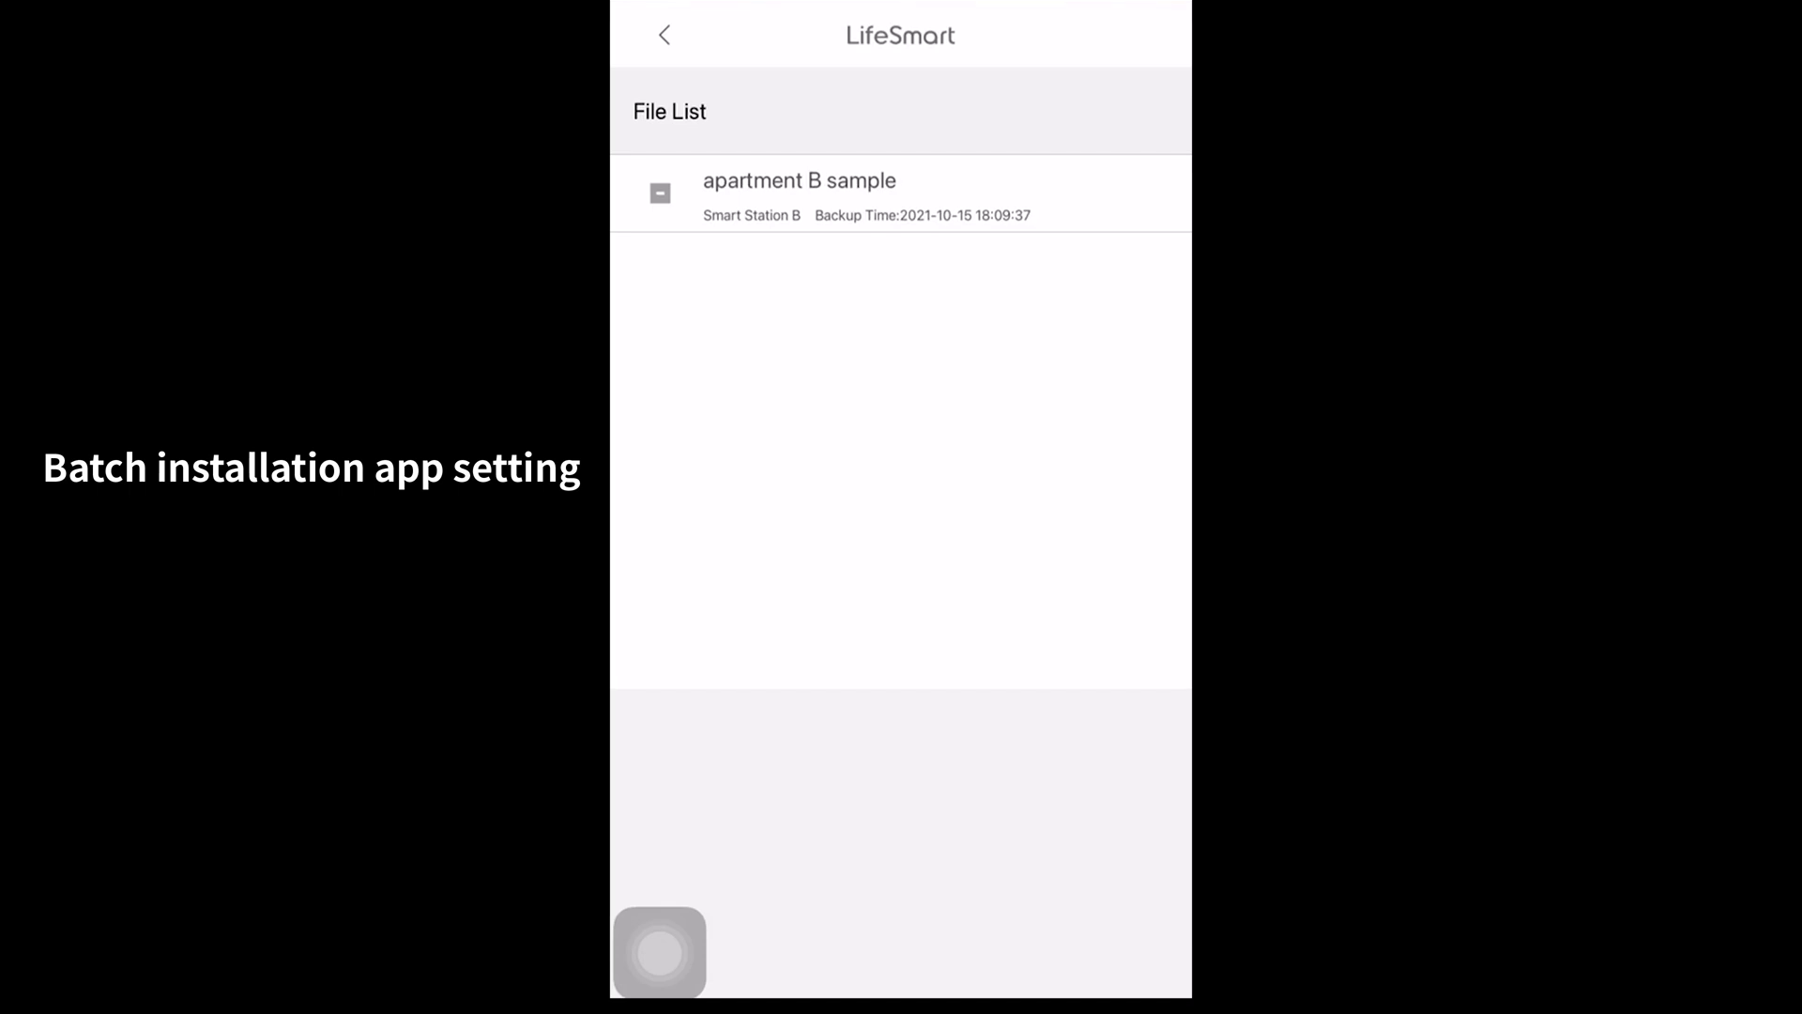
{"action": "left_click", "coordinate": [843, 191]}
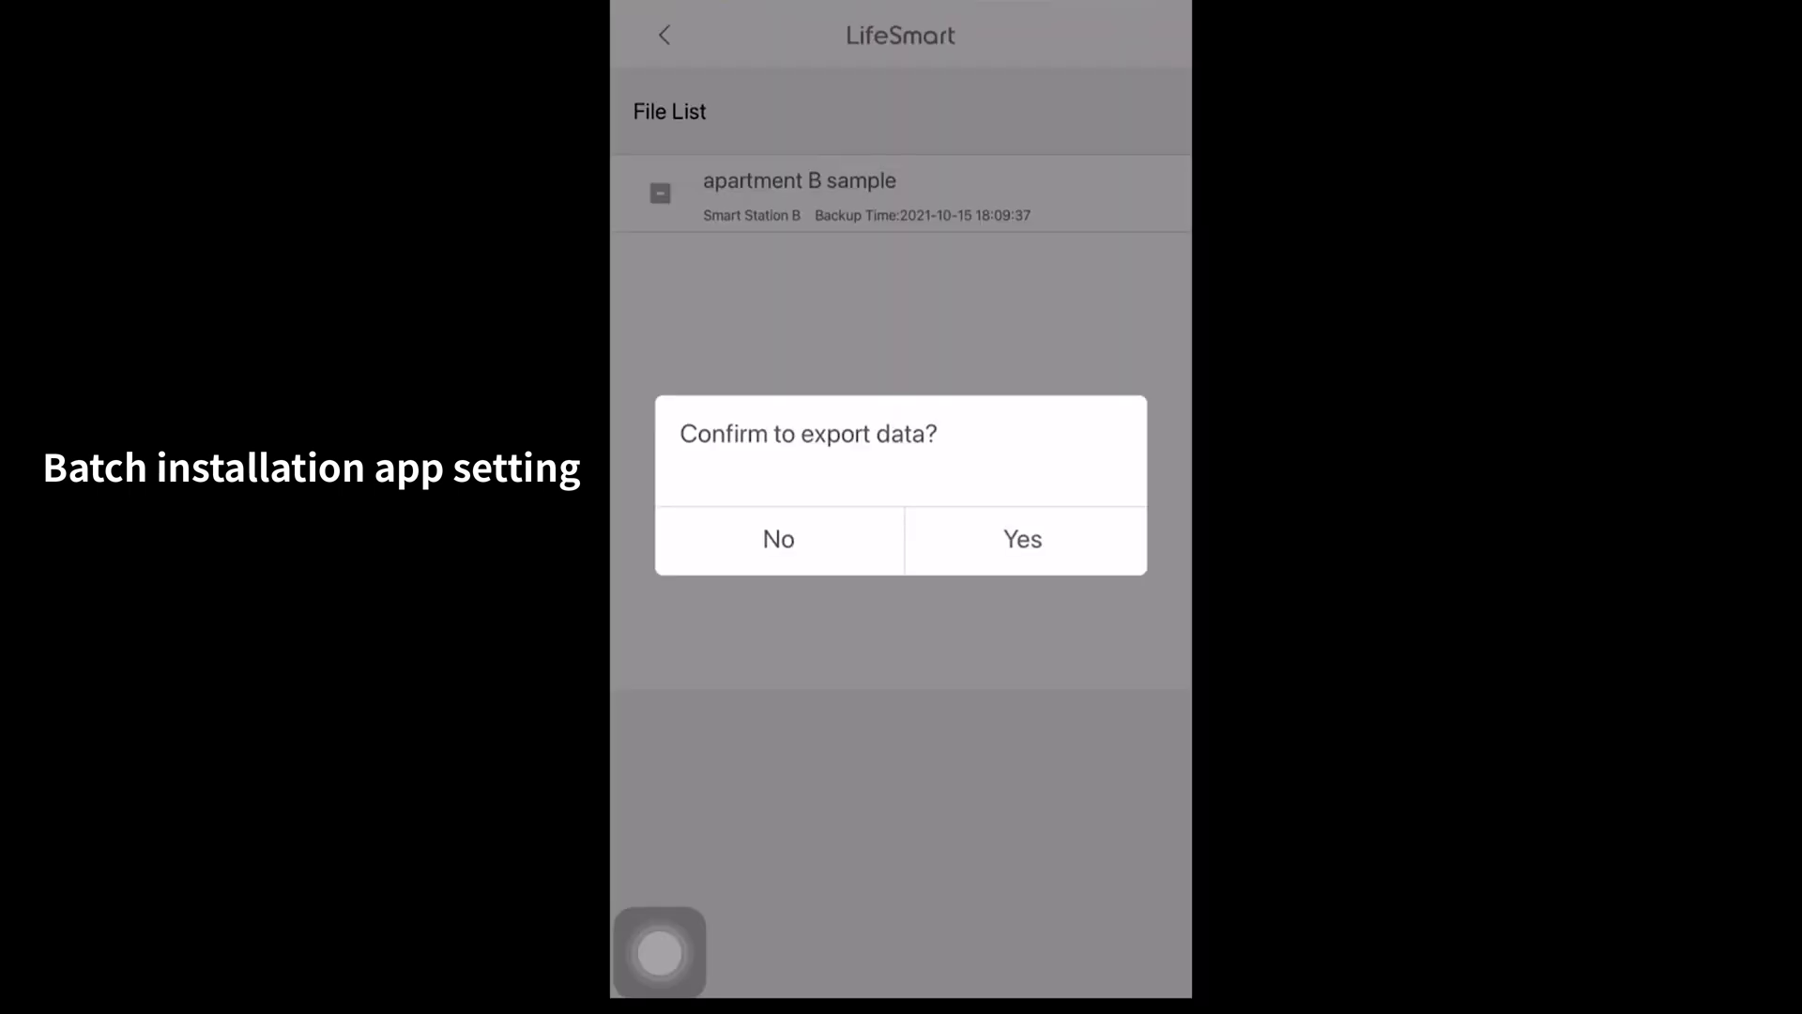
{"action": "left_click", "coordinate": [1023, 541]}
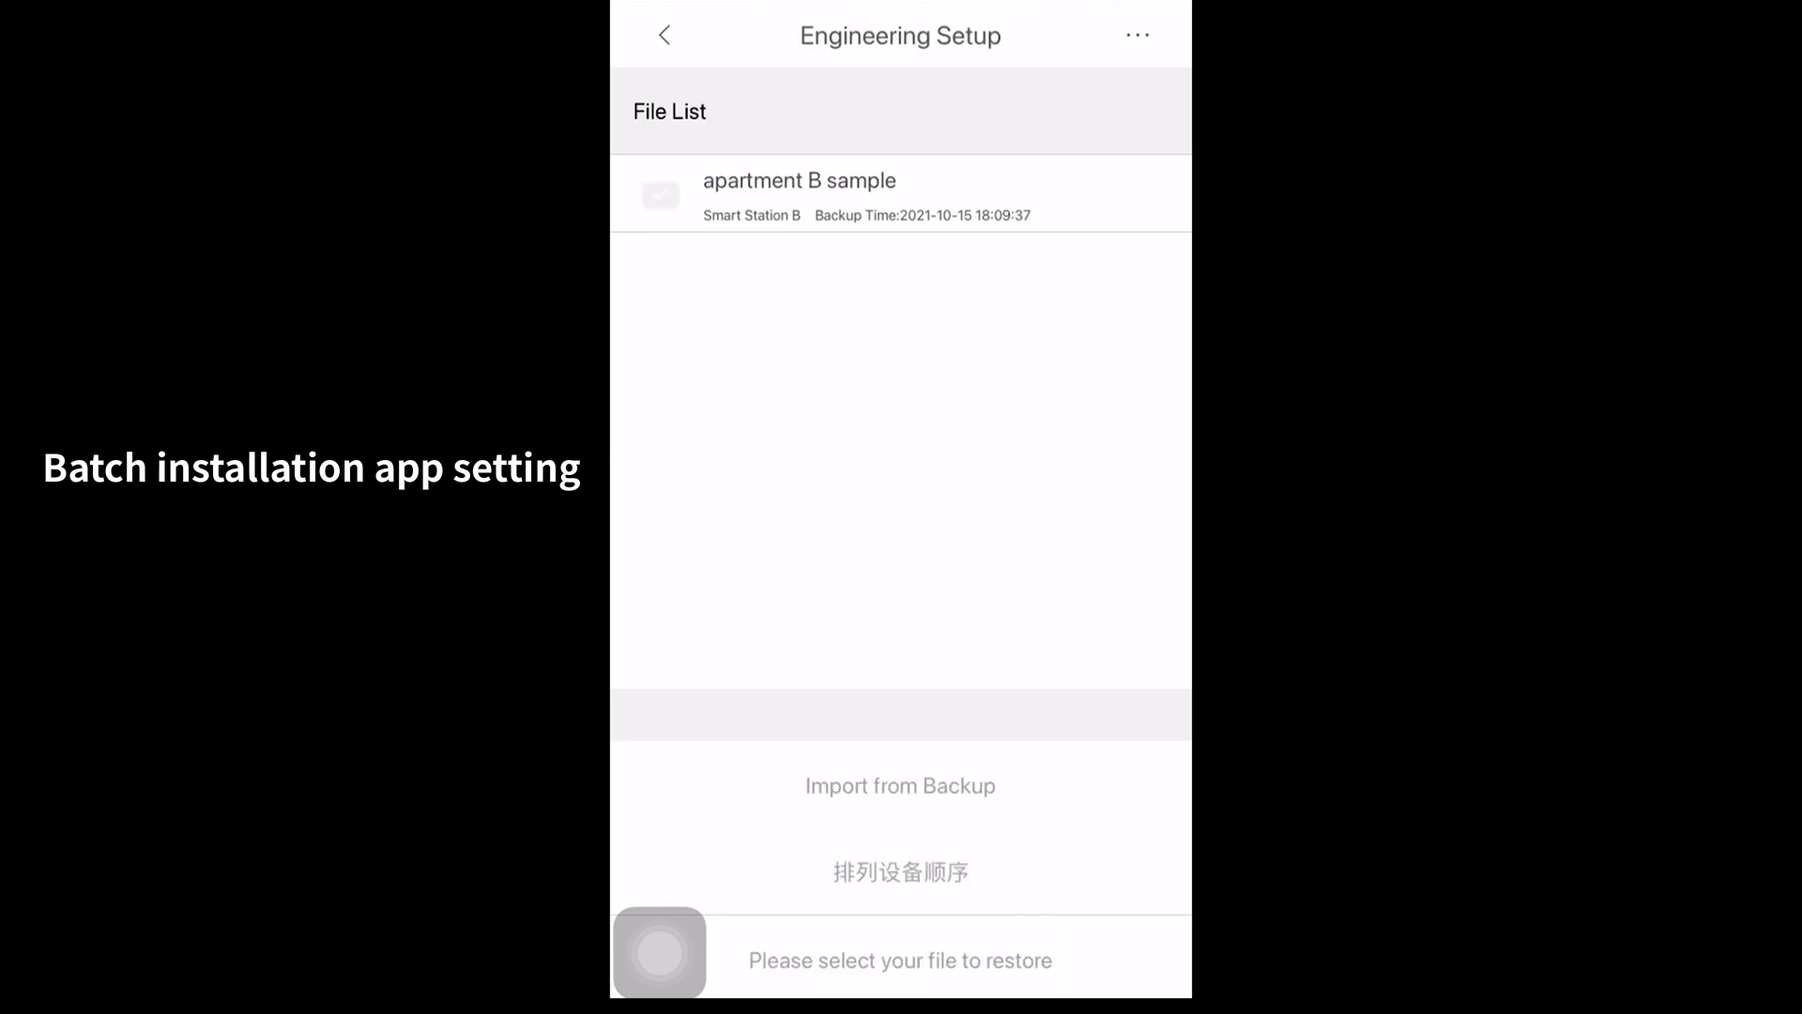
Step: Select Smart station C as the station to set up and confirm it
{"action": "left_click", "coordinate": [661, 193]}
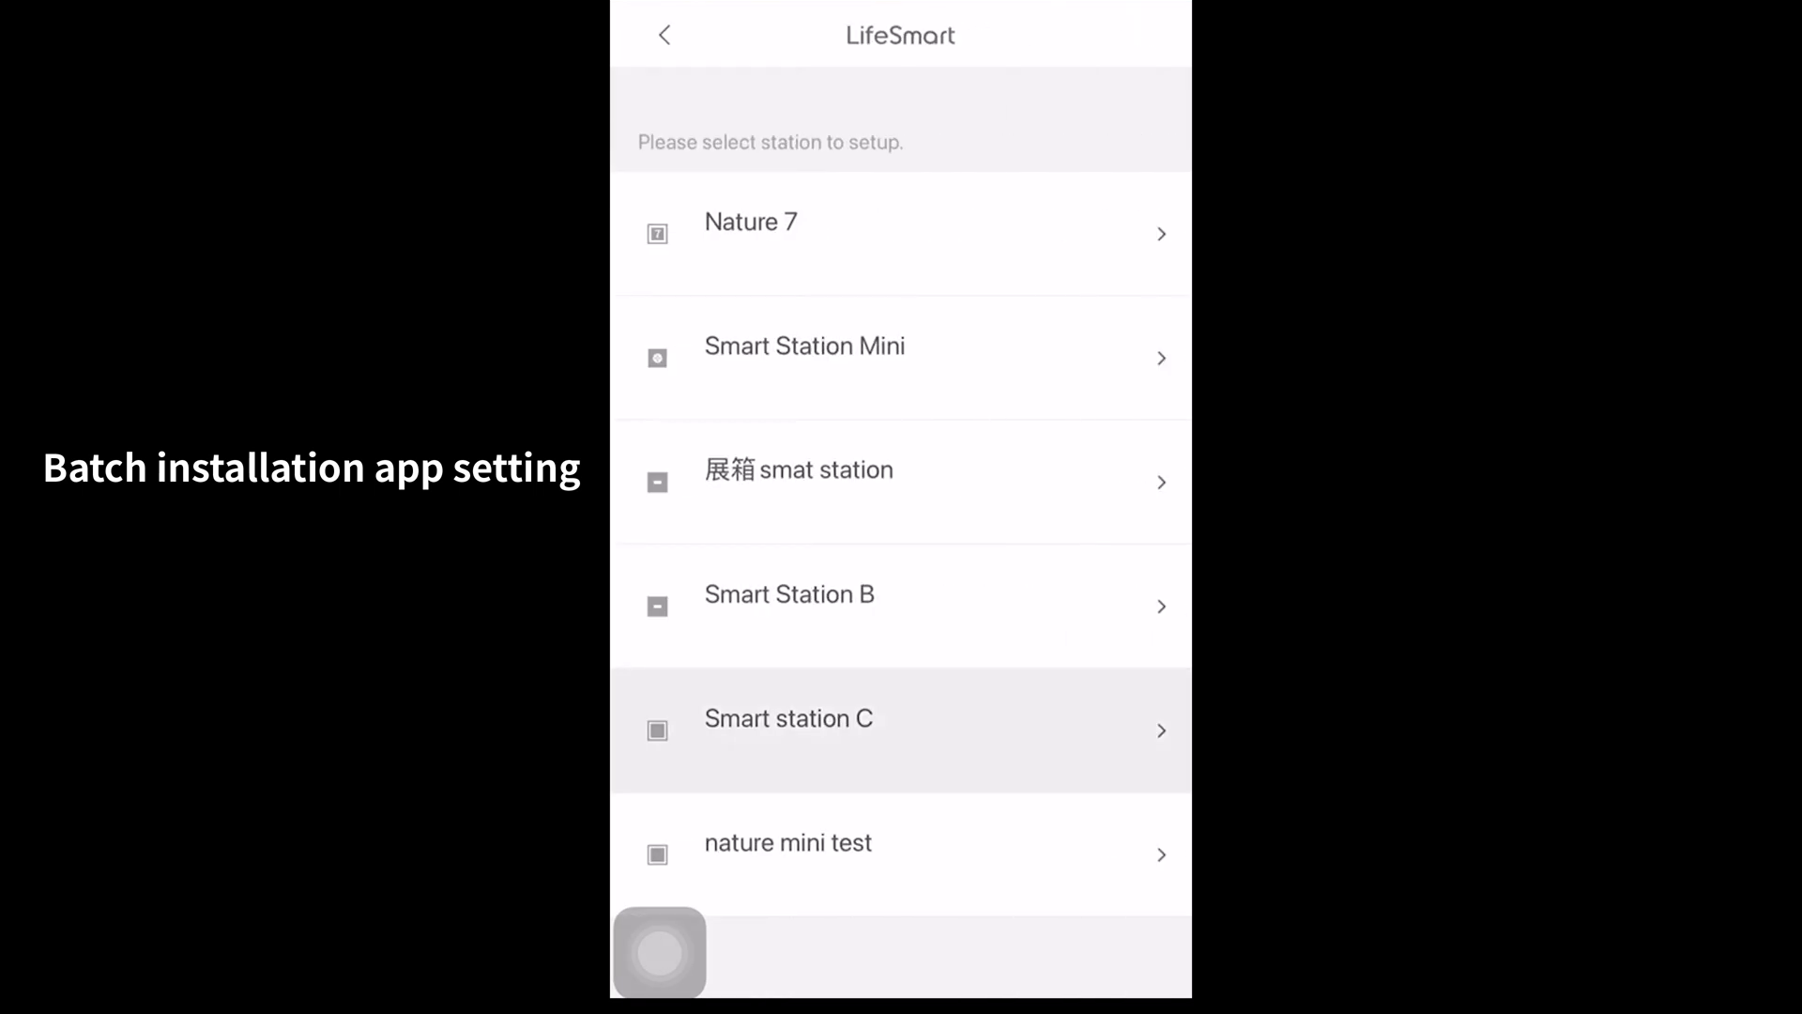
{"action": "left_click", "coordinate": [789, 717]}
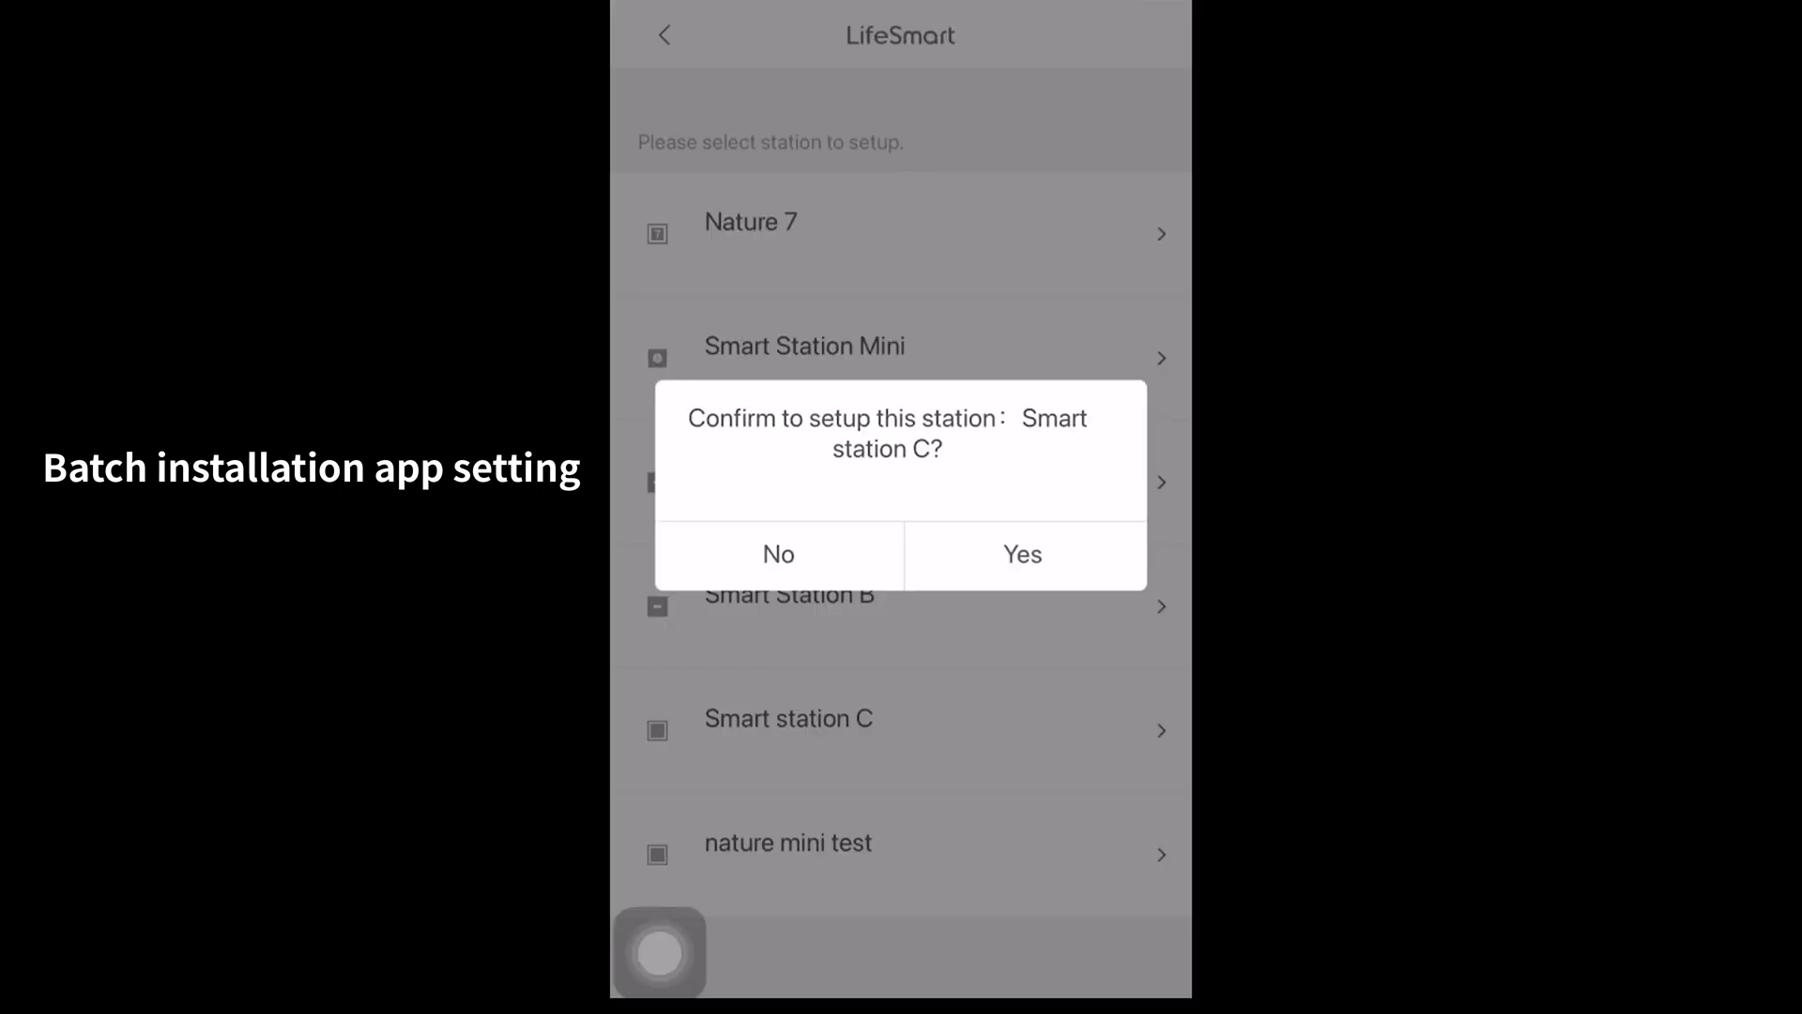
{"action": "left_click", "coordinate": [1023, 554]}
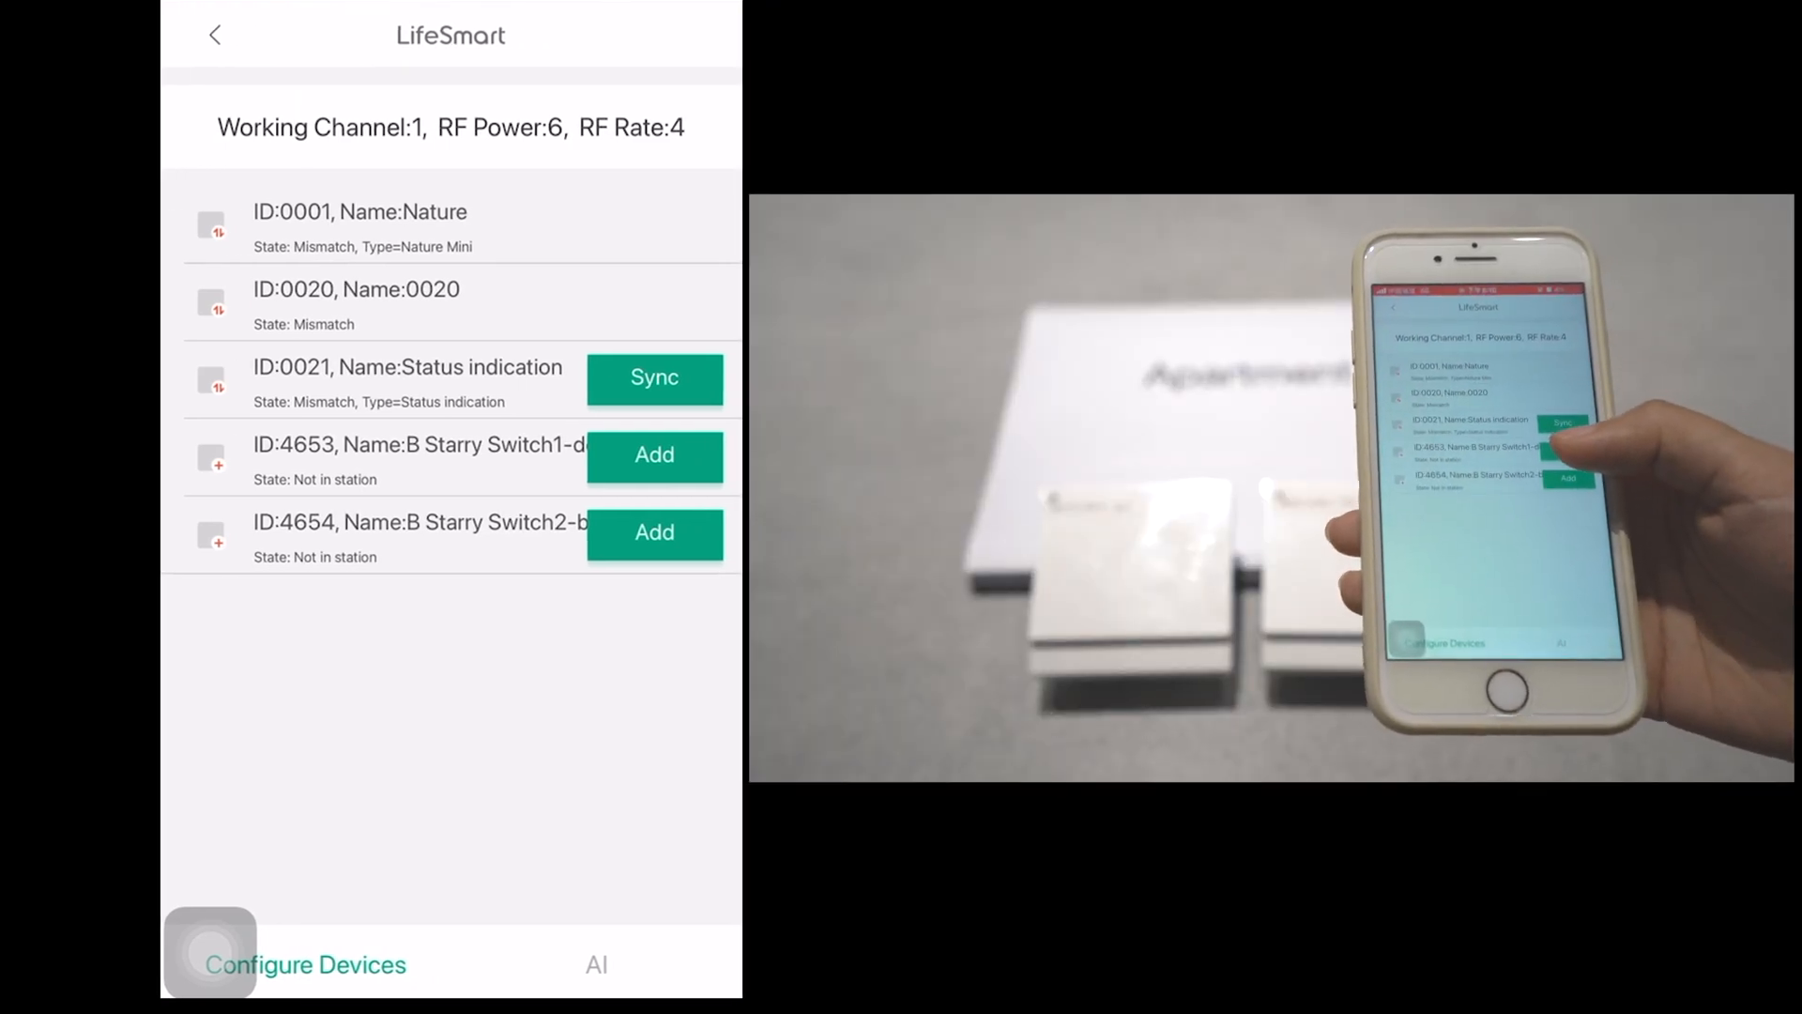
Step: Add B Starry switches ID 4653 and ID 4654 to the station, each syncing successfully
{"action": "left_click", "coordinate": [653, 454]}
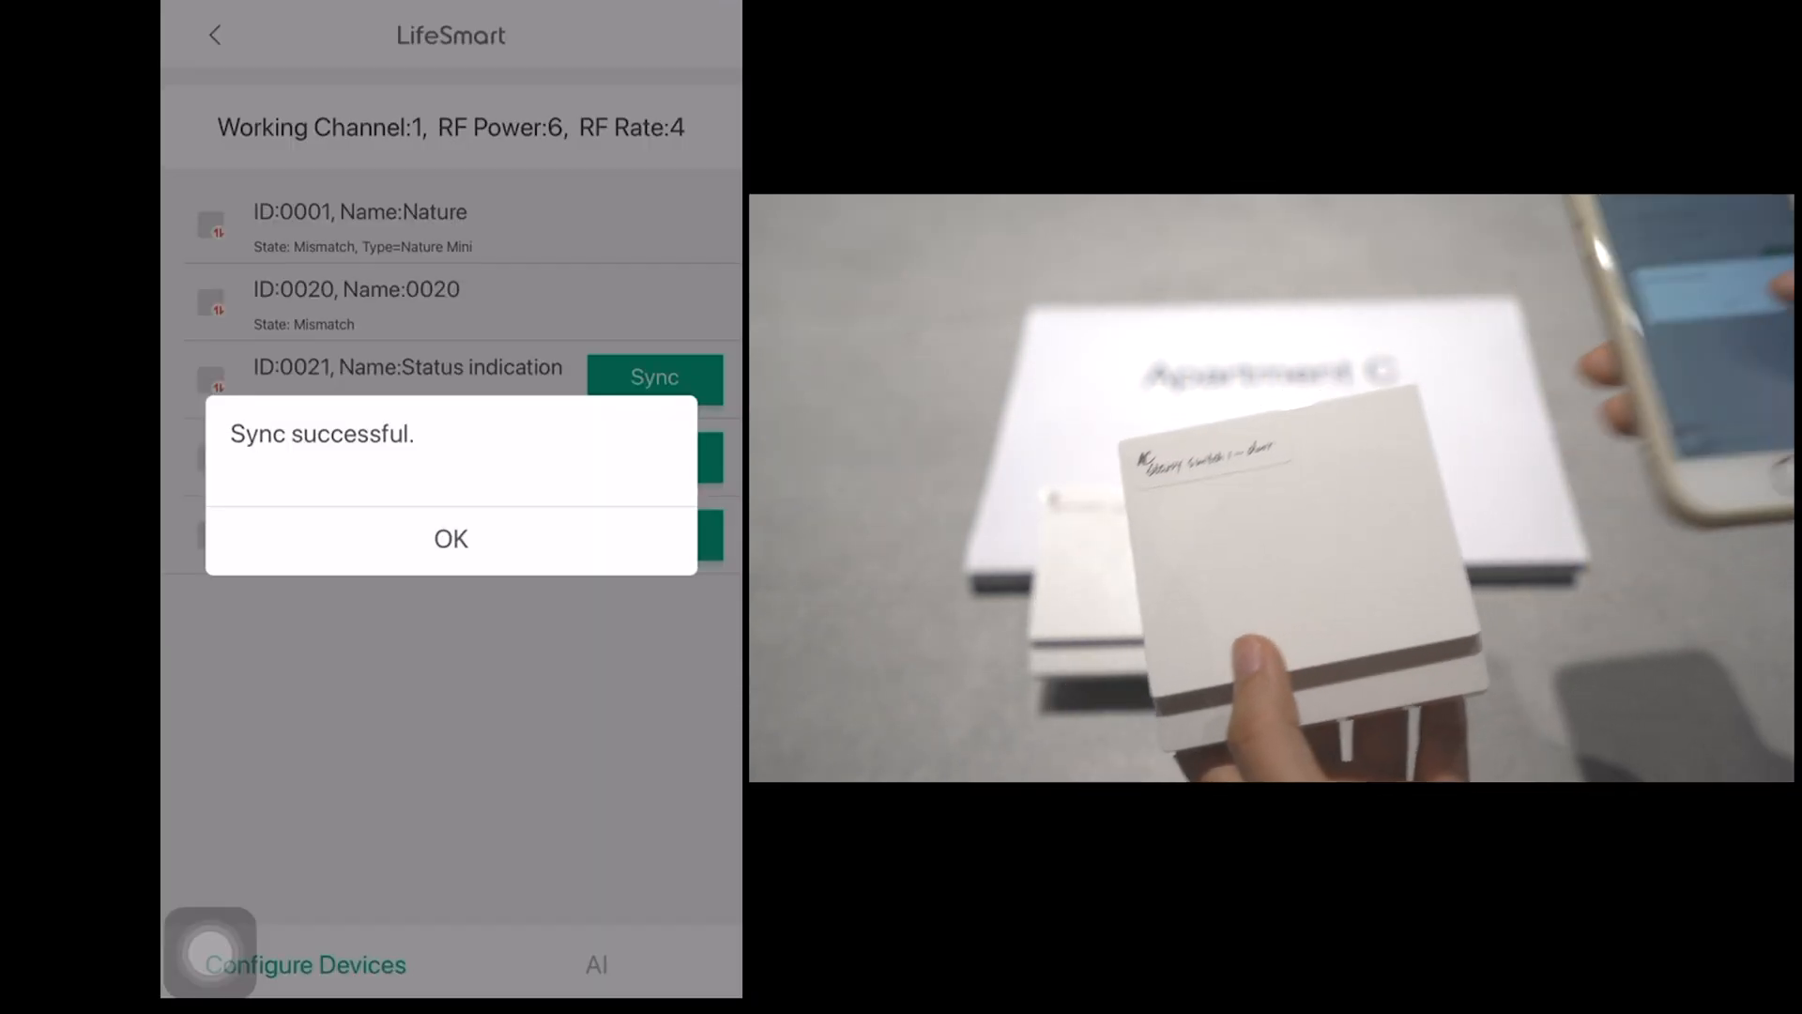
{"action": "left_click", "coordinate": [451, 538]}
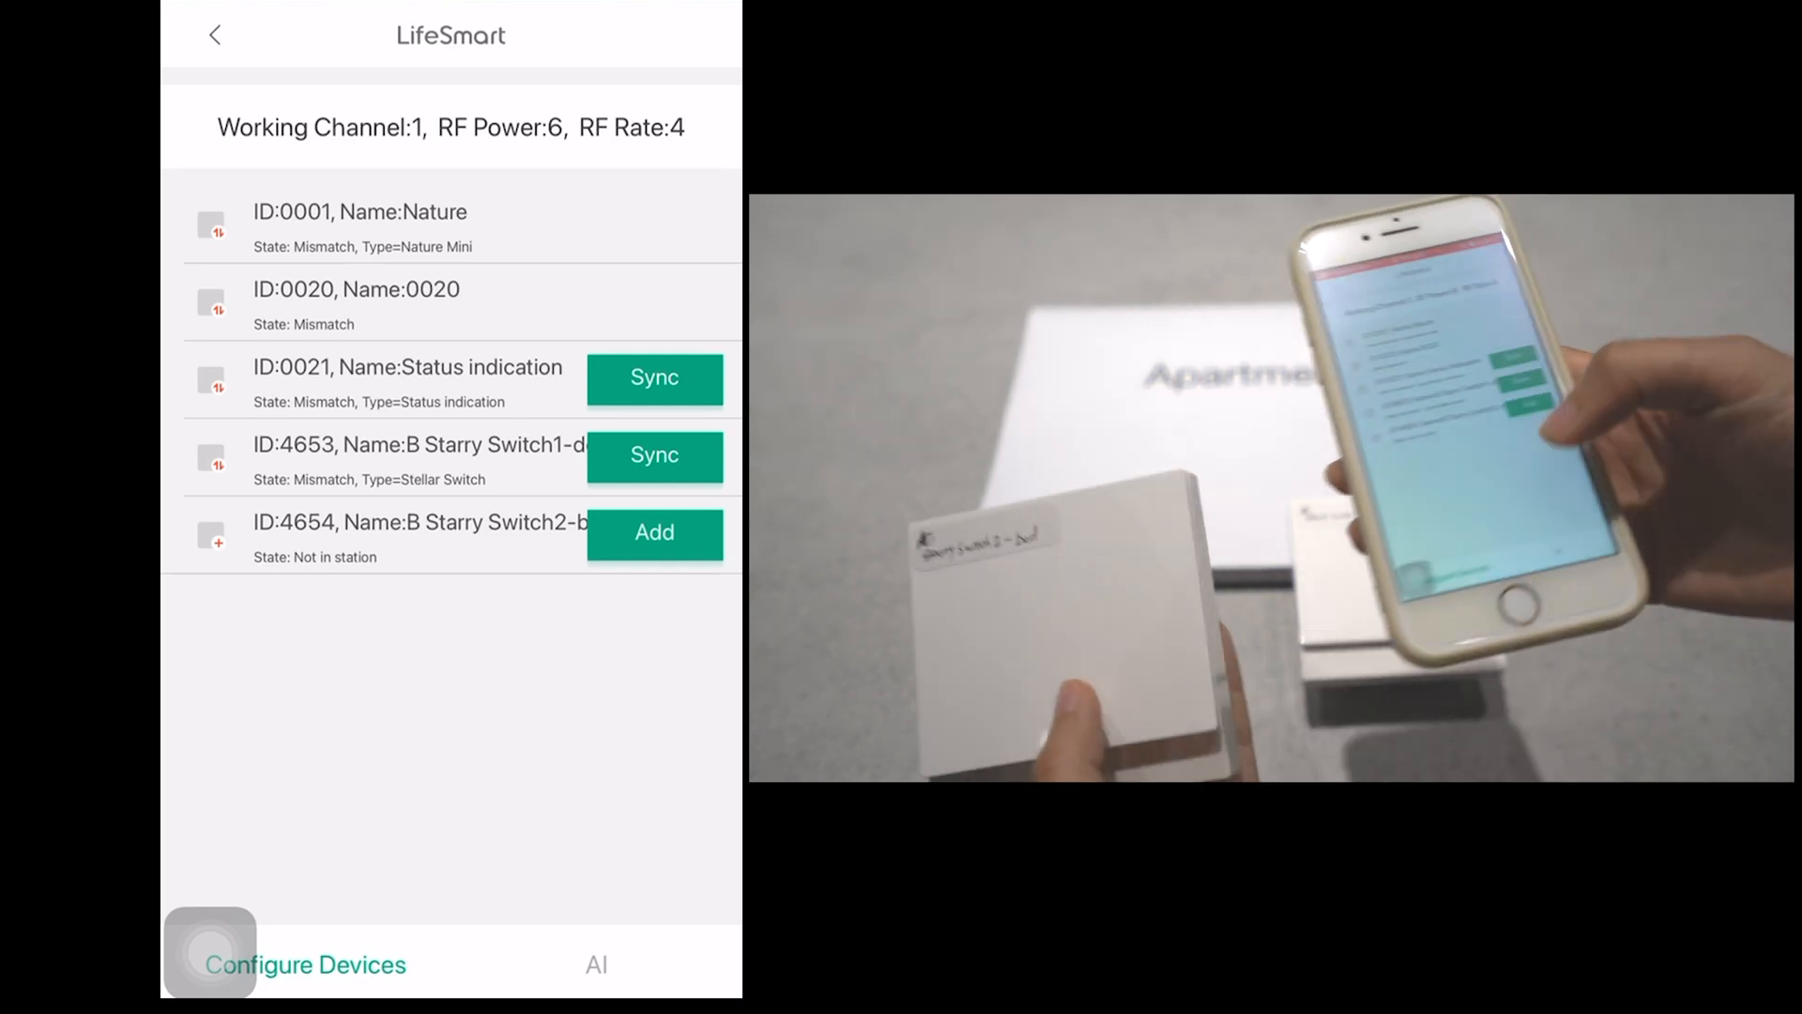
{"action": "left_click", "coordinate": [653, 533]}
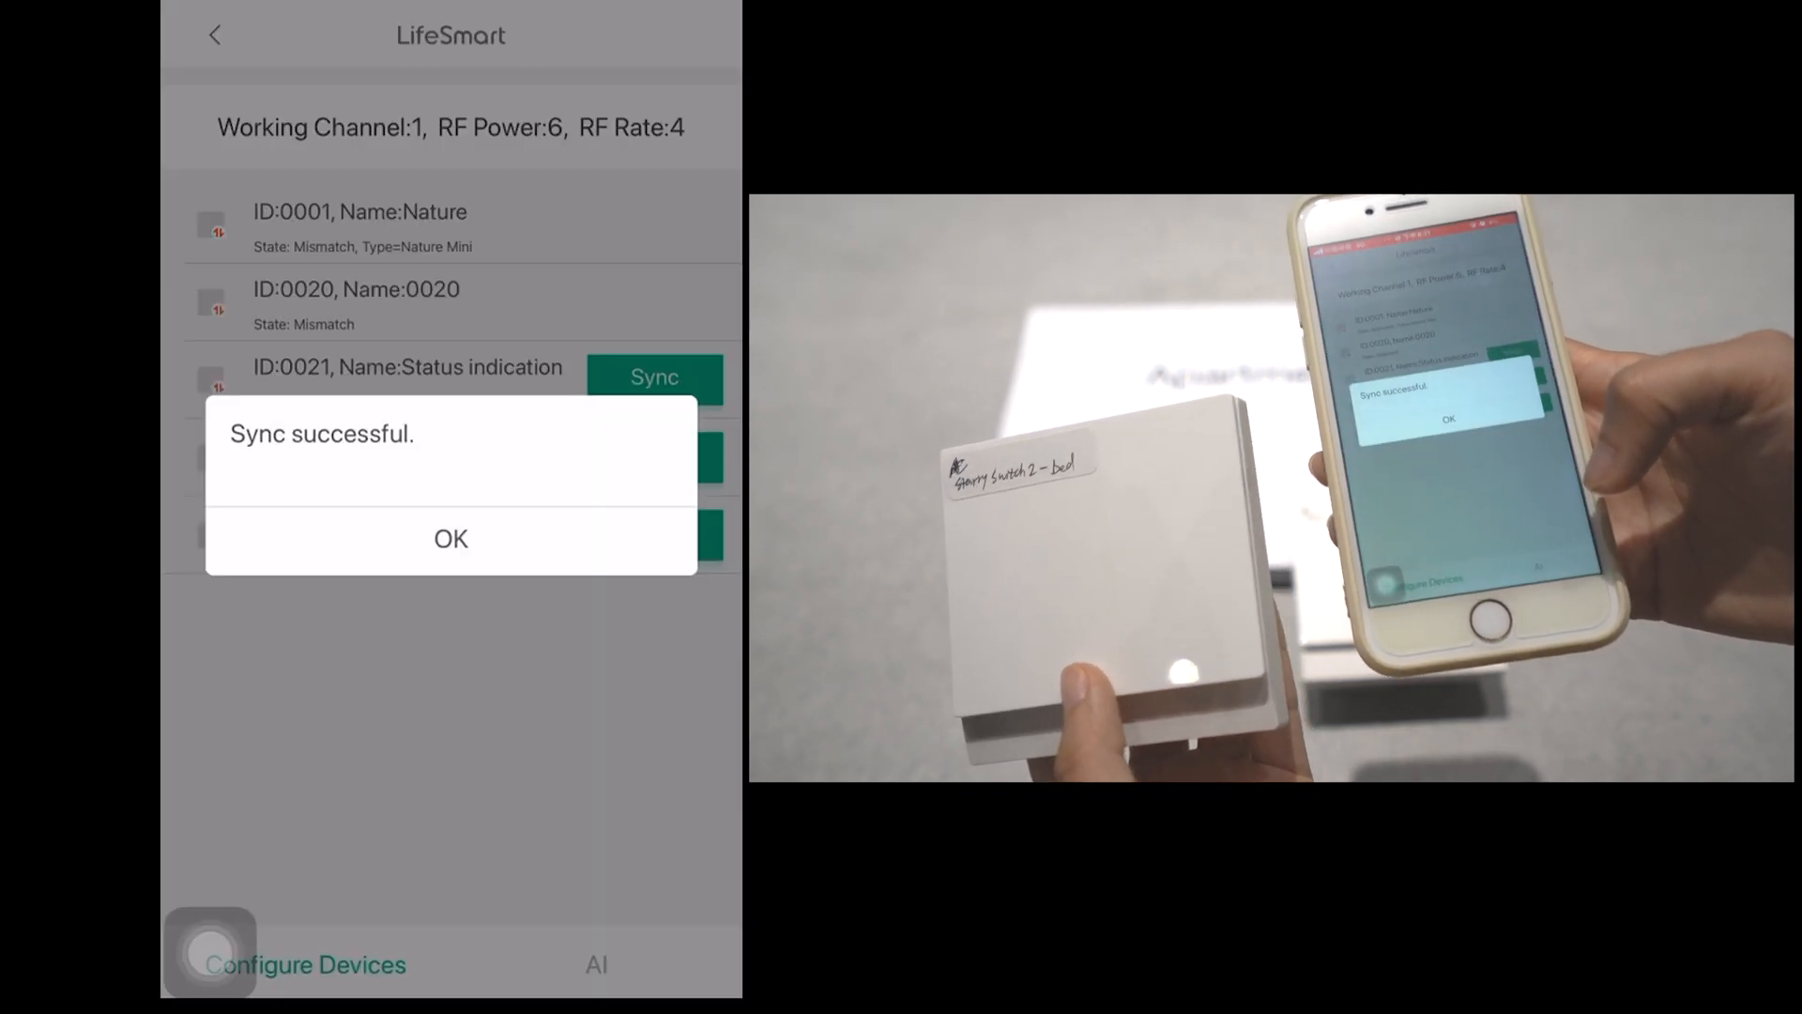
{"action": "left_click", "coordinate": [451, 539]}
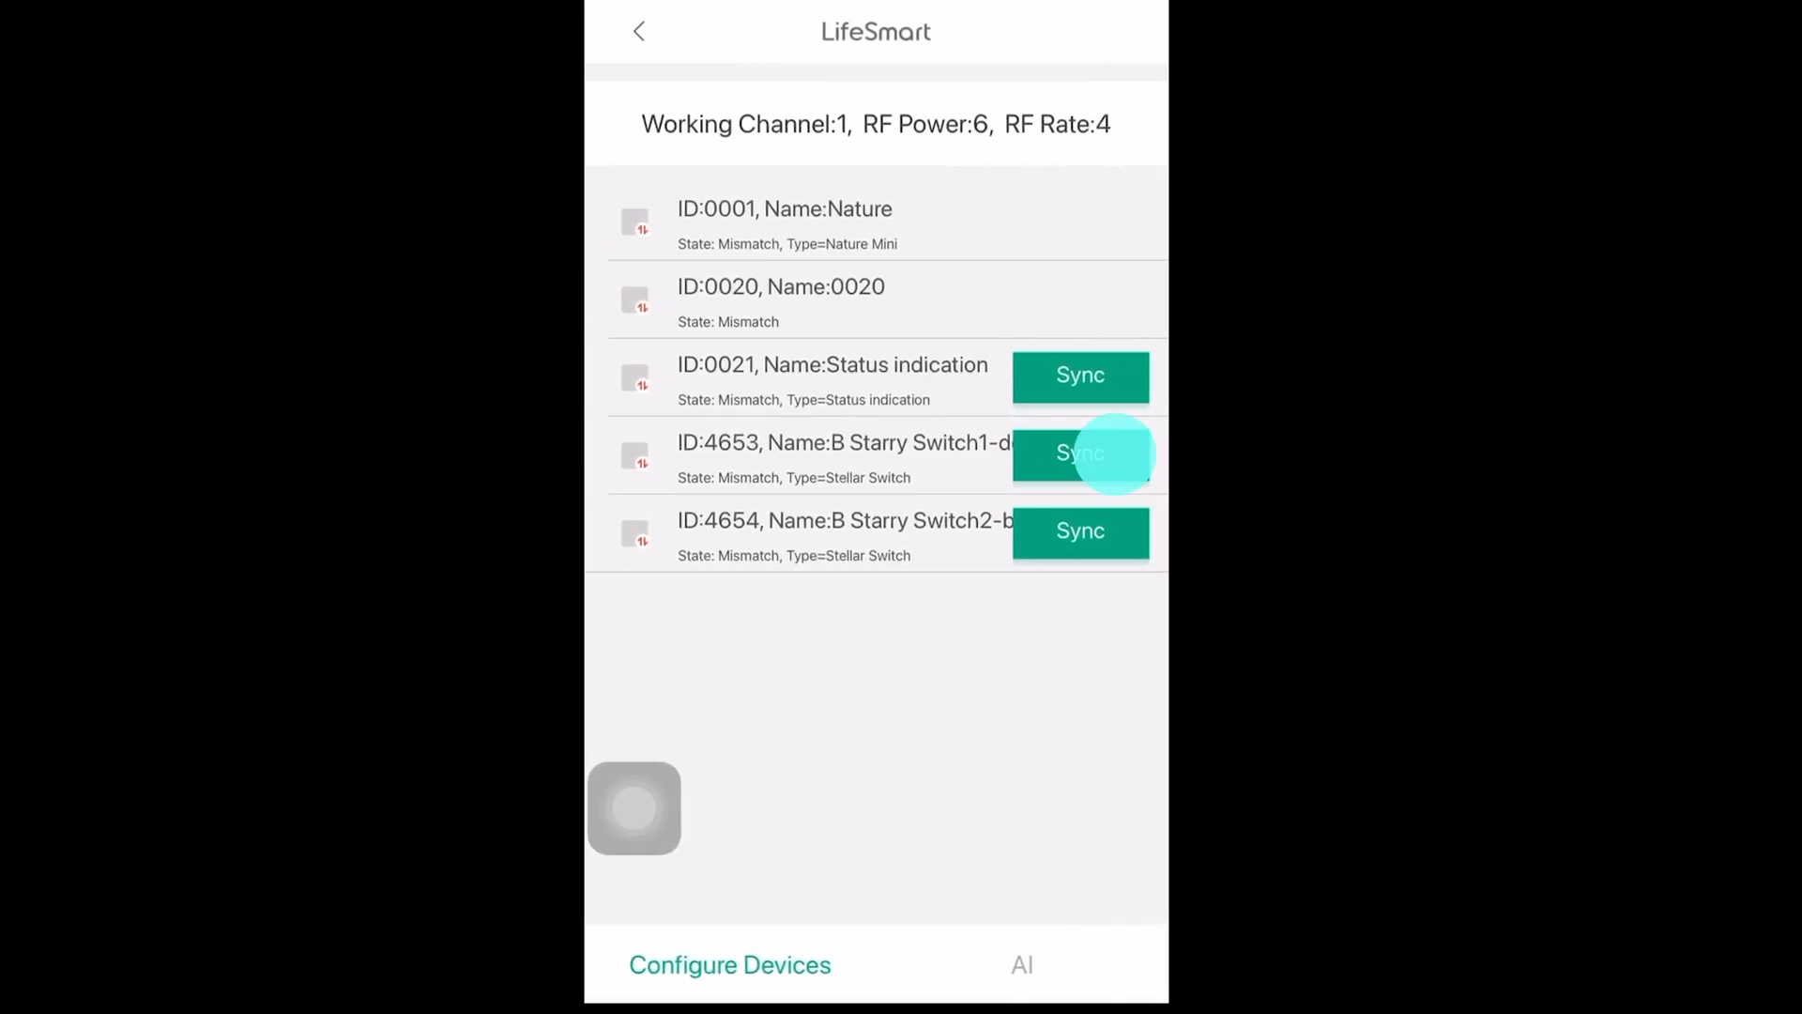
Step: Resync the first B Starry switch (ID 4653) and acknowledge the success message
{"action": "left_click", "coordinate": [1082, 452]}
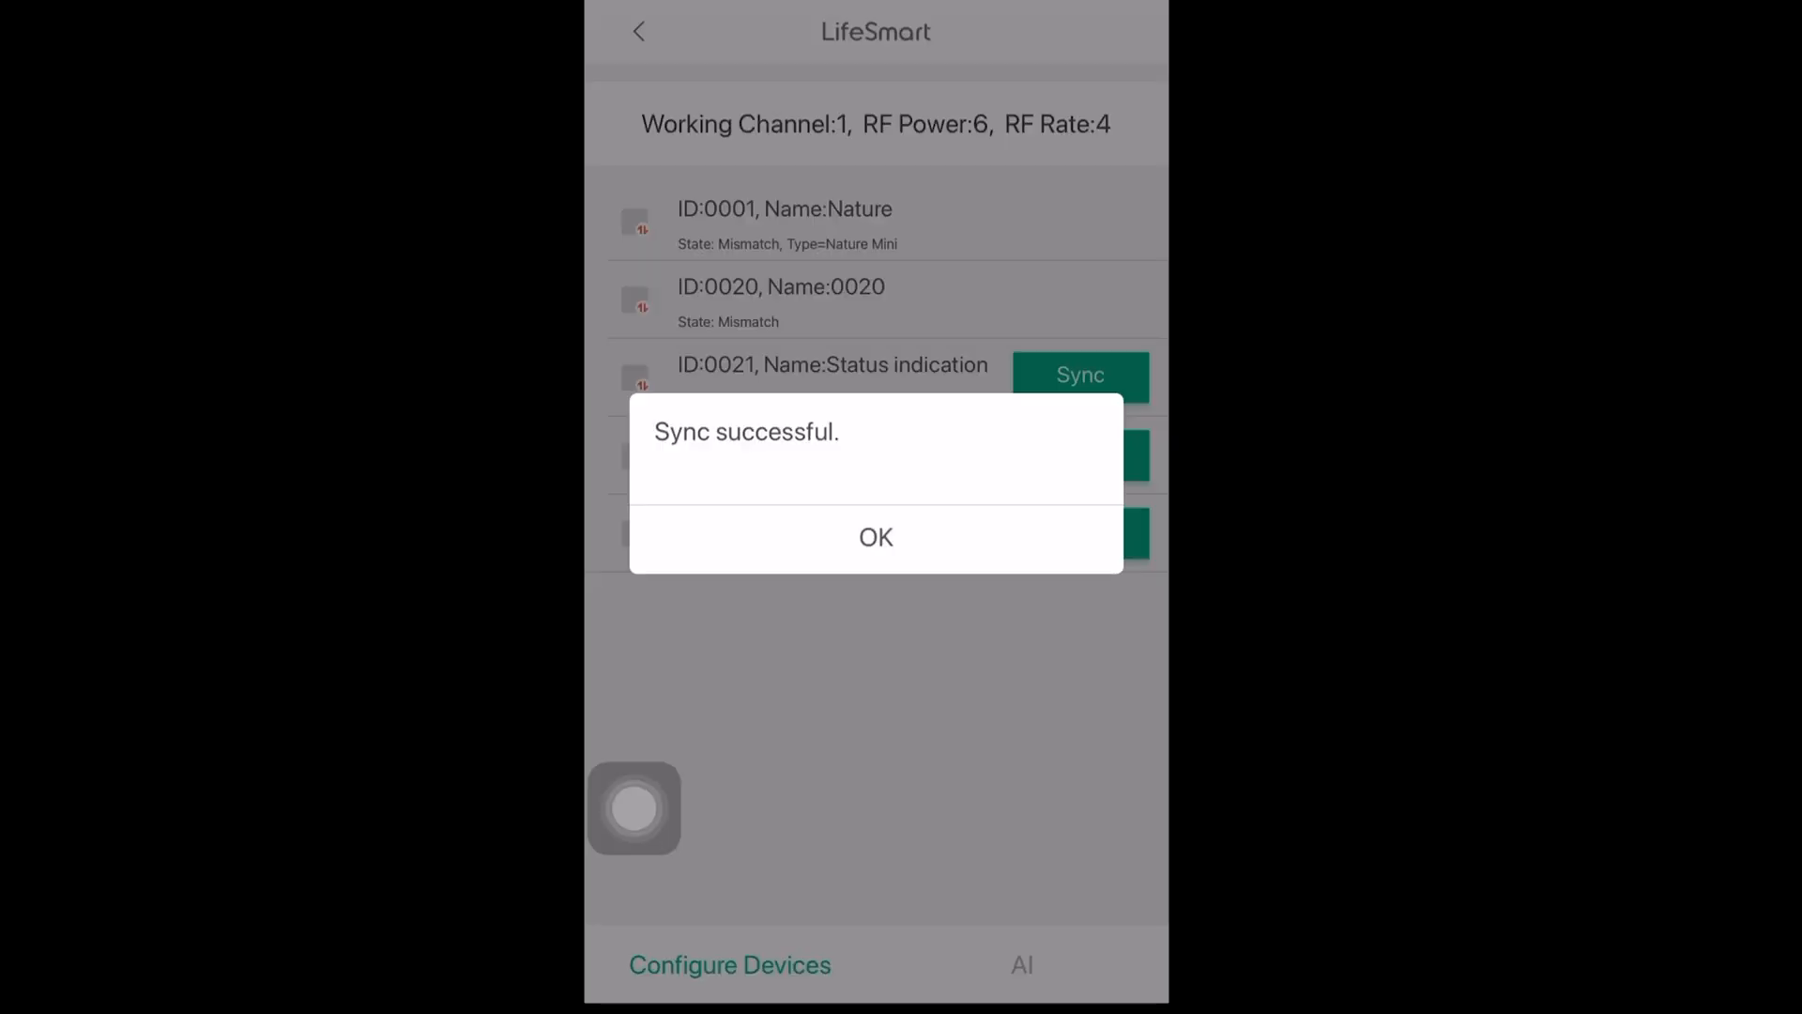
{"action": "left_click", "coordinate": [875, 537]}
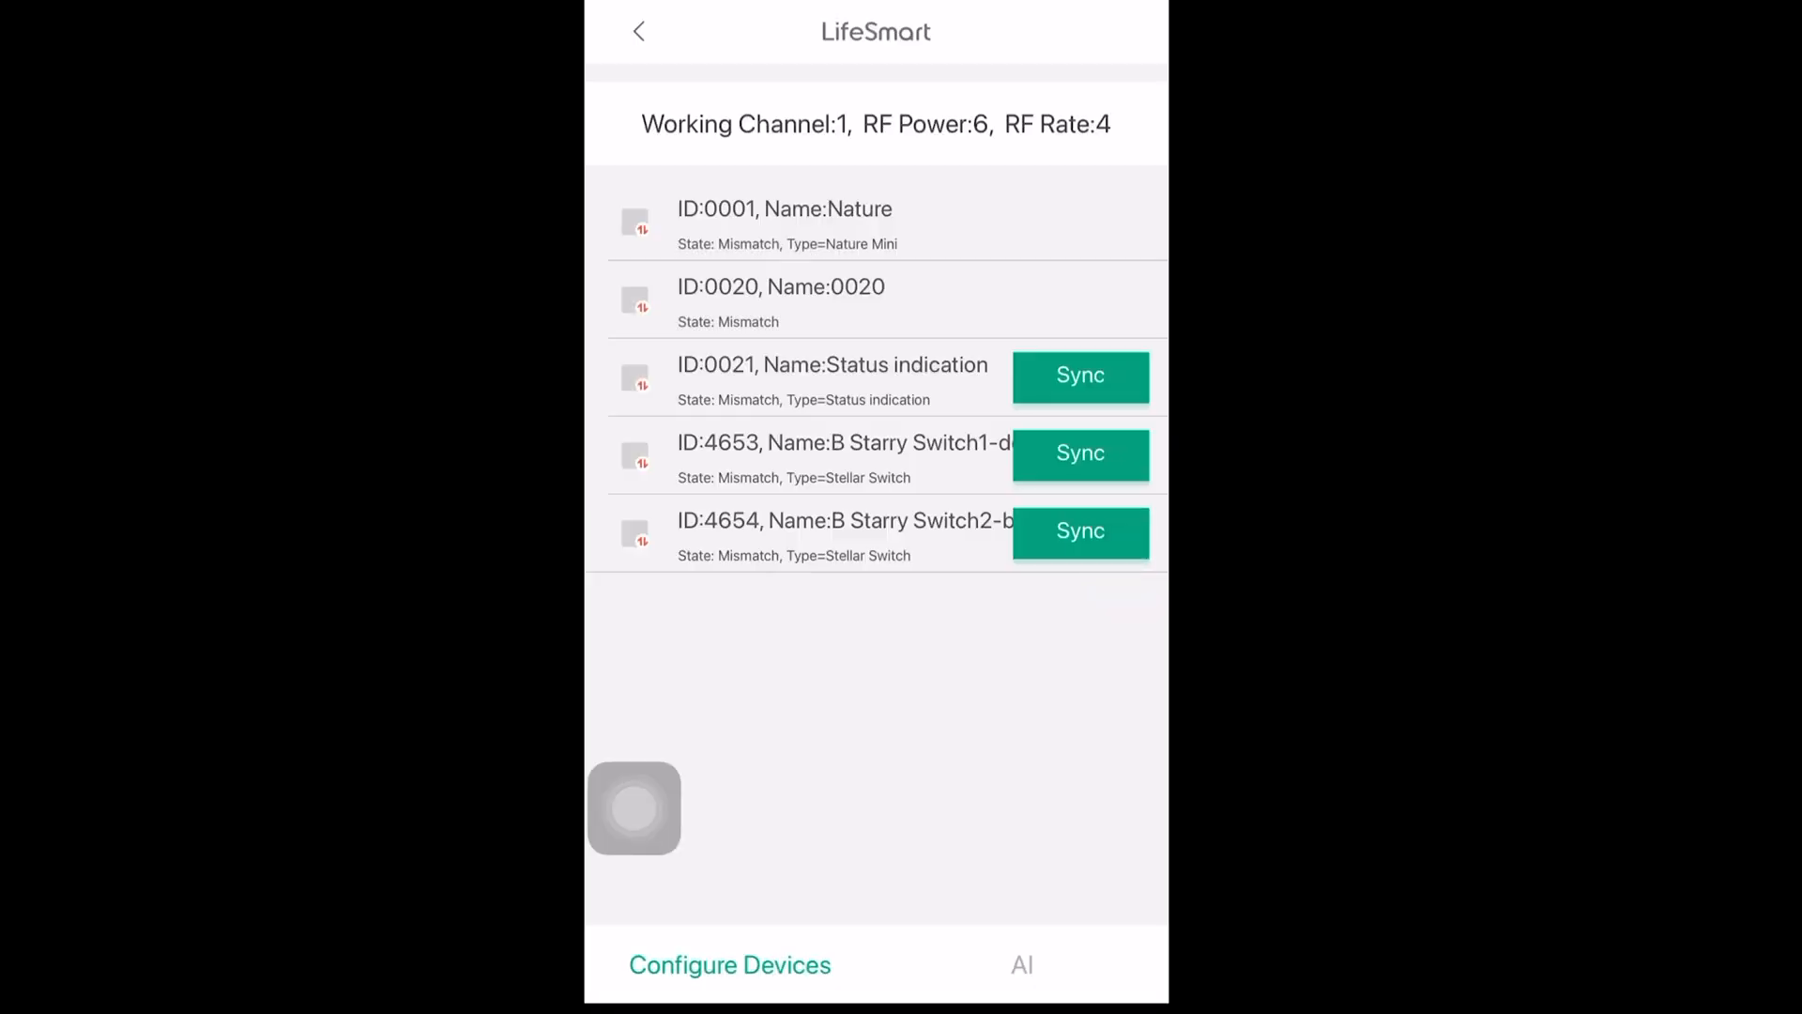
Step: Add and re-sync the Multiple Control AI to the station, then return to Advanced Settings
{"action": "left_click", "coordinate": [1029, 961]}
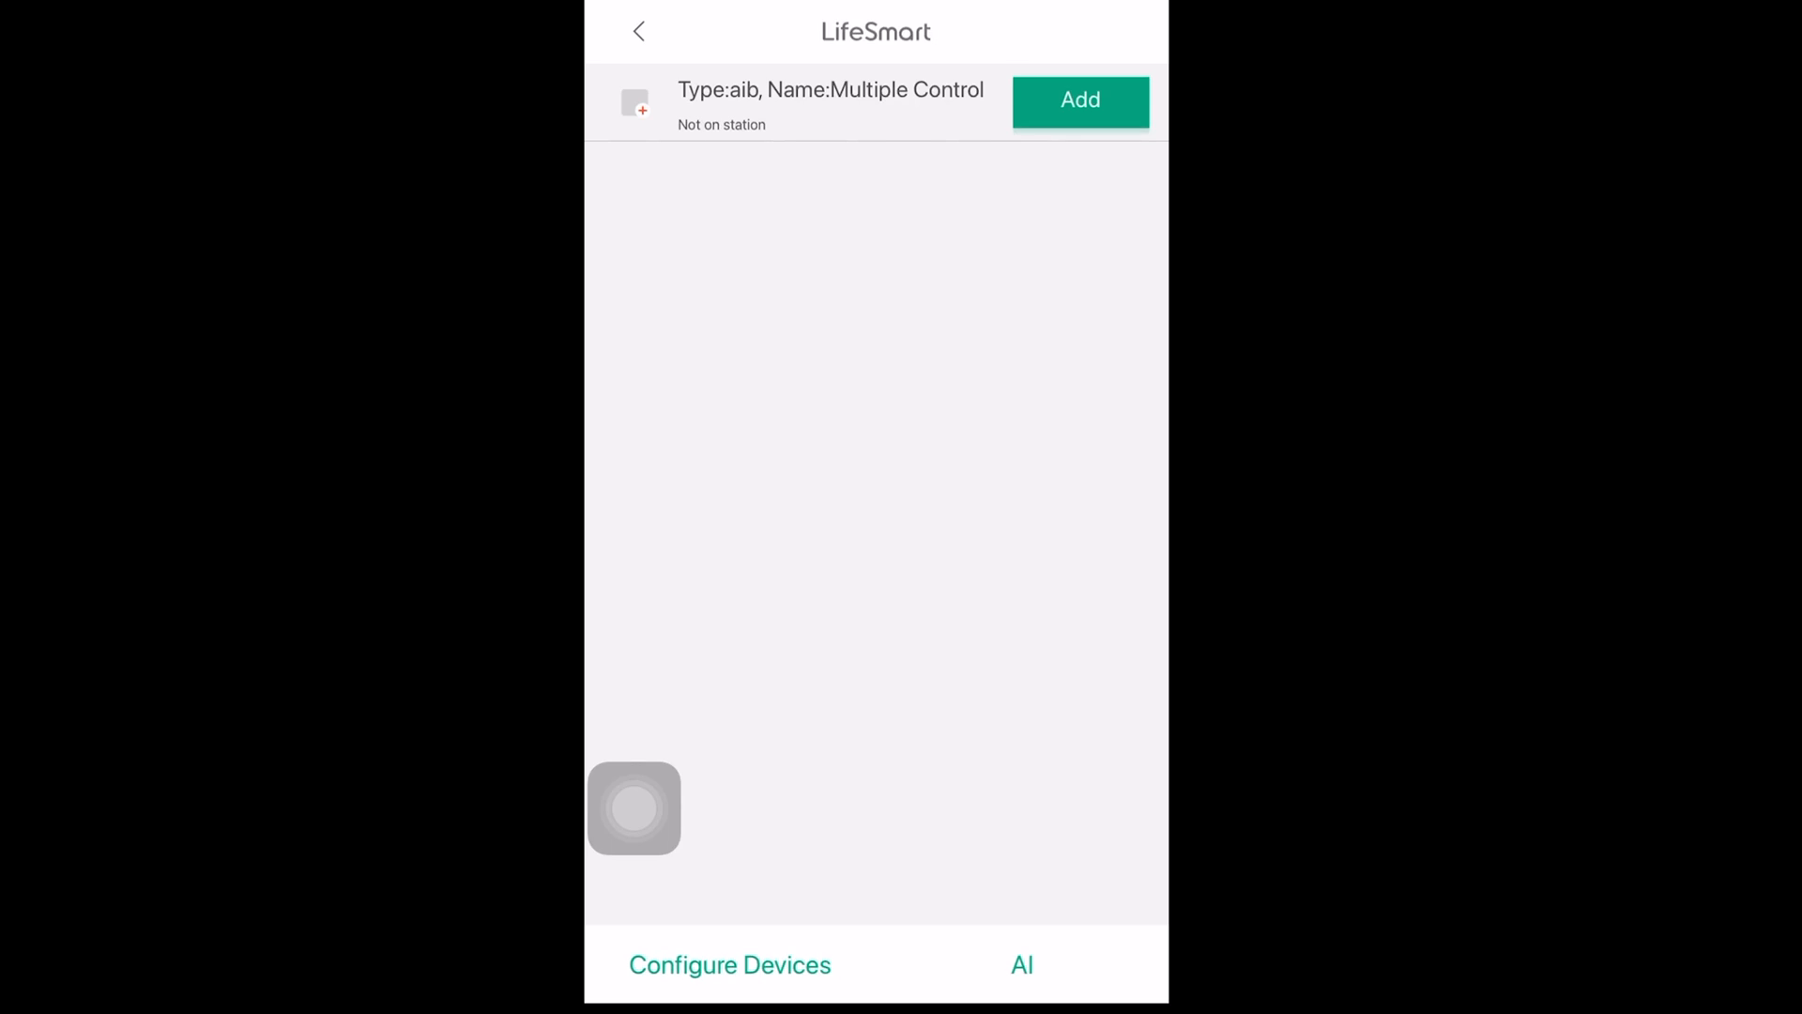
{"action": "left_click", "coordinate": [1082, 100]}
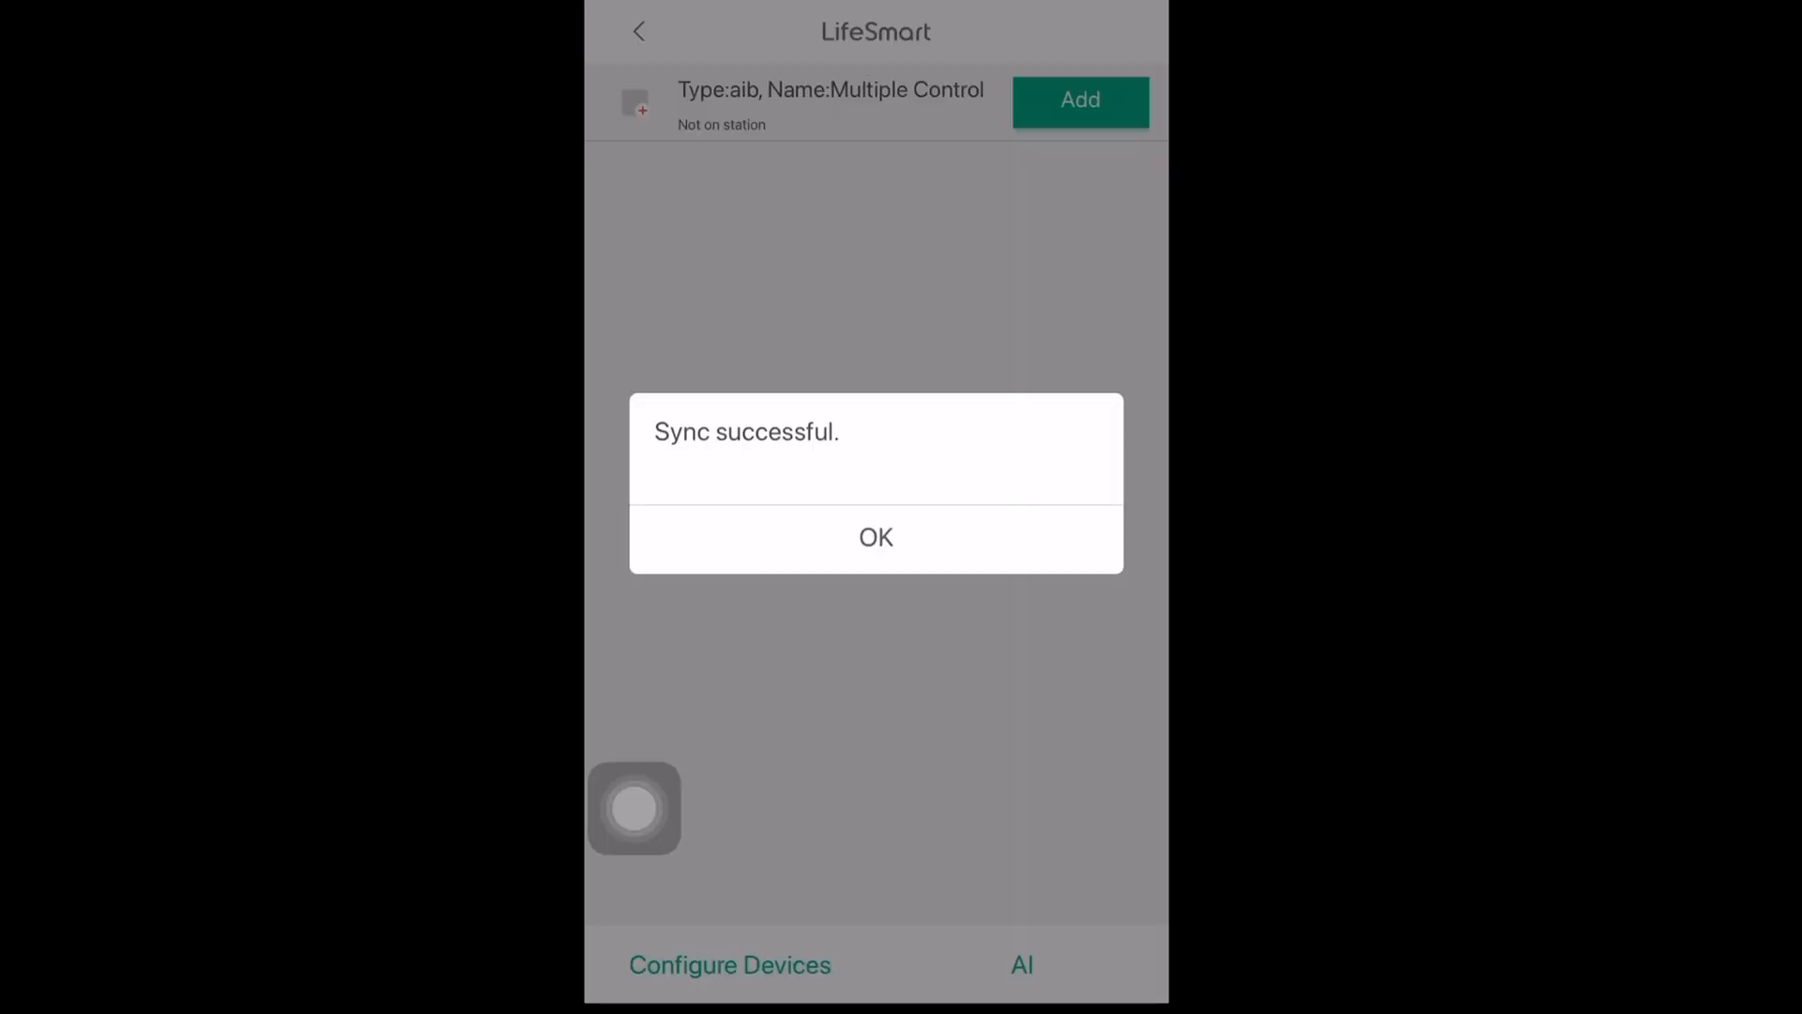
{"action": "left_click", "coordinate": [875, 537]}
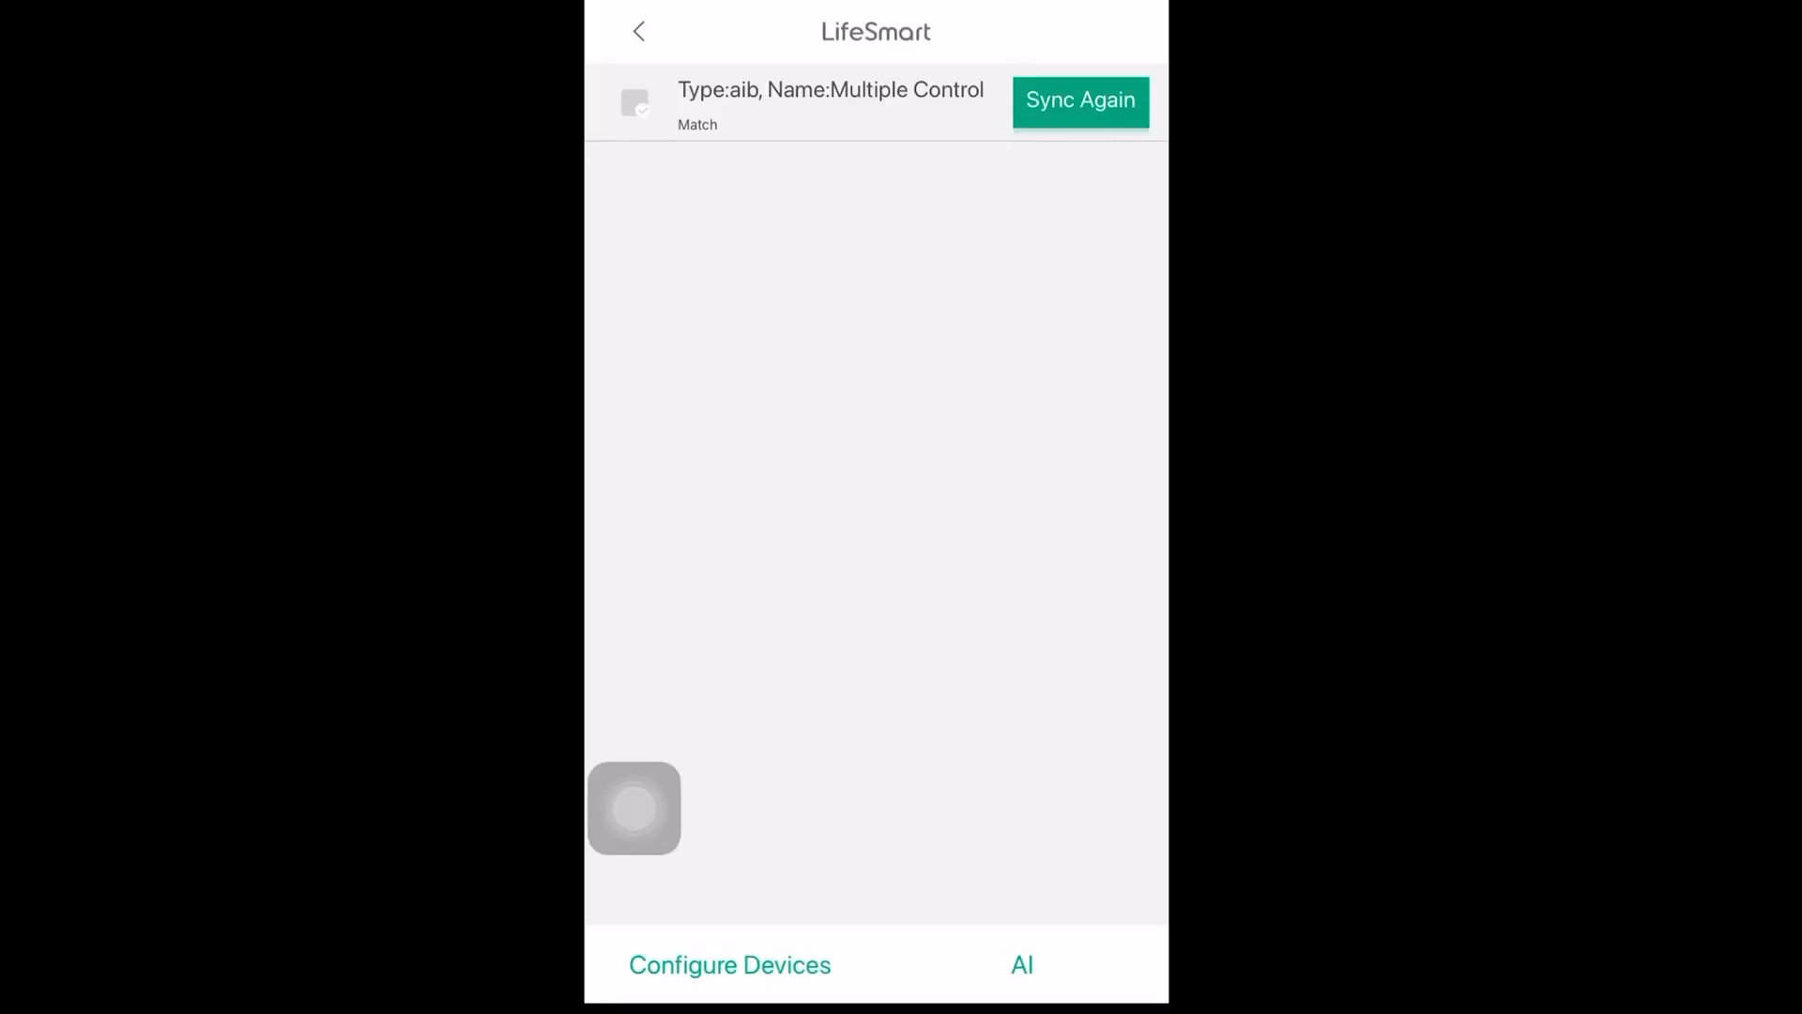
{"action": "left_click", "coordinate": [1080, 102]}
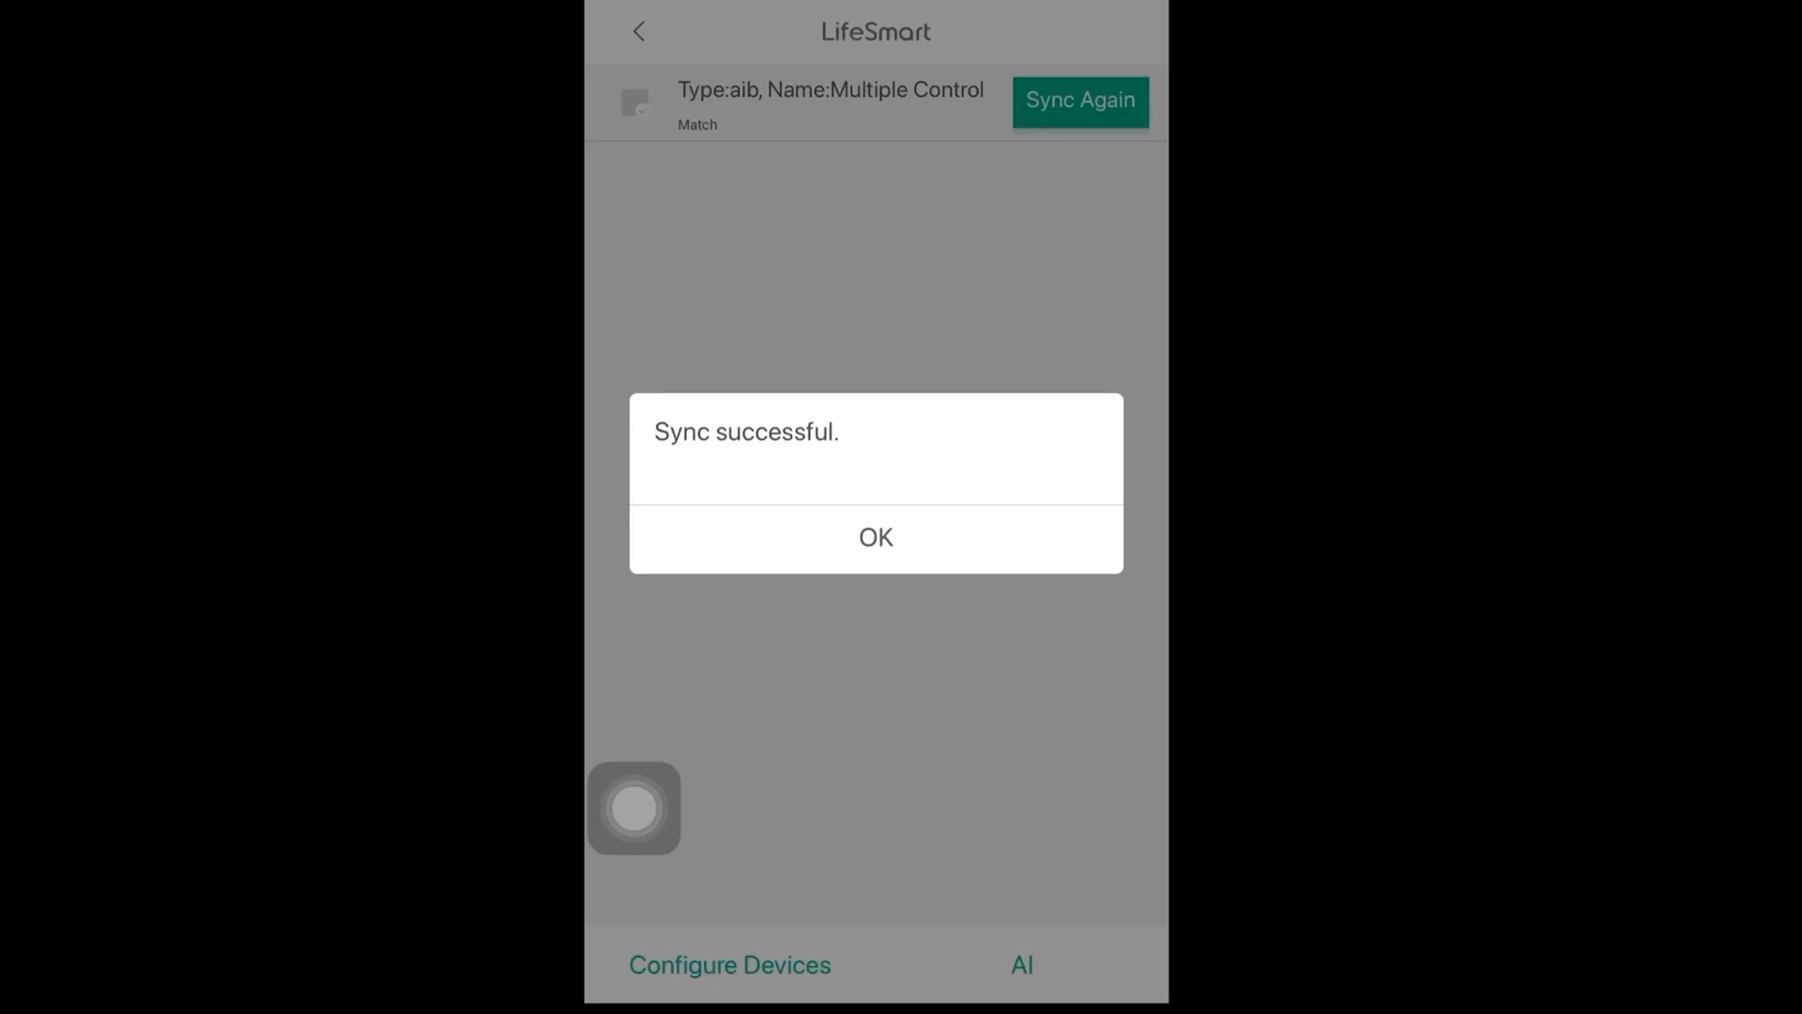
{"action": "left_click", "coordinate": [875, 537]}
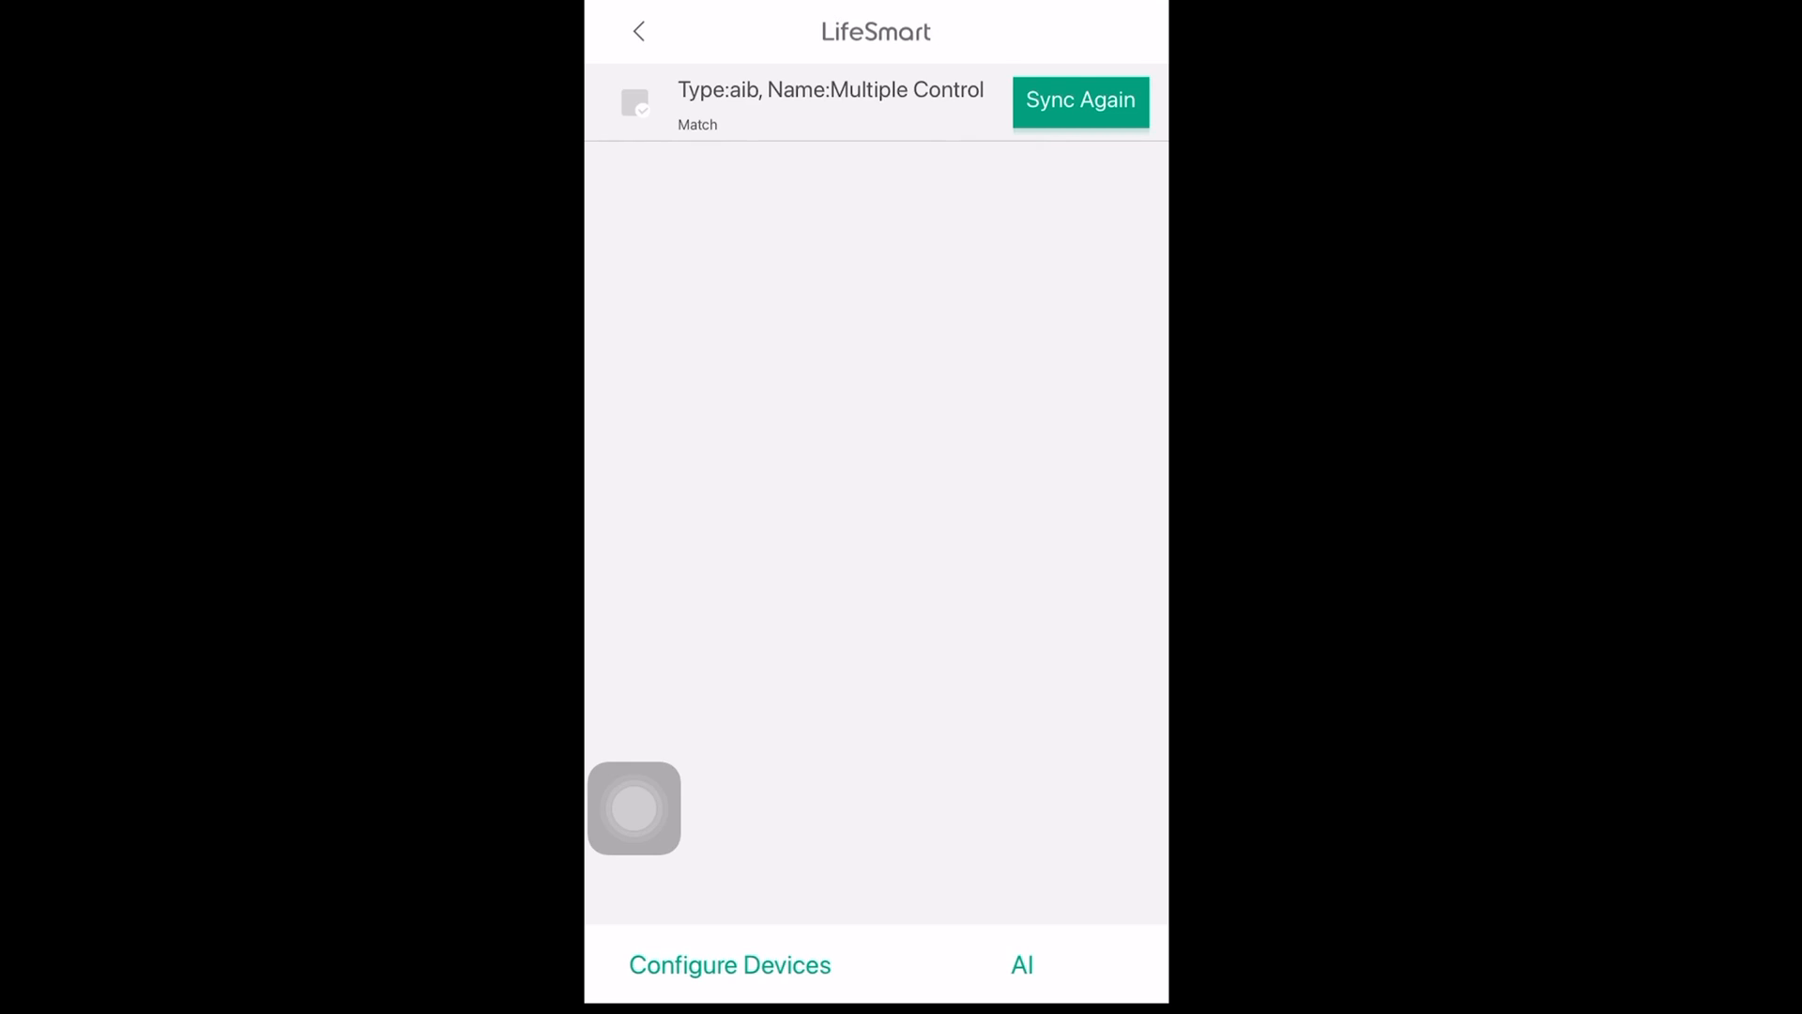
{"action": "left_click", "coordinate": [640, 30]}
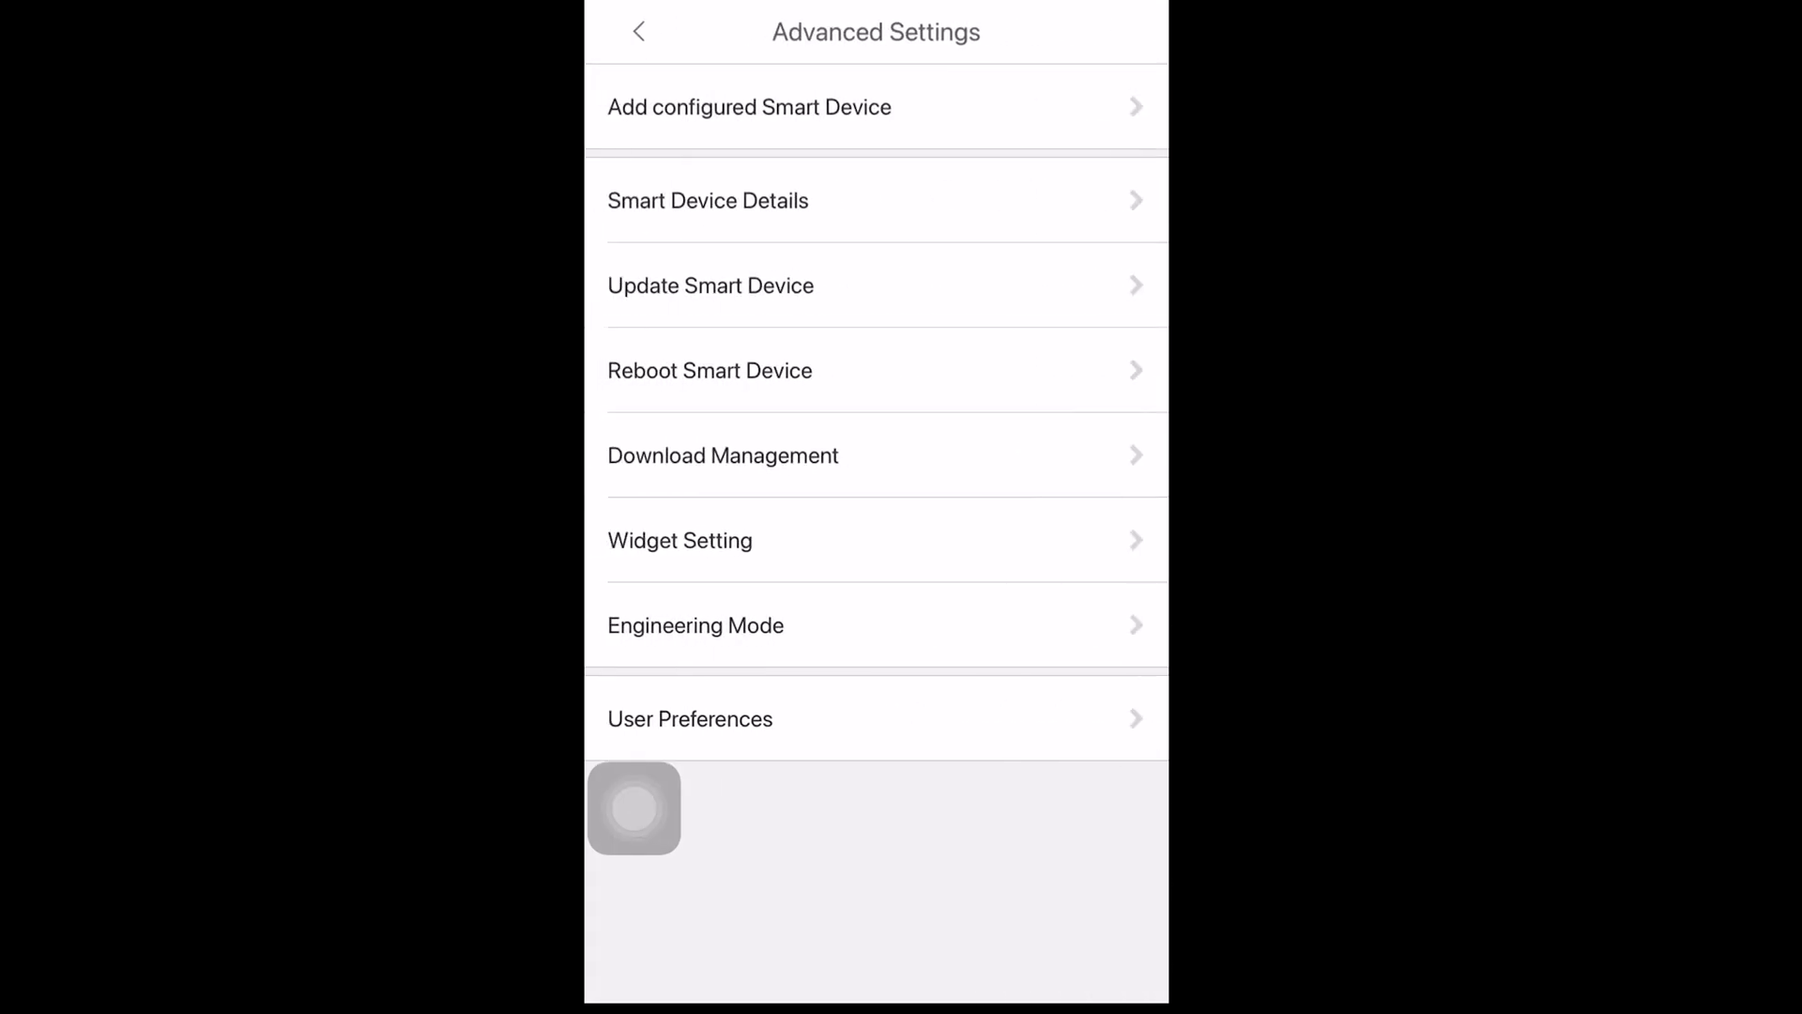
Step: View B Starry Switch1-door's Relative Smart list showing Multiple Control running on station C
{"action": "left_click", "coordinate": [639, 30]}
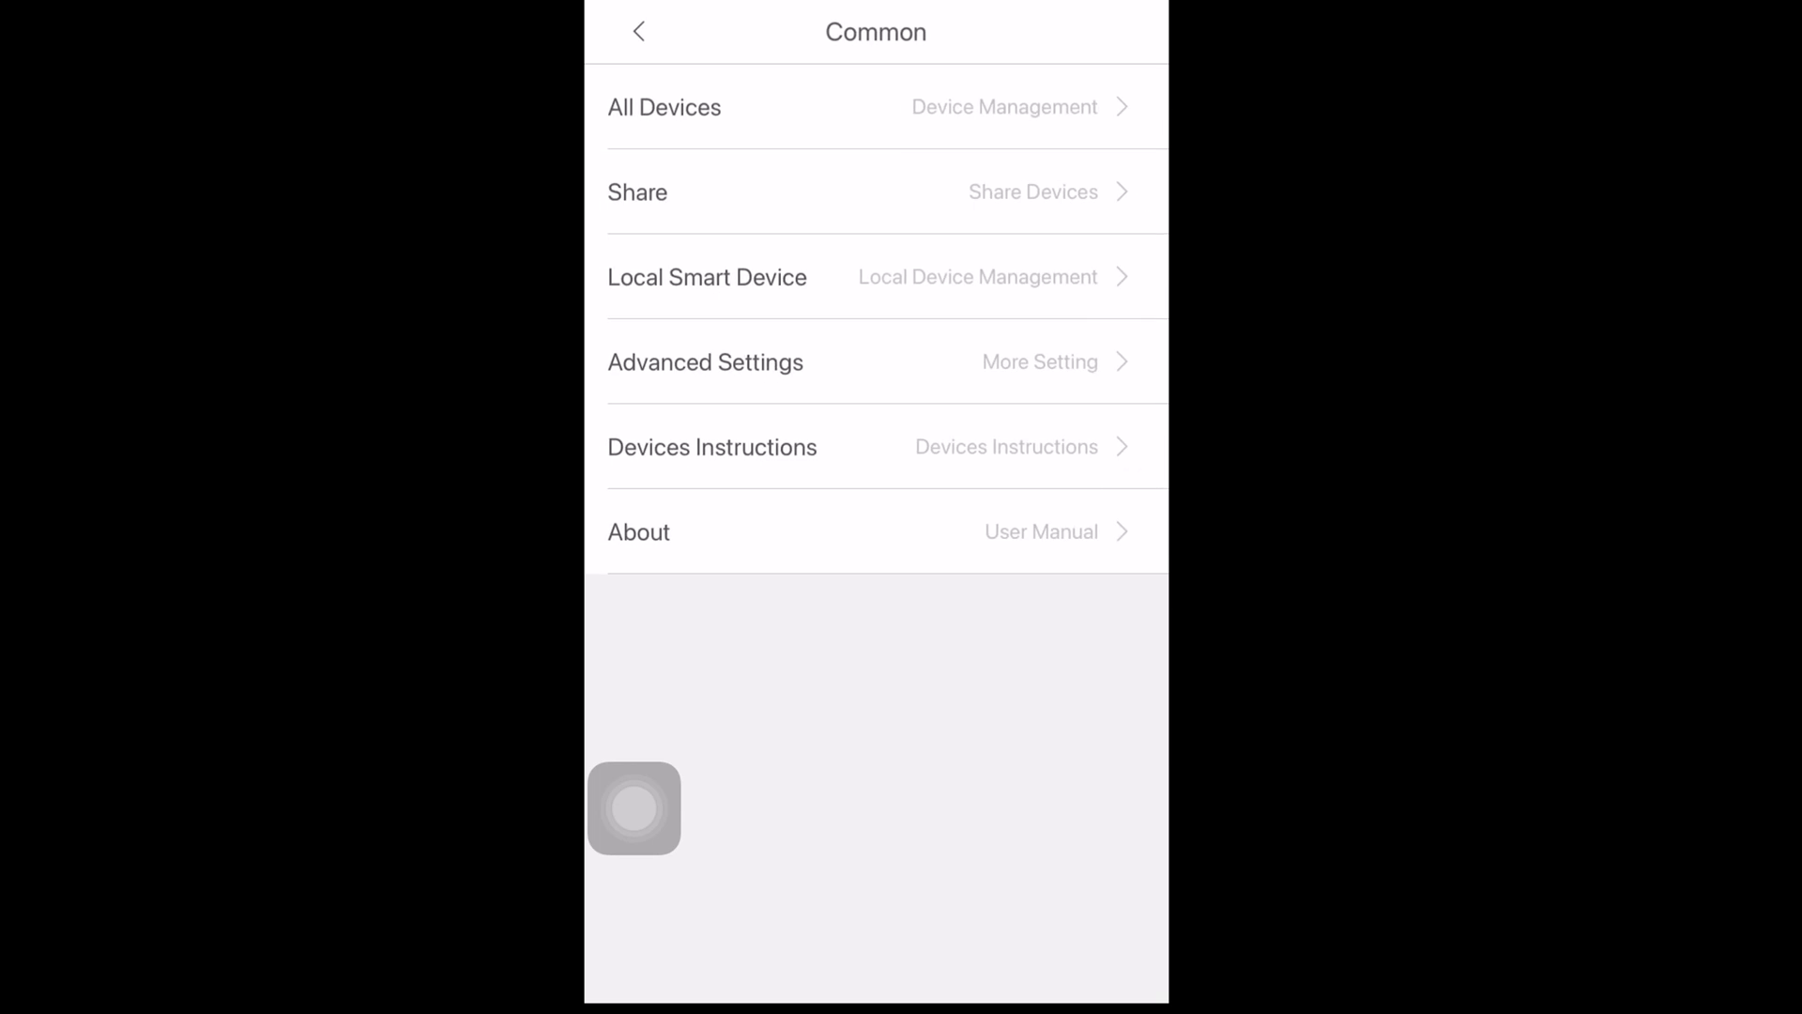
{"action": "left_click", "coordinate": [638, 30]}
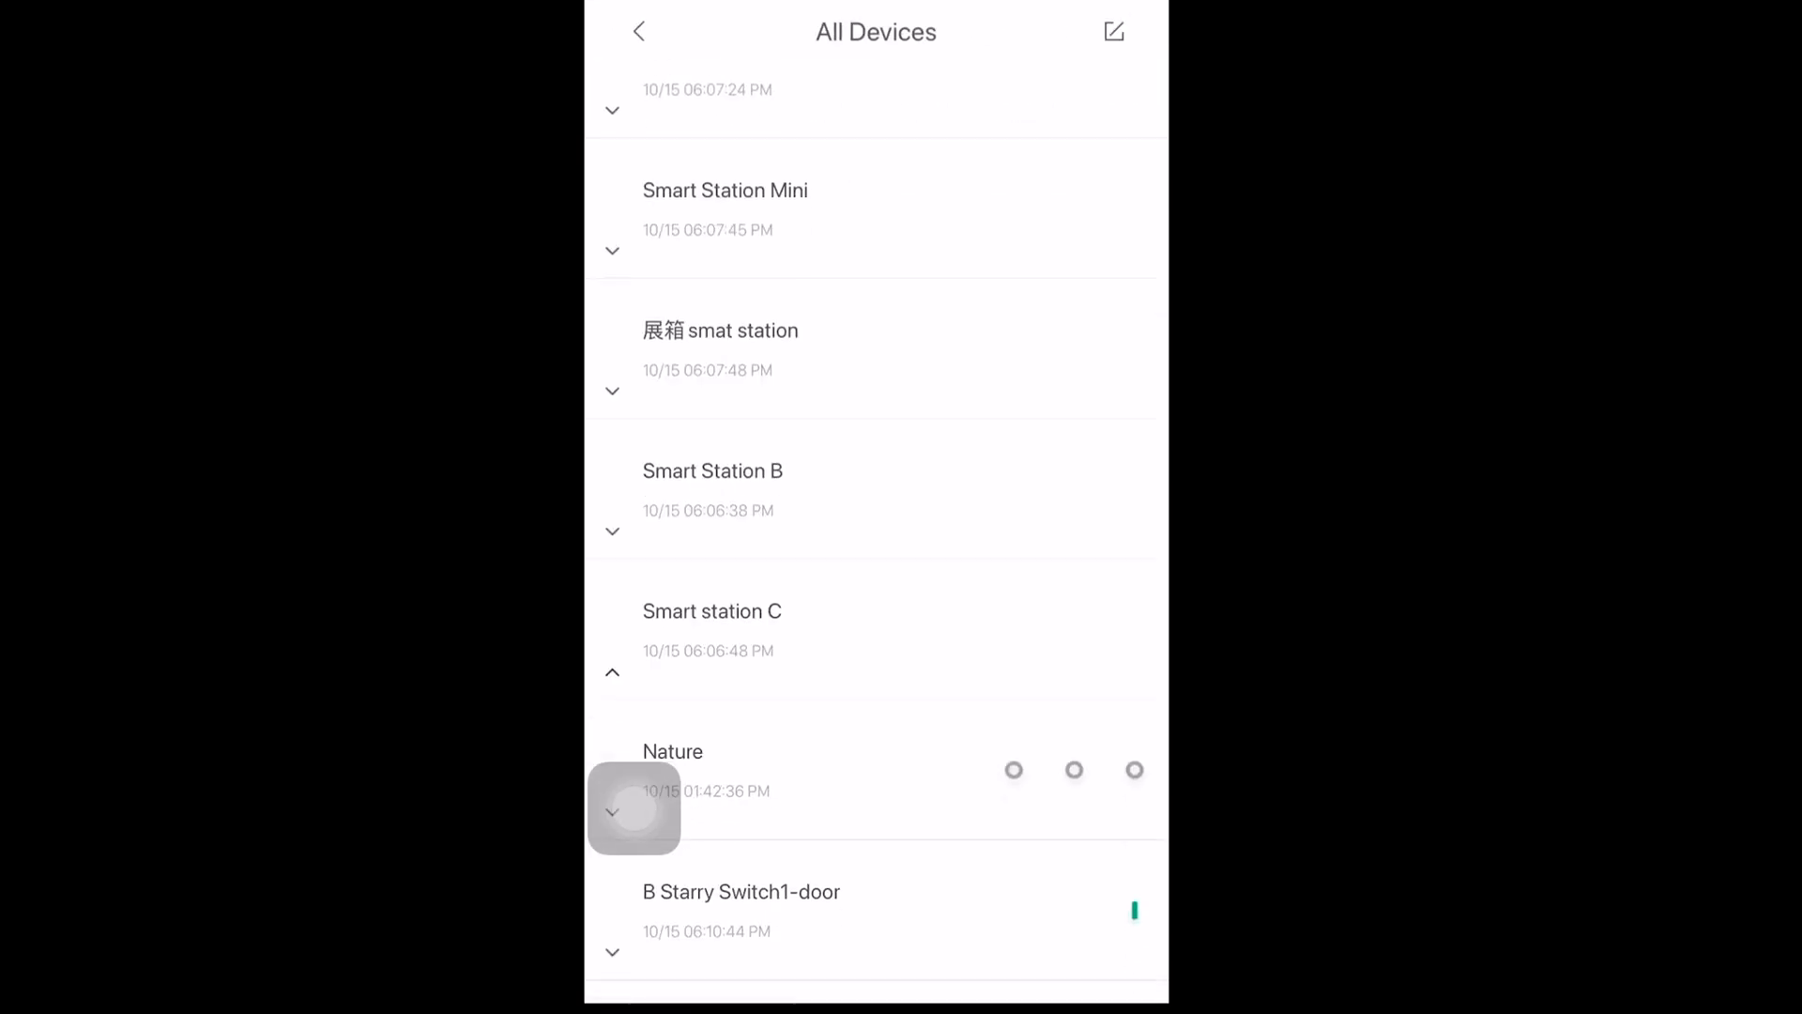
{"action": "scroll", "scroll_direction": "down", "scroll_amount": 3}
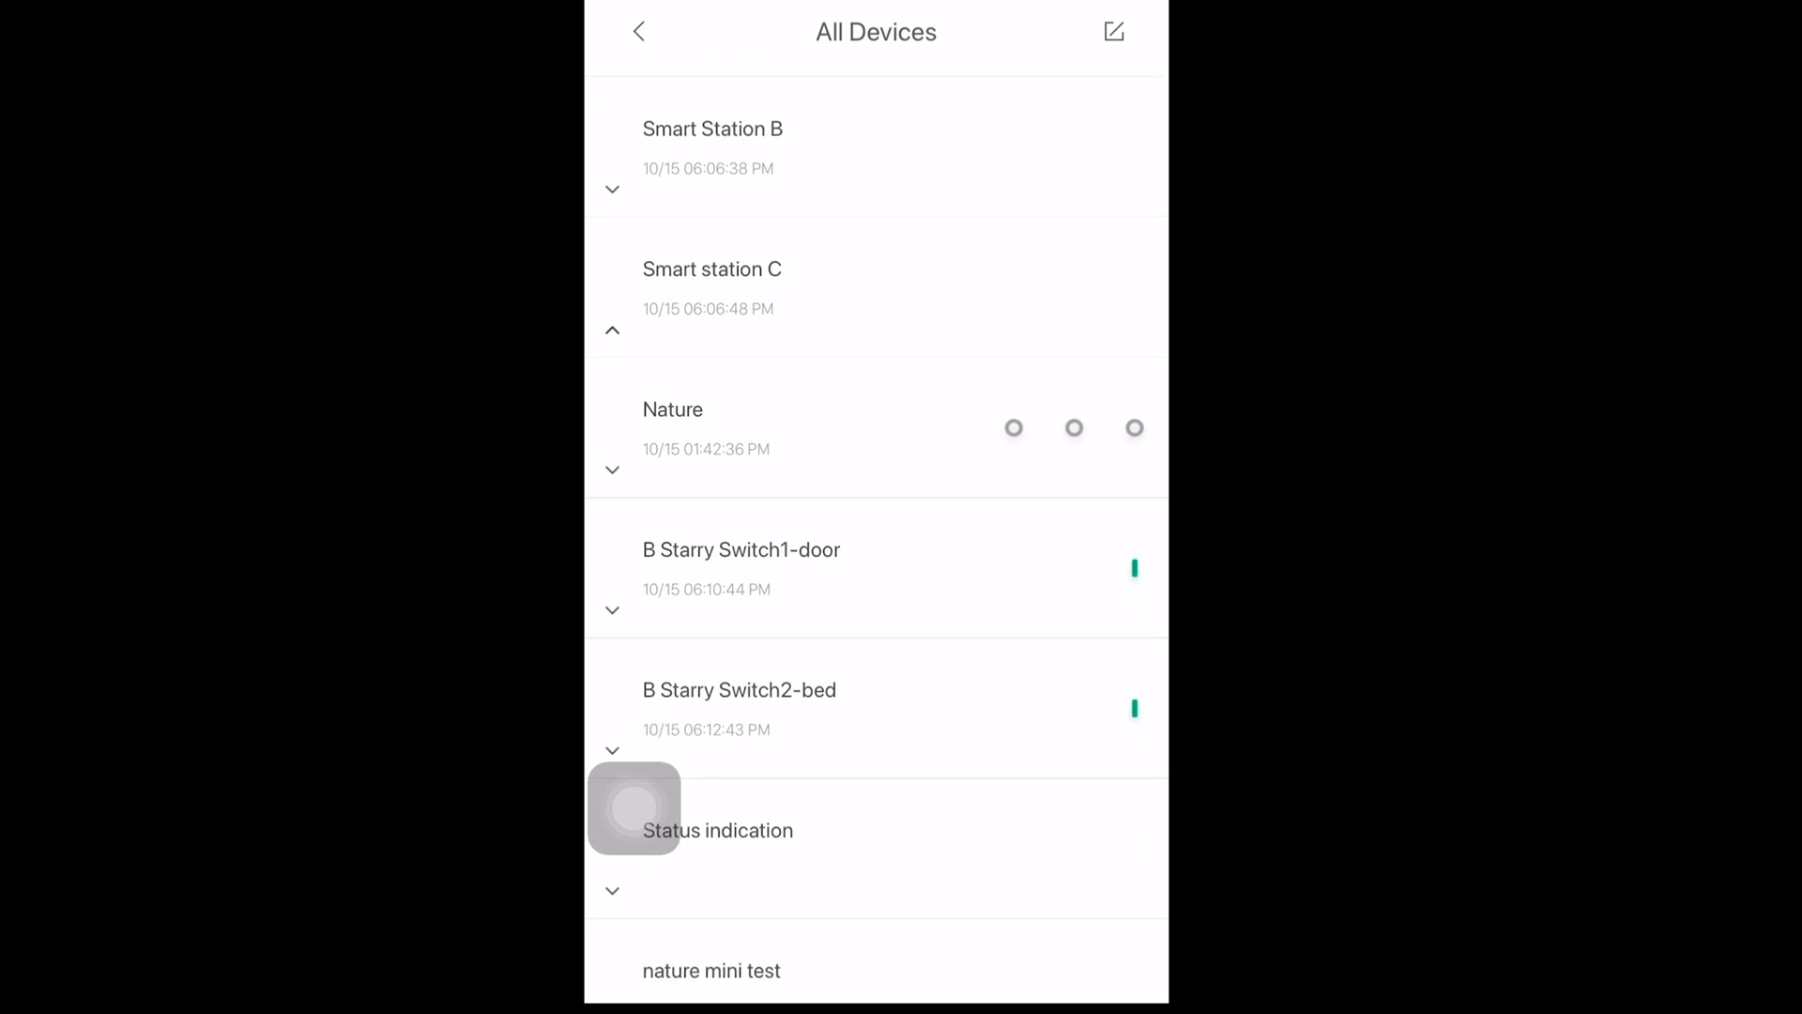
{"action": "left_click", "coordinate": [739, 550]}
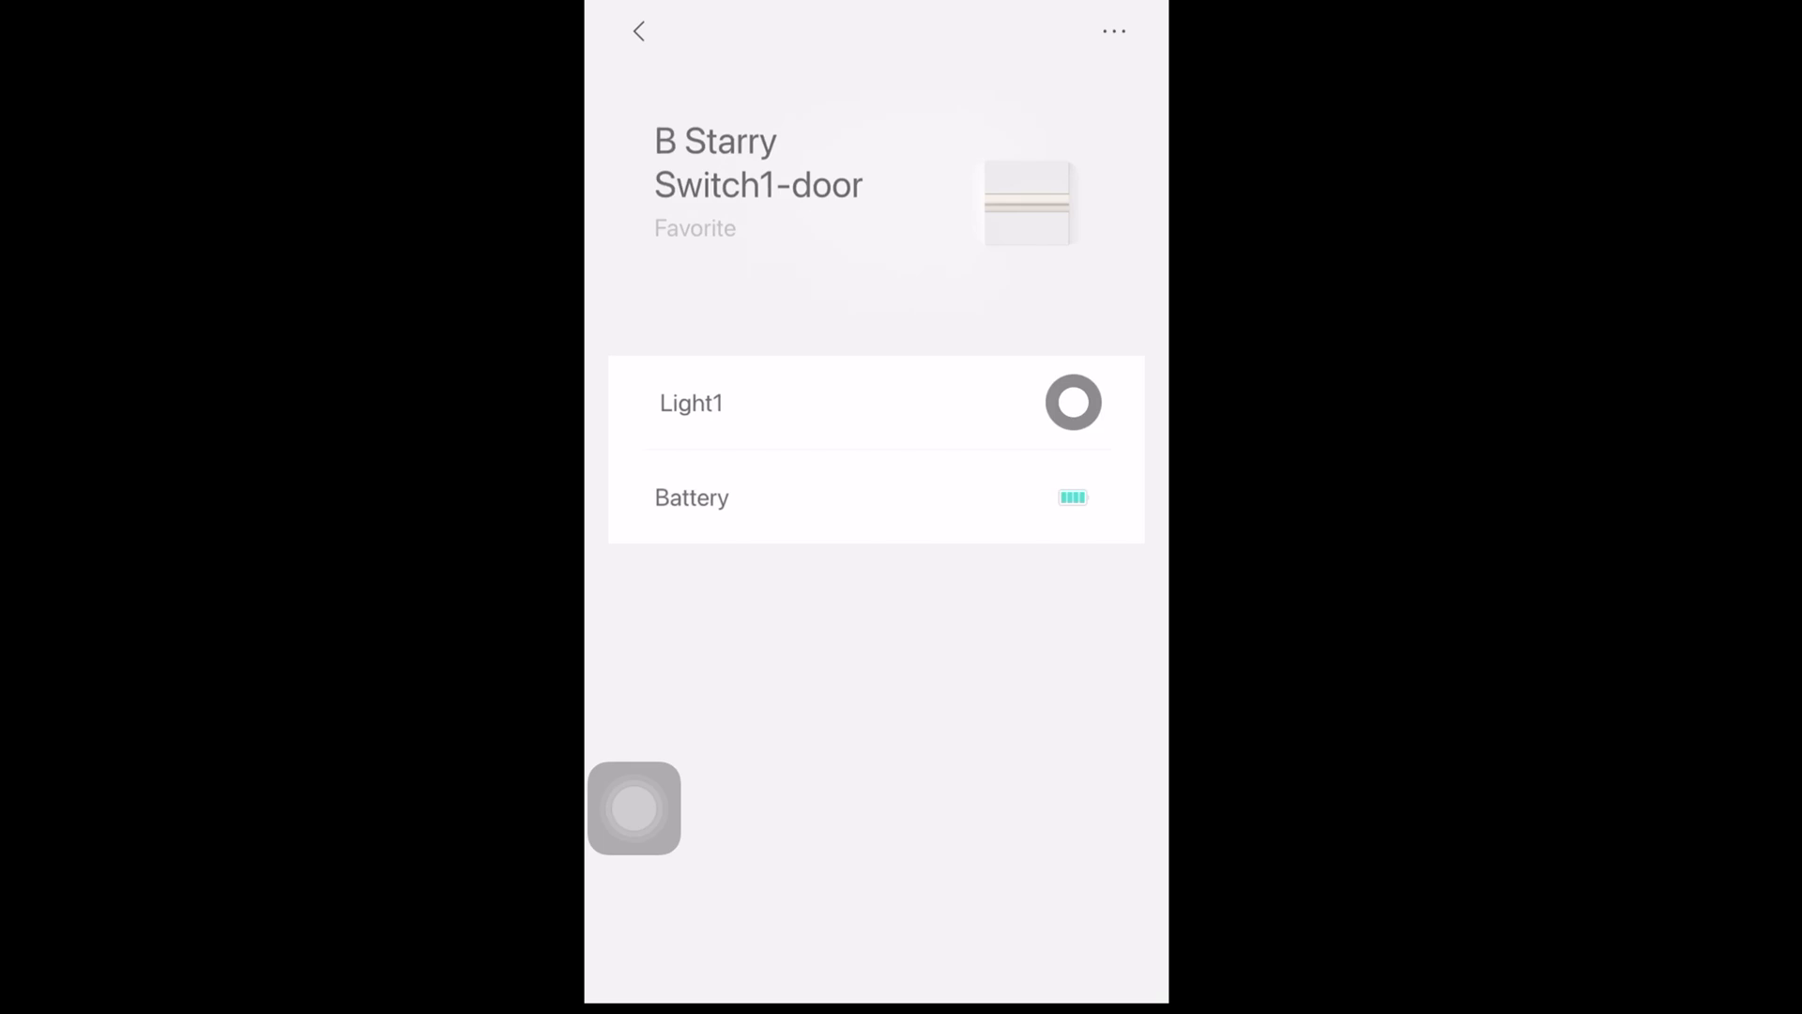
{"action": "left_click", "coordinate": [1114, 28]}
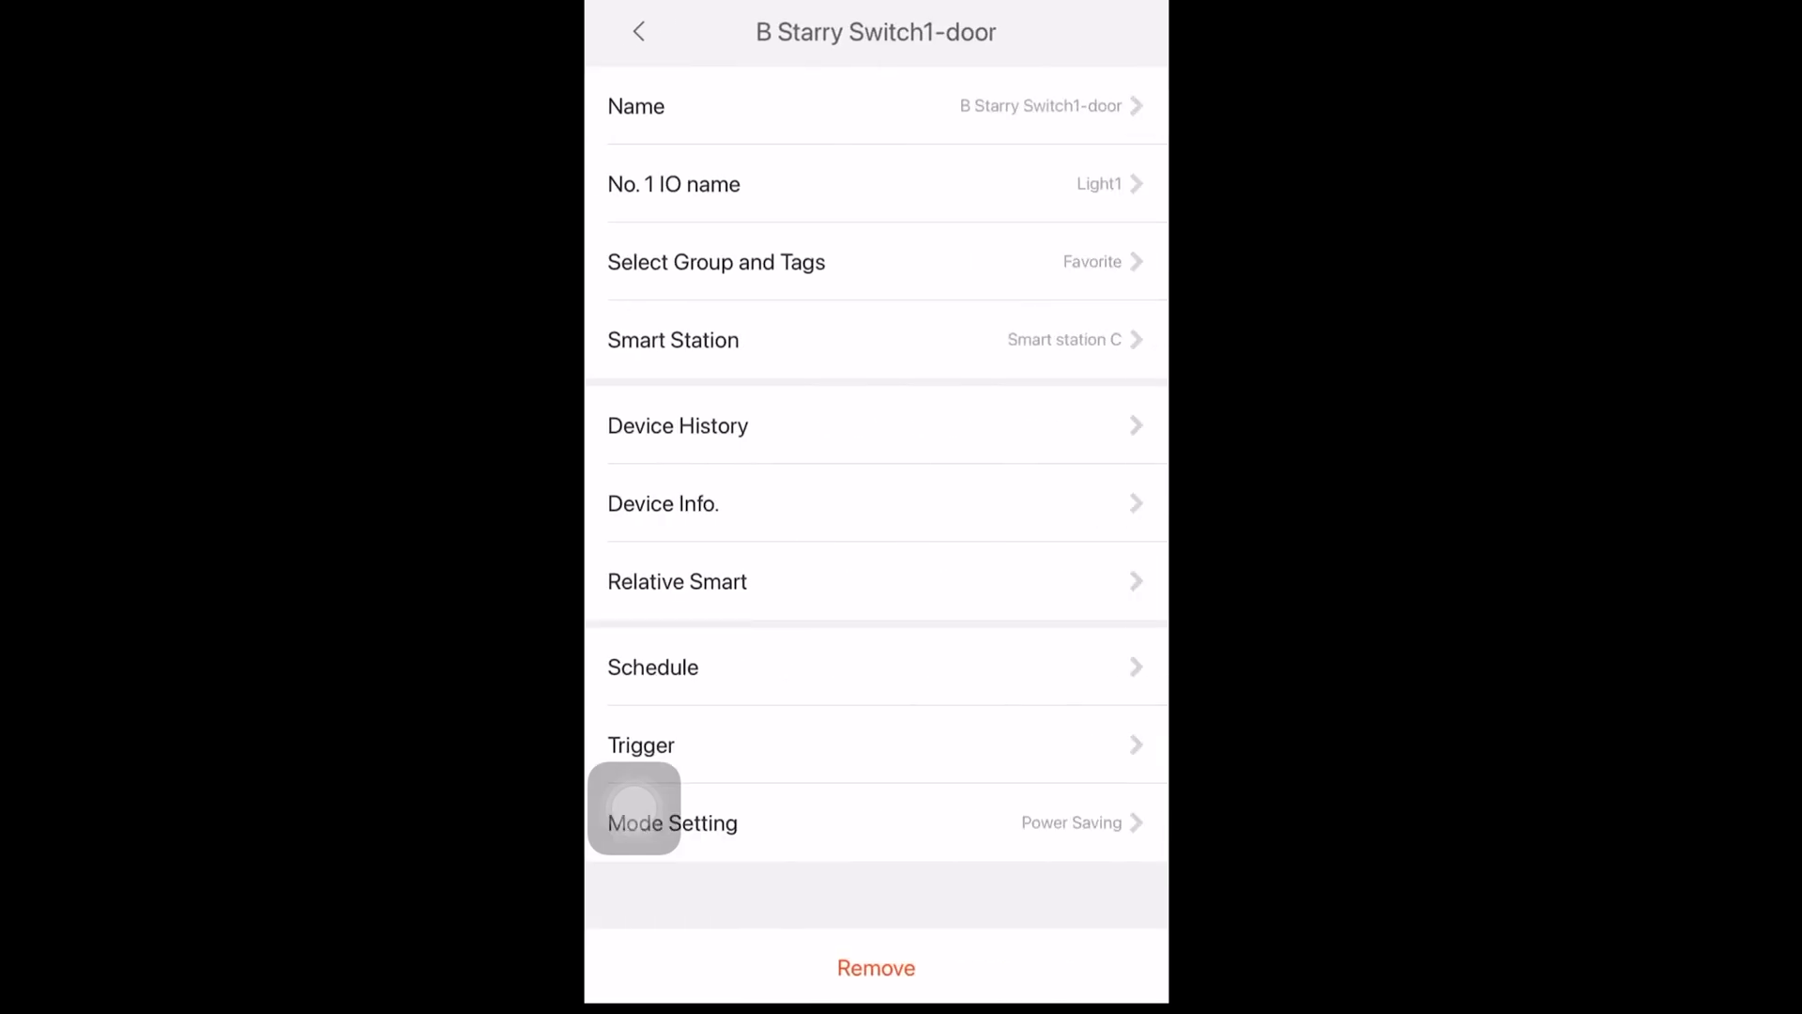
{"action": "left_click", "coordinate": [677, 582]}
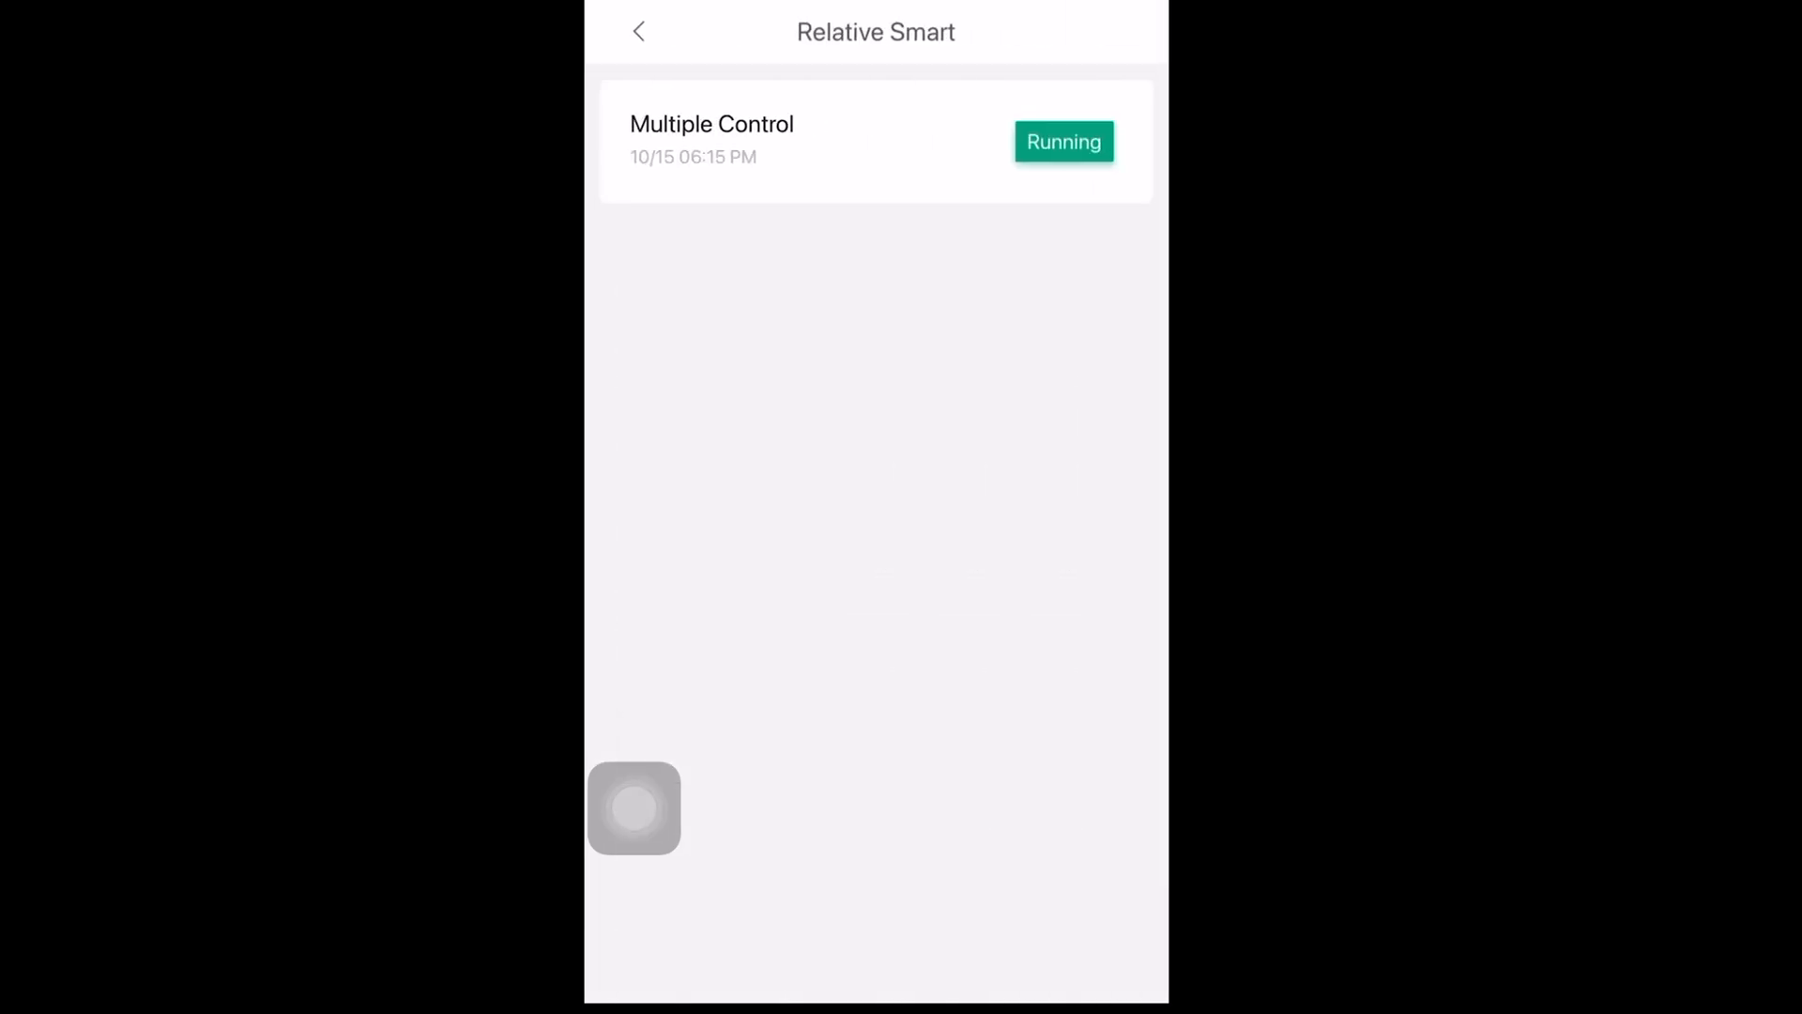